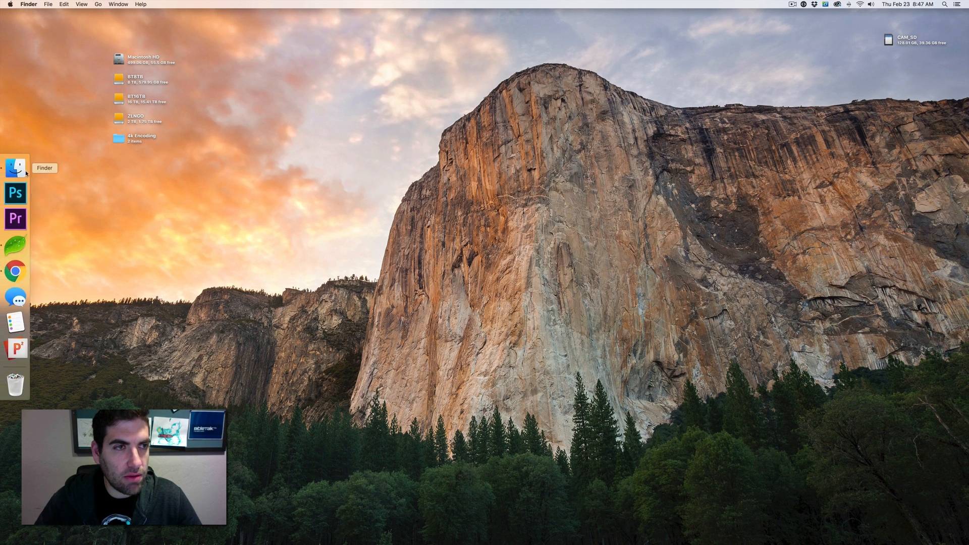
- Browse Finder through BibleTalk into The Kingdom Parables' 07 > _mp4 > 720 folder
{"action": "left_click", "coordinate": [15, 167]}
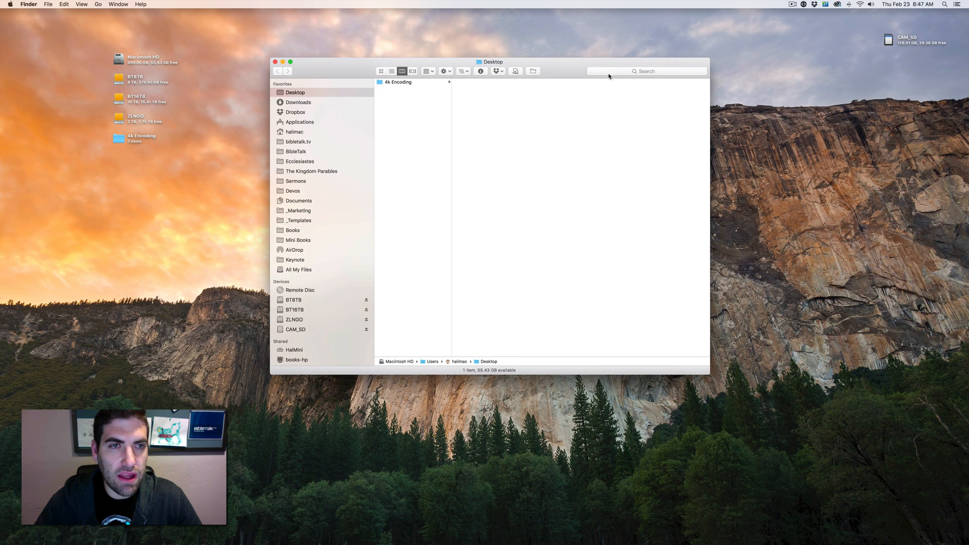
{"action": "left_click", "coordinate": [296, 152]}
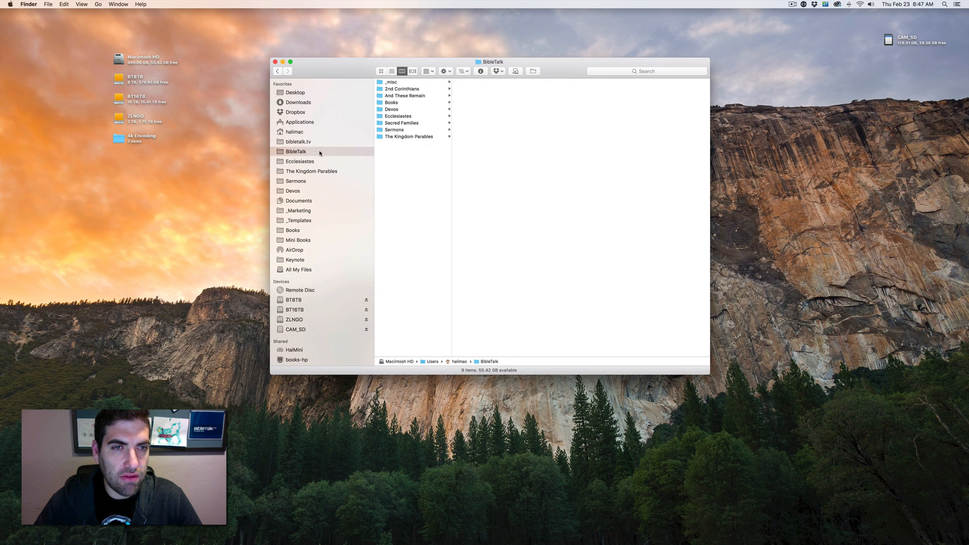
{"action": "left_click", "coordinate": [391, 82]}
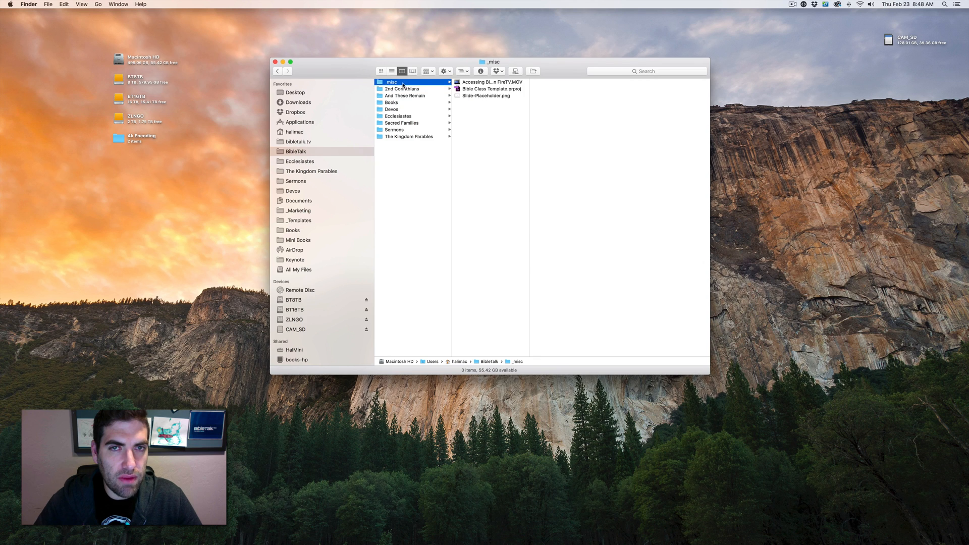
{"action": "left_click", "coordinate": [490, 88]}
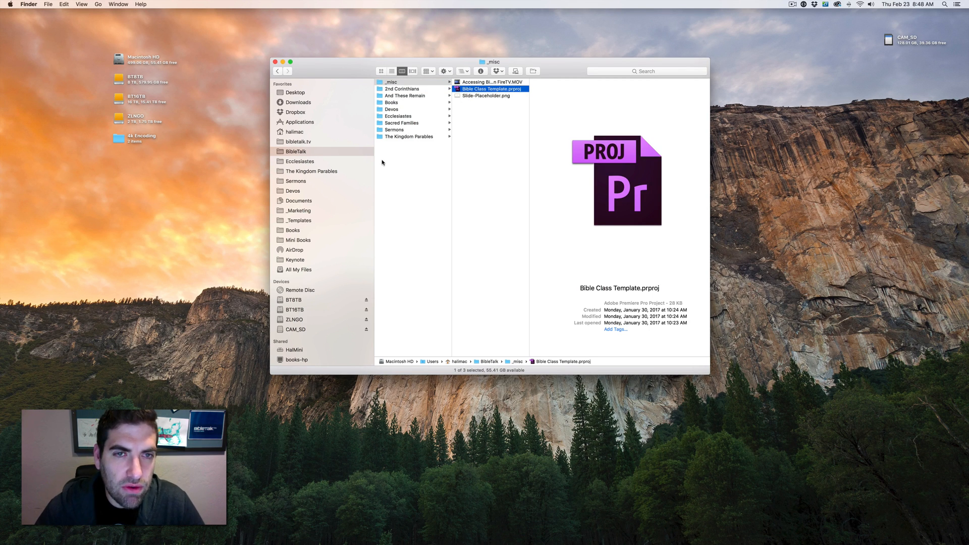
{"action": "left_click", "coordinate": [311, 171]}
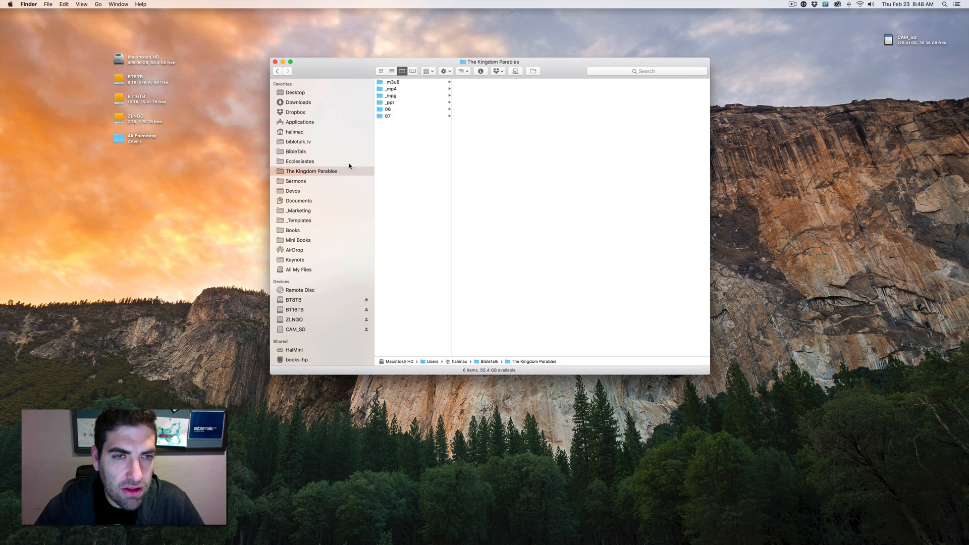
{"action": "left_click", "coordinate": [387, 116]}
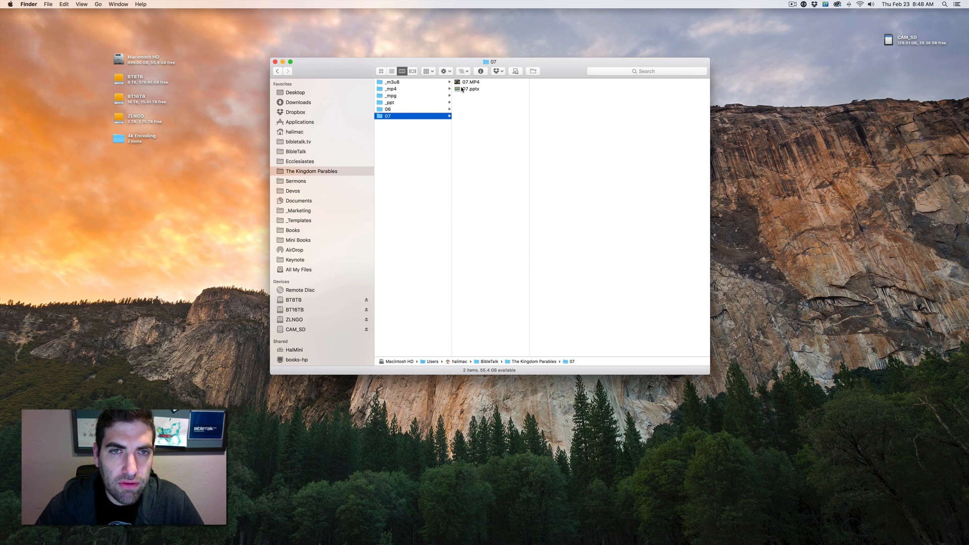
{"action": "left_click", "coordinate": [391, 88]}
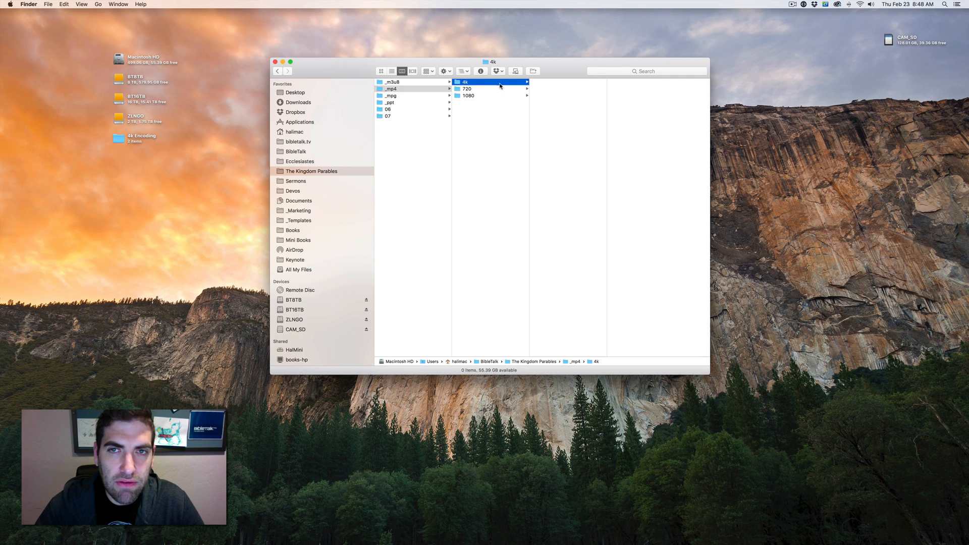
{"action": "left_click", "coordinate": [467, 88]}
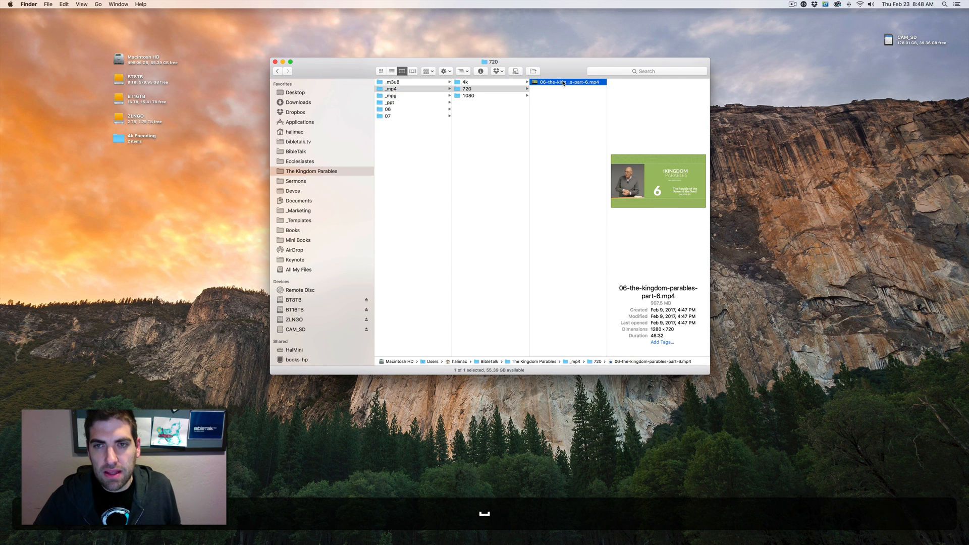
- Quick Look the part 6 video, then return to Bible Class Template in _misc
{"action": "key", "text": "space"}
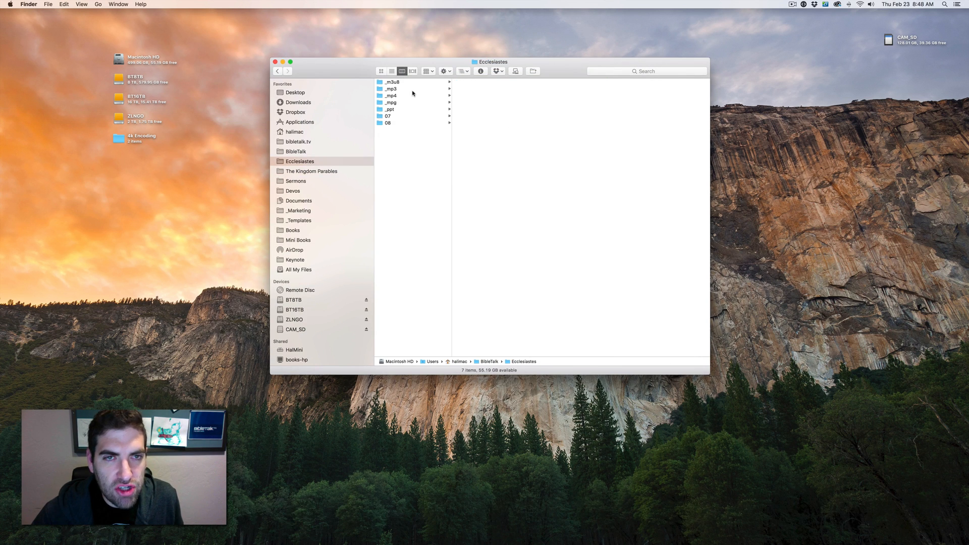
{"action": "left_click", "coordinate": [567, 82]}
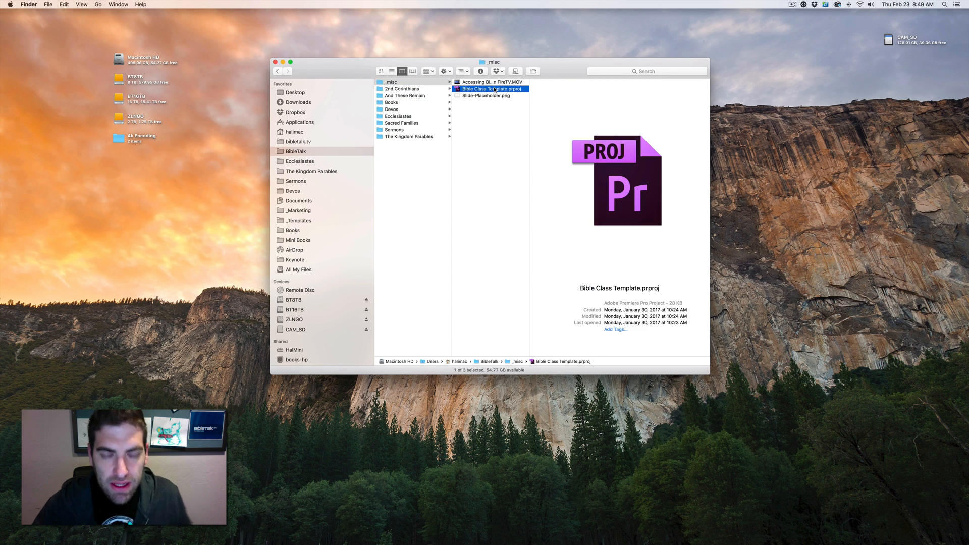
- Copy Bible Class Template into the 07 folder as 07.prproj and open it
{"action": "key", "text": "cmd+c"}
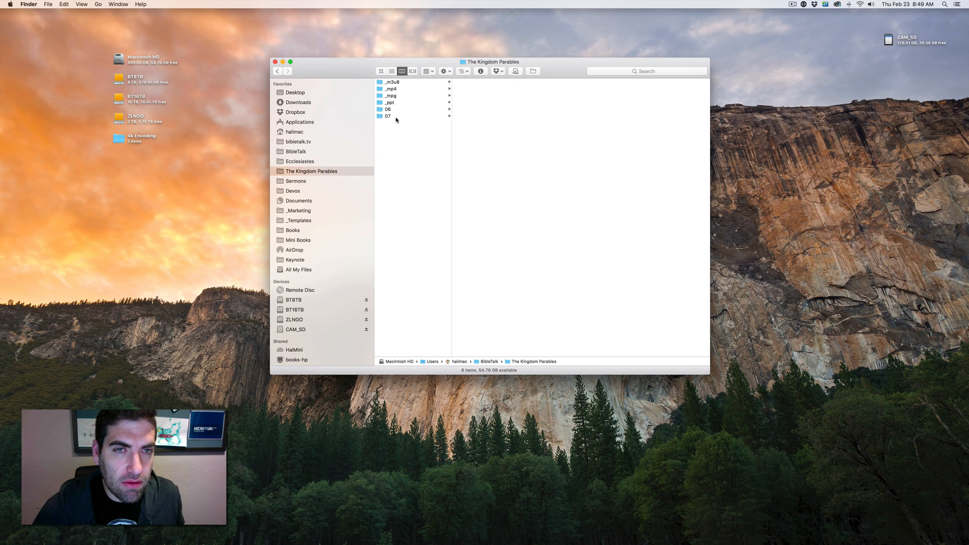
{"action": "left_click", "coordinate": [388, 116]}
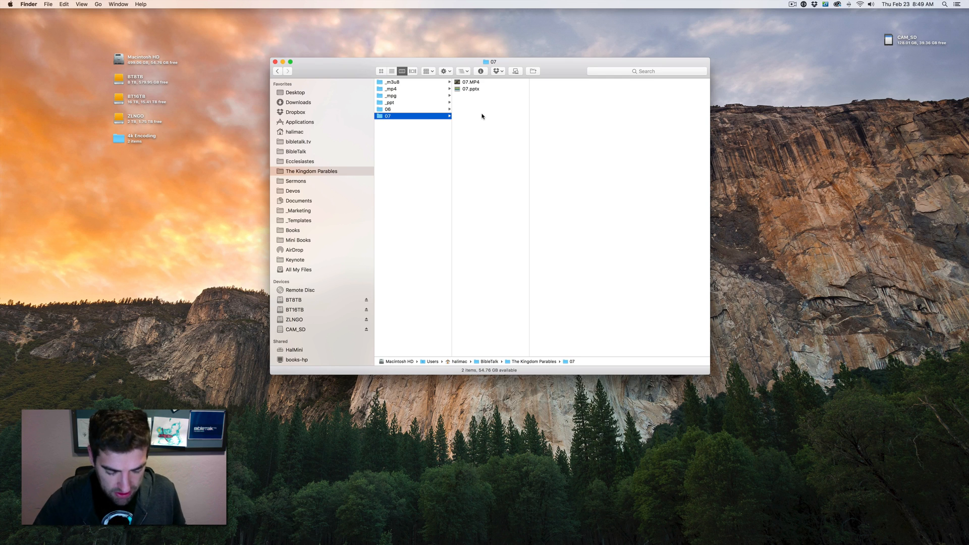
{"action": "left_click", "coordinate": [489, 96]}
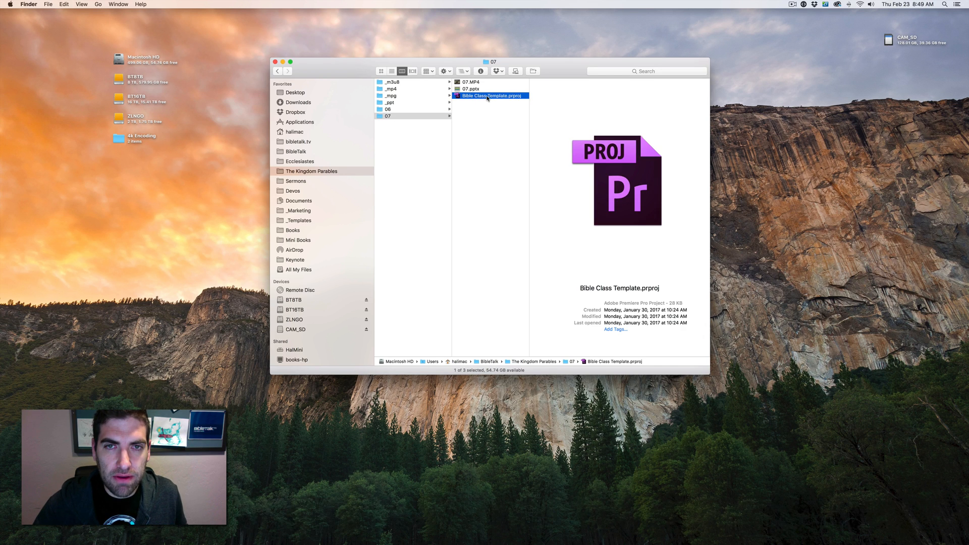
{"action": "type", "text": "07.prproj"}
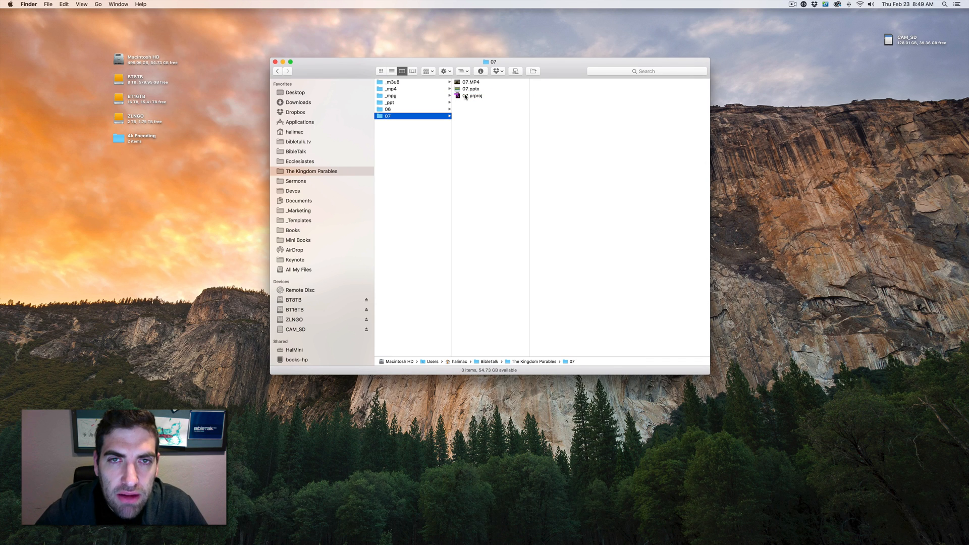
{"action": "left_click", "coordinate": [473, 96]}
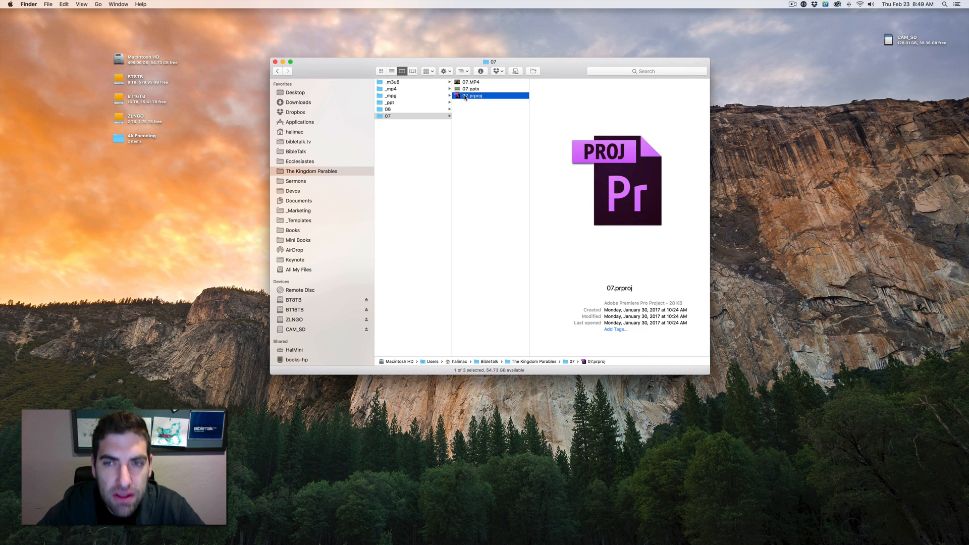
{"action": "double_click", "coordinate": [474, 96]}
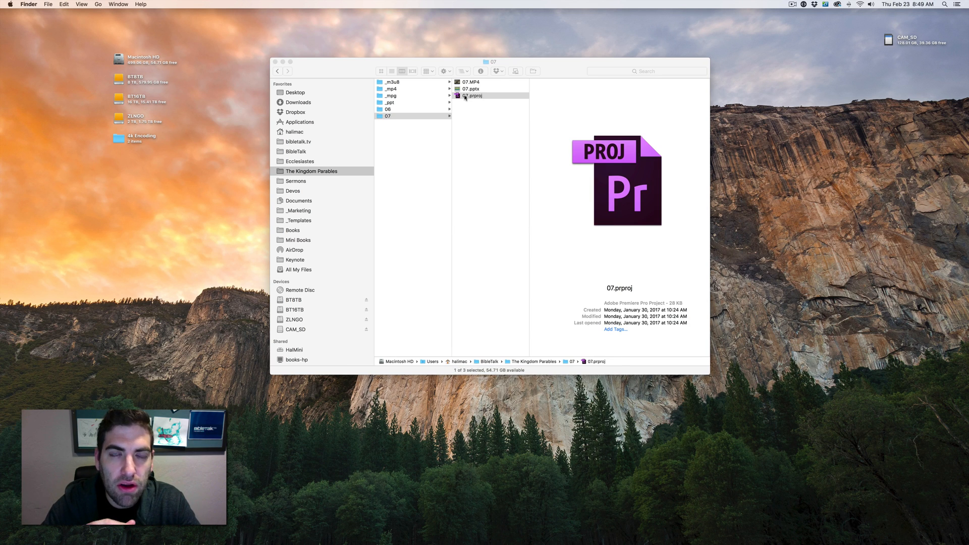
- Open 07.prproj in Premiere Pro and begin renaming its sequence to 07
{"action": "double_click", "coordinate": [474, 96]}
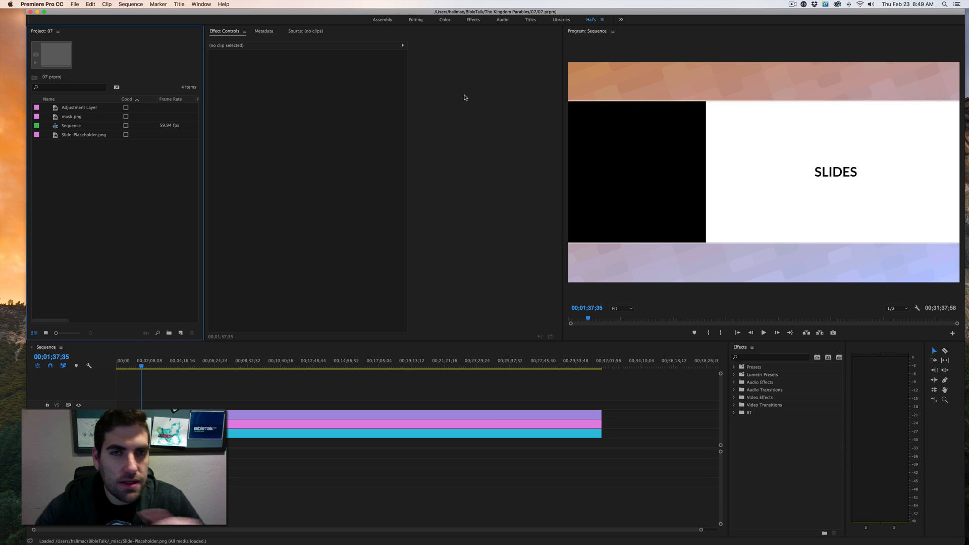
{"action": "mouse_move", "coordinate": [182, 191]}
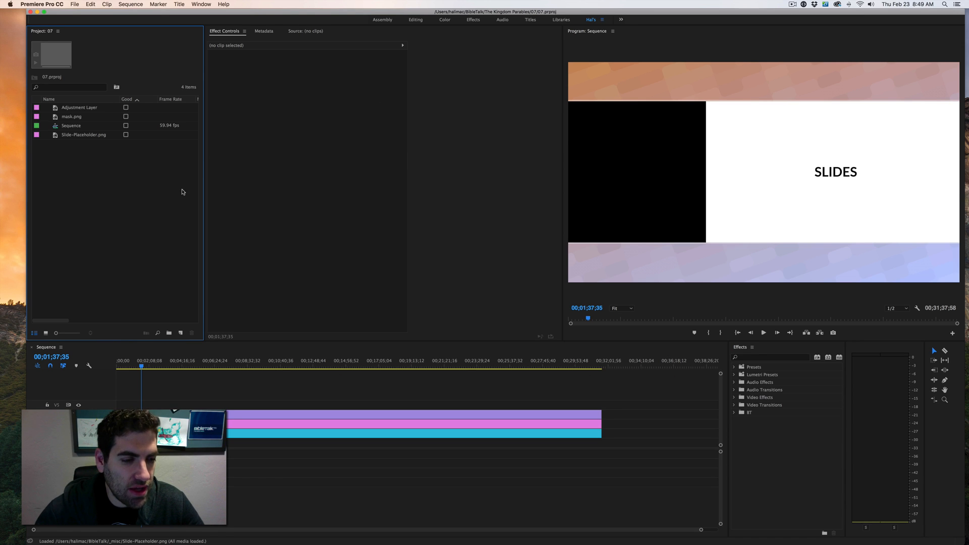
{"action": "mouse_move", "coordinate": [824, 130]}
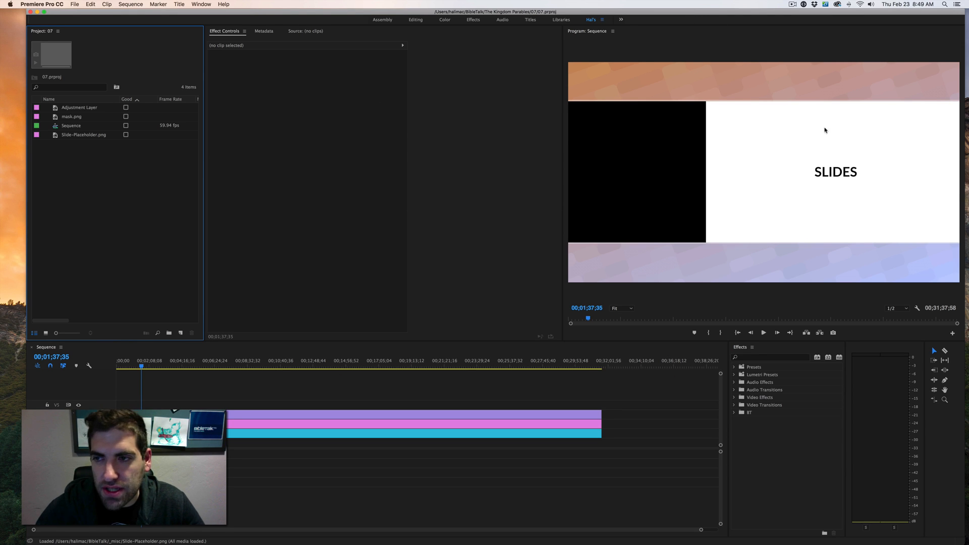
{"action": "mouse_move", "coordinate": [607, 193]}
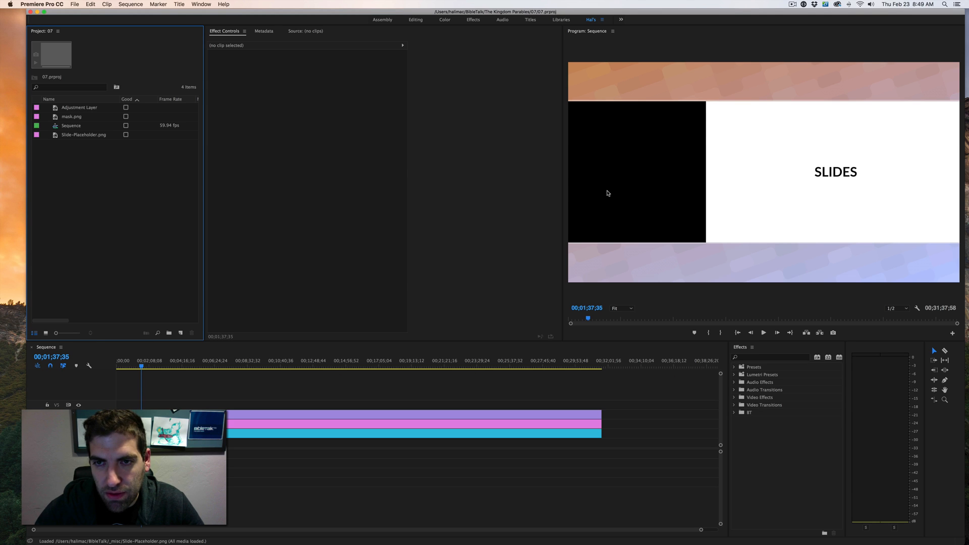
{"action": "mouse_move", "coordinate": [653, 146]}
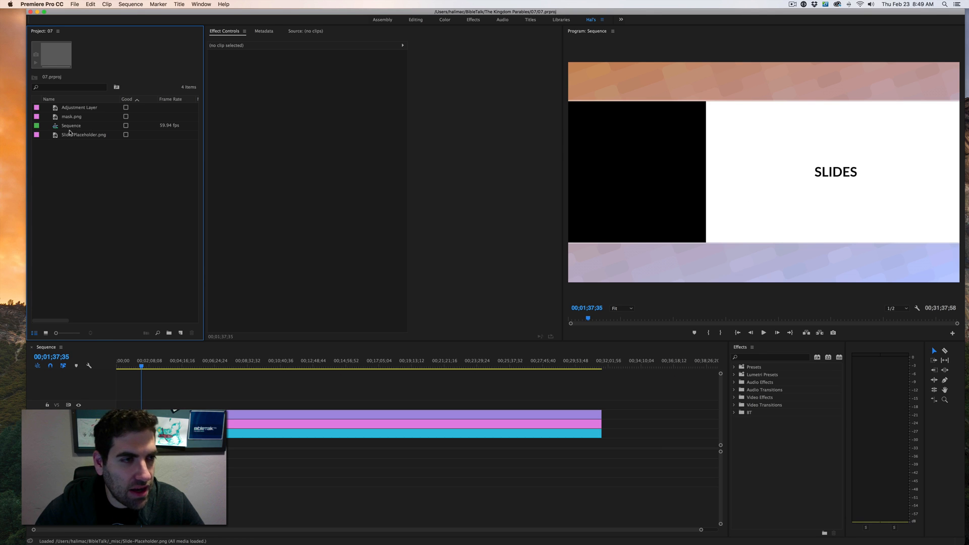
{"action": "left_click", "coordinate": [84, 134]}
{"action": "type", "text": "07"}
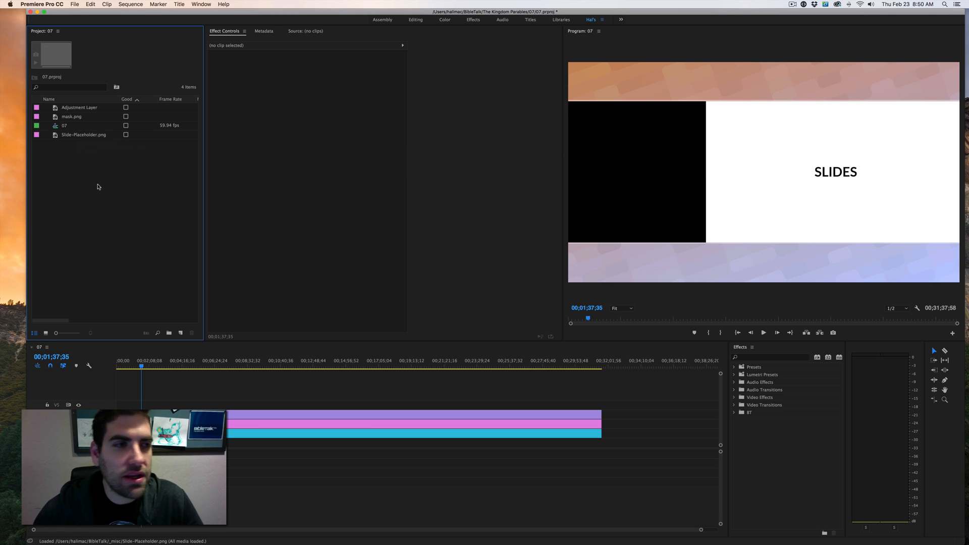
{"action": "mouse_move", "coordinate": [3, 167]}
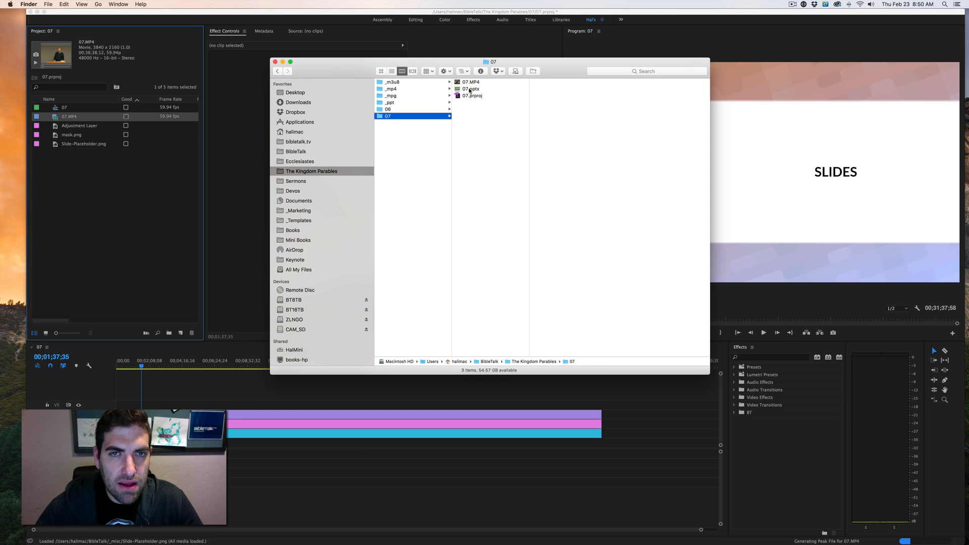
- Open the 07 presentation and duplicate its title slide
{"action": "left_click", "coordinate": [471, 88]}
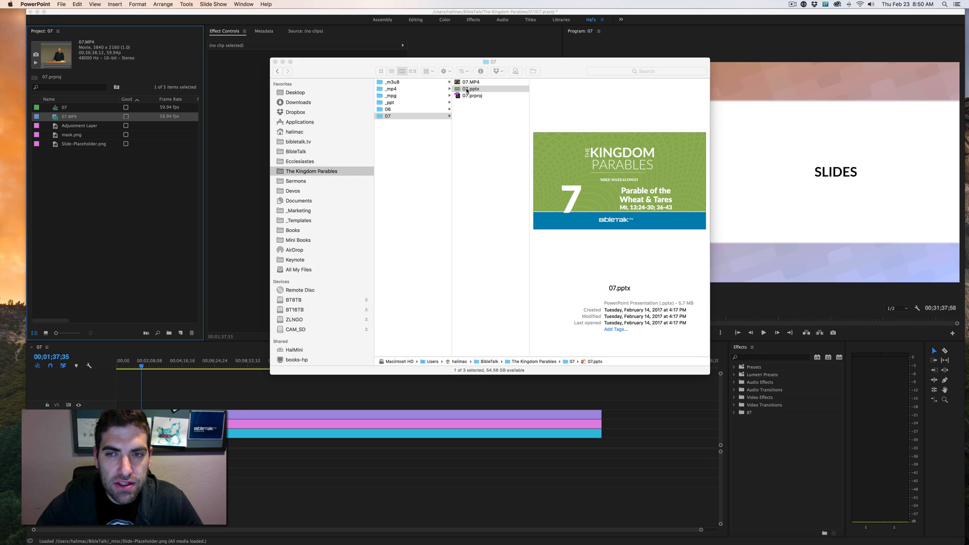
{"action": "double_click", "coordinate": [471, 89]}
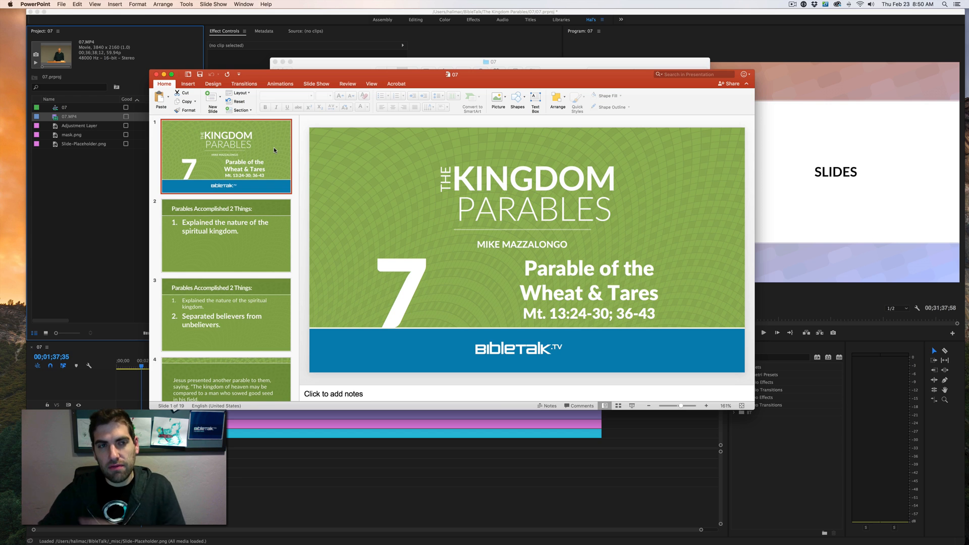
{"action": "right_click", "coordinate": [262, 149]}
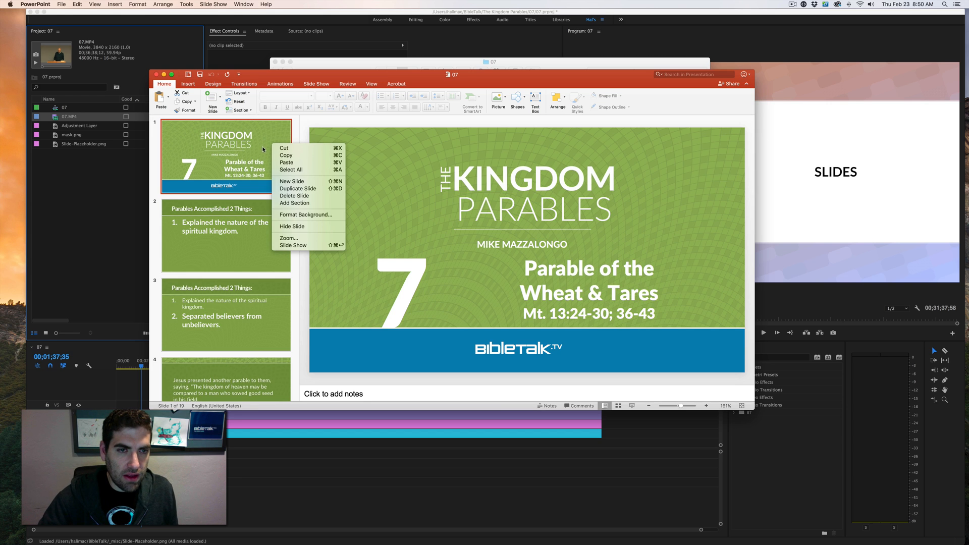
{"action": "left_click", "coordinate": [297, 188]}
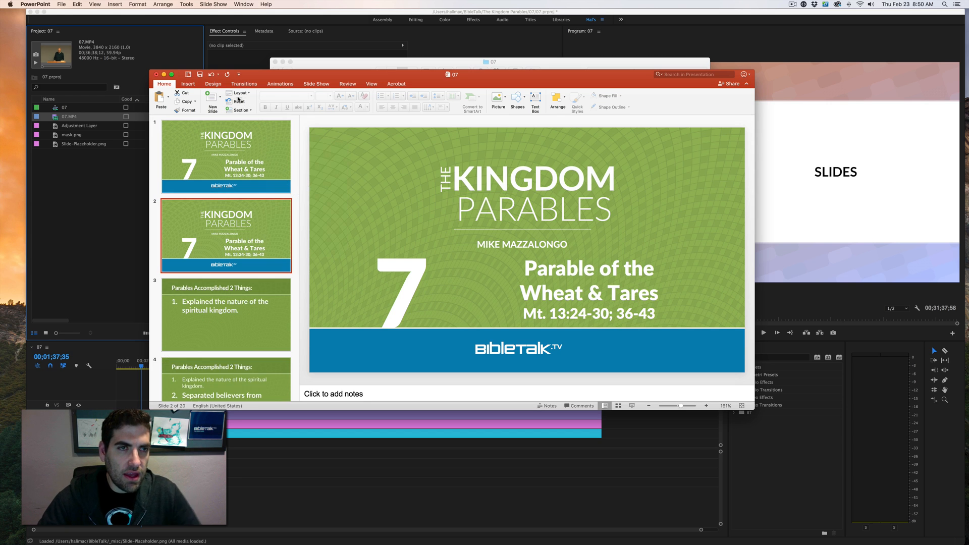
- Apply the Home Blank layout to slide 2 and compare with slide 1
{"action": "left_click", "coordinate": [238, 93]}
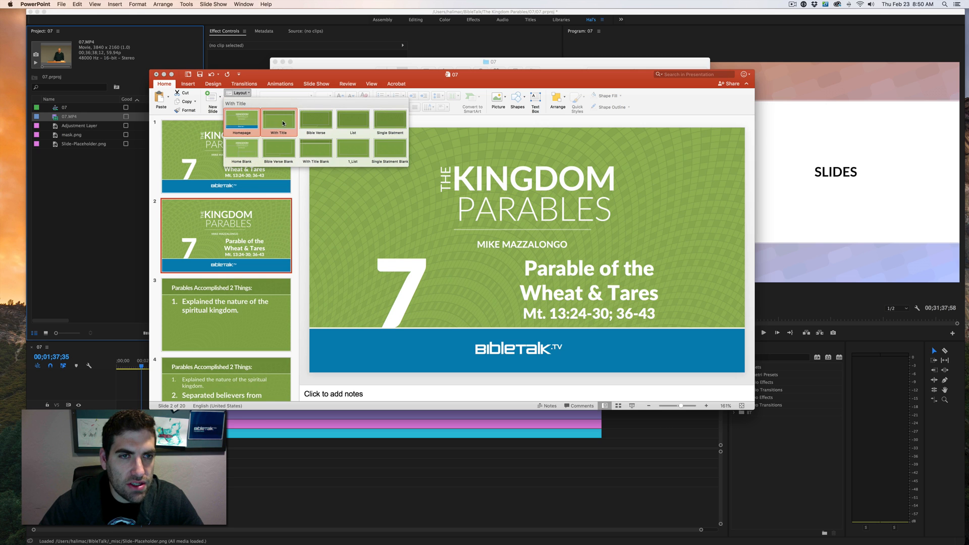
{"action": "mouse_move", "coordinate": [390, 120]}
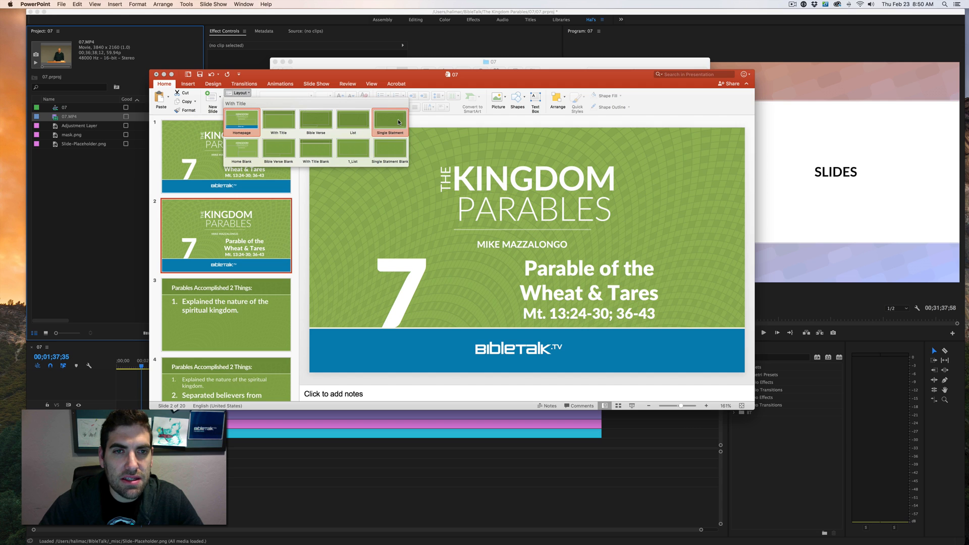
{"action": "mouse_move", "coordinate": [242, 149]}
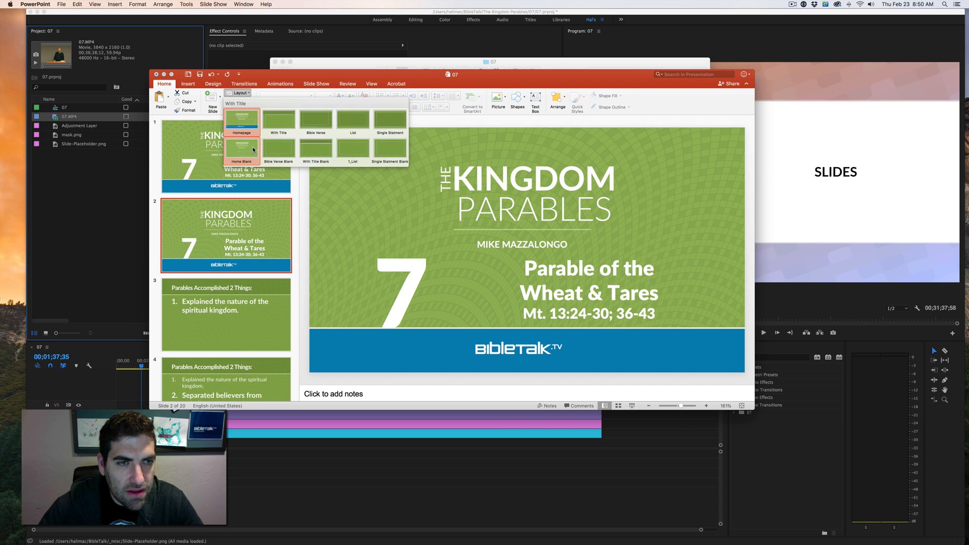
{"action": "mouse_move", "coordinate": [278, 148]}
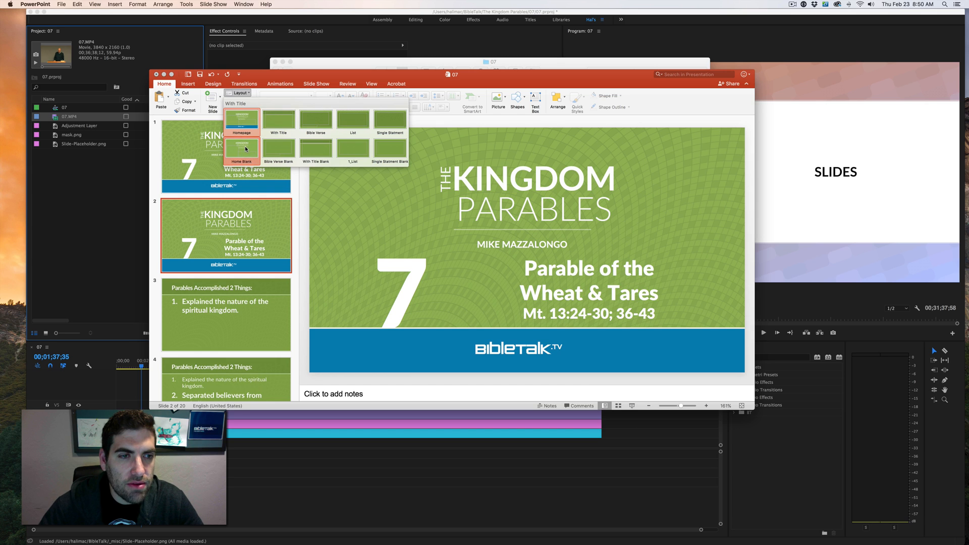
{"action": "left_click", "coordinate": [241, 148]}
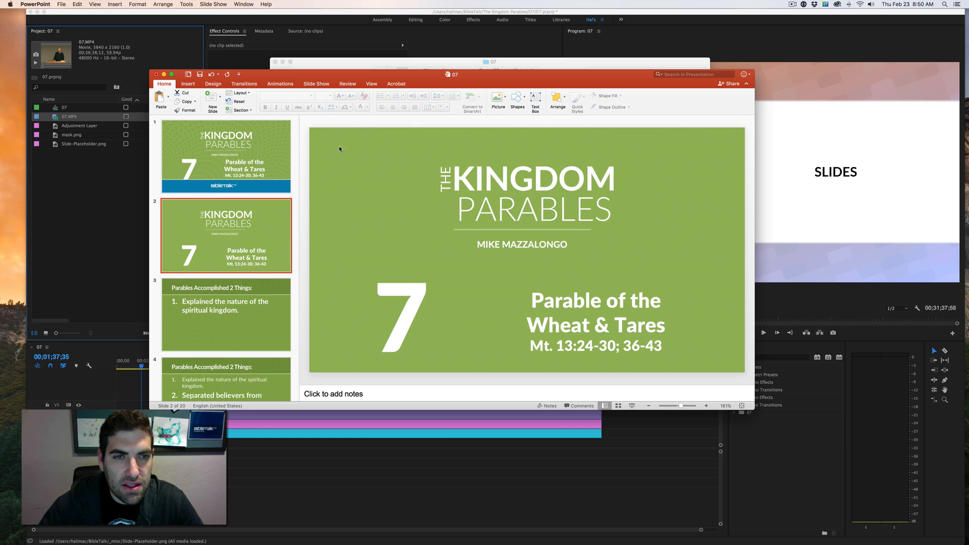
{"action": "mouse_move", "coordinate": [272, 148]}
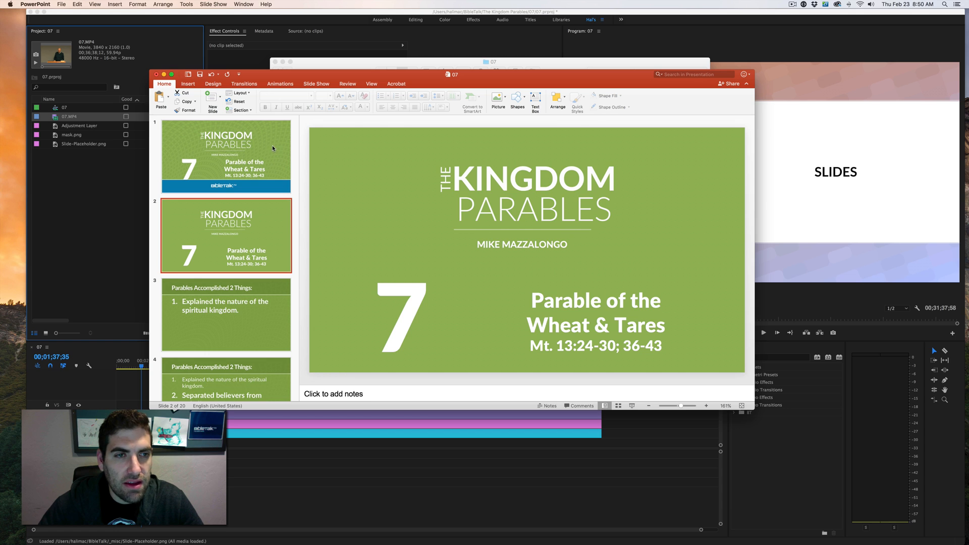
{"action": "left_click", "coordinate": [225, 156]}
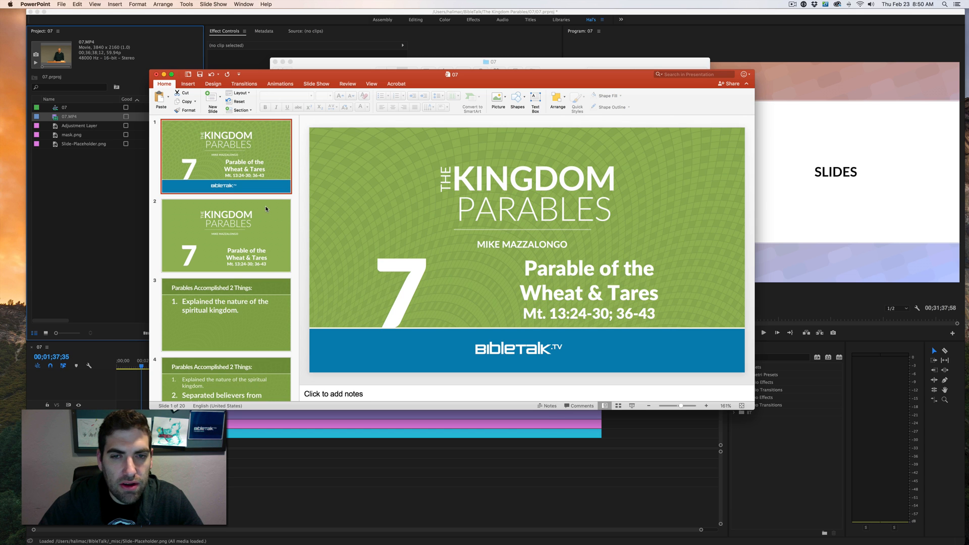
- In Chrome, go from bibletalk.tv's Series list to 1st and 2nd Thessalonians
{"action": "left_click", "coordinate": [225, 236]}
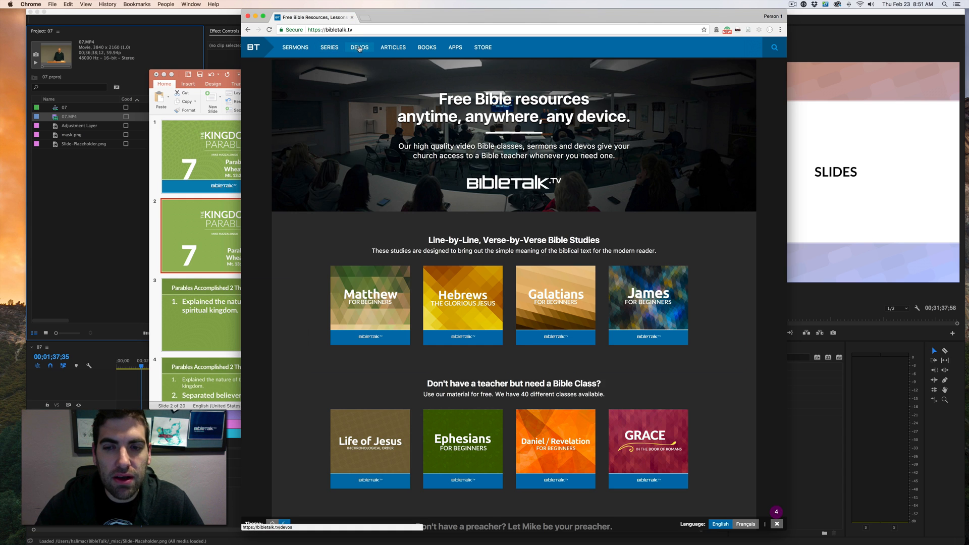
{"action": "left_click", "coordinate": [330, 47]}
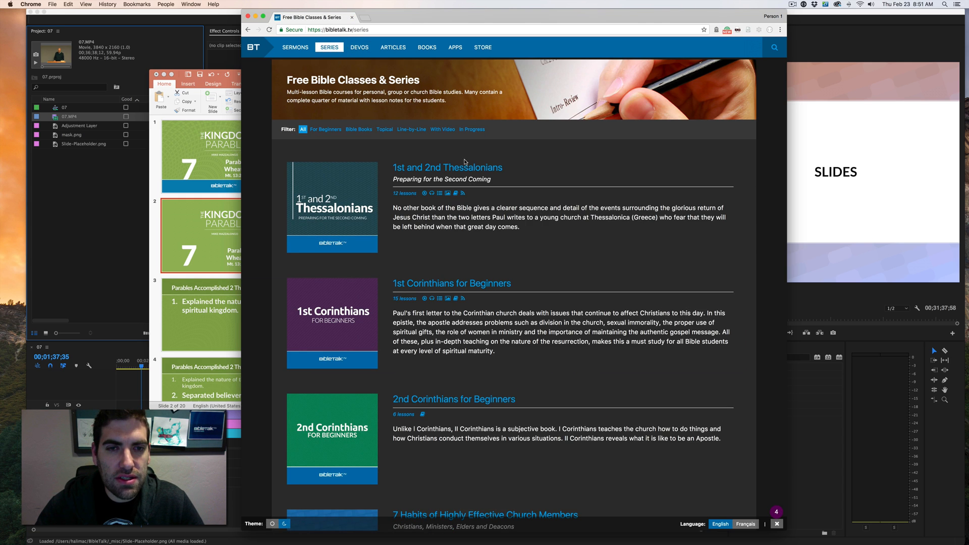
{"action": "left_click", "coordinate": [446, 167]}
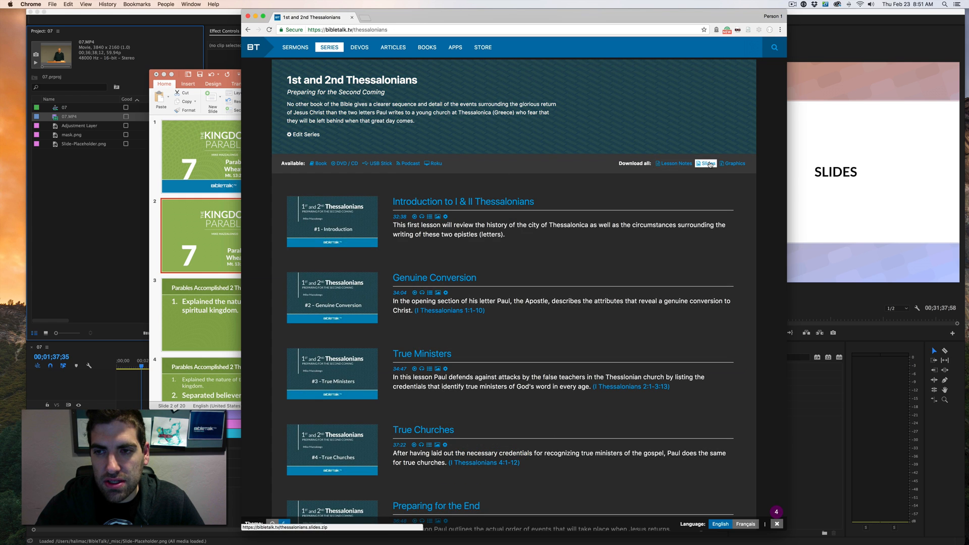
{"action": "mouse_move", "coordinate": [676, 163]}
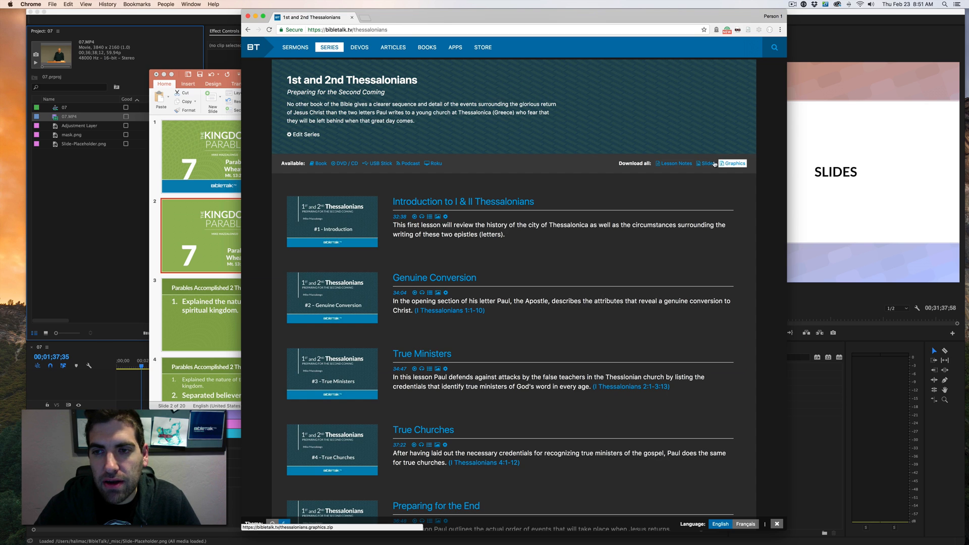
{"action": "mouse_move", "coordinate": [705, 163]}
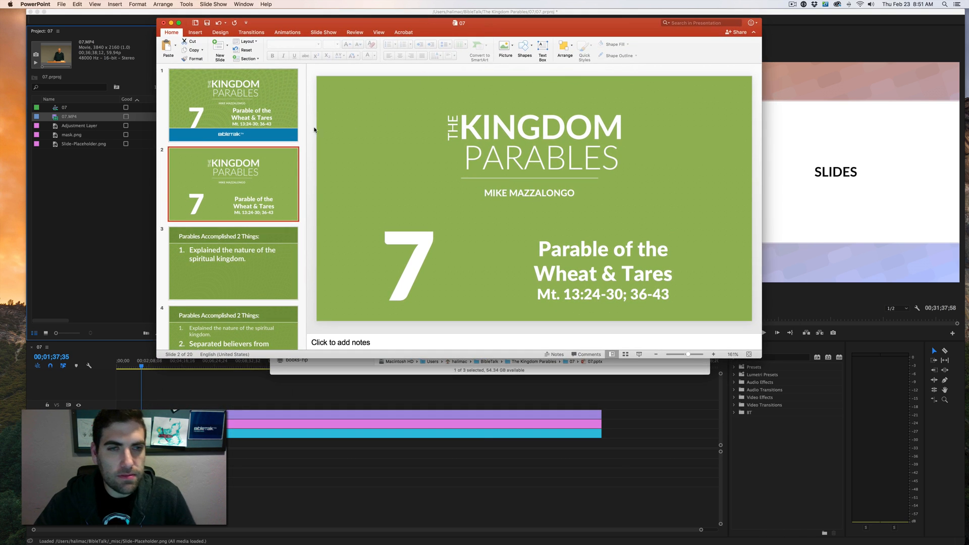
- Show slide 3, the first Parables Accomplished 2 Things slide
{"action": "scroll", "scroll_direction": "down", "scroll_amount": 3}
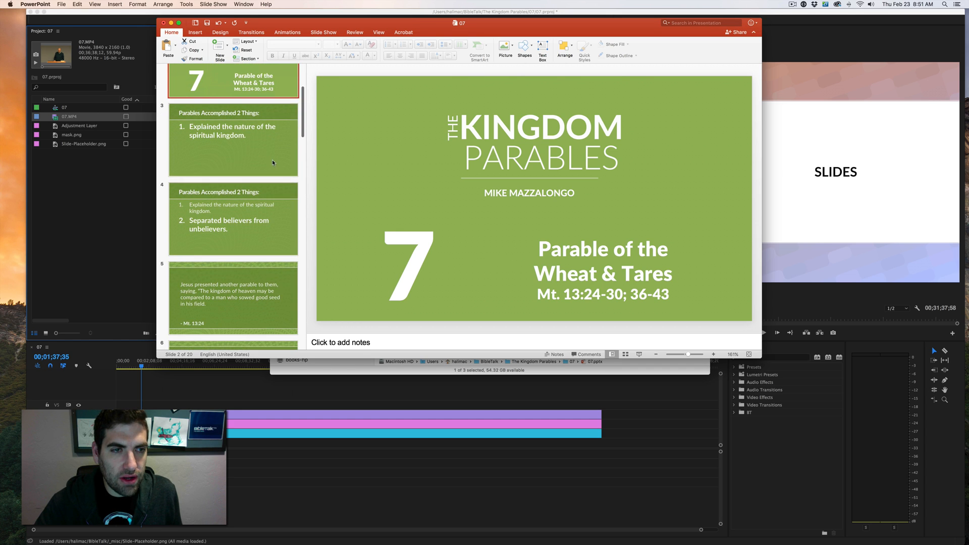
{"action": "left_click", "coordinate": [233, 139]}
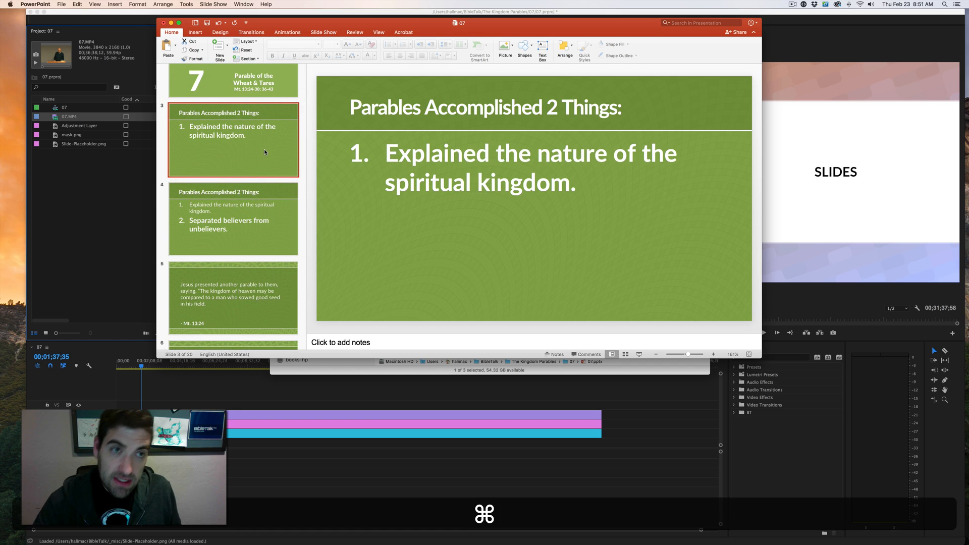
{"action": "left_click", "coordinate": [246, 42]}
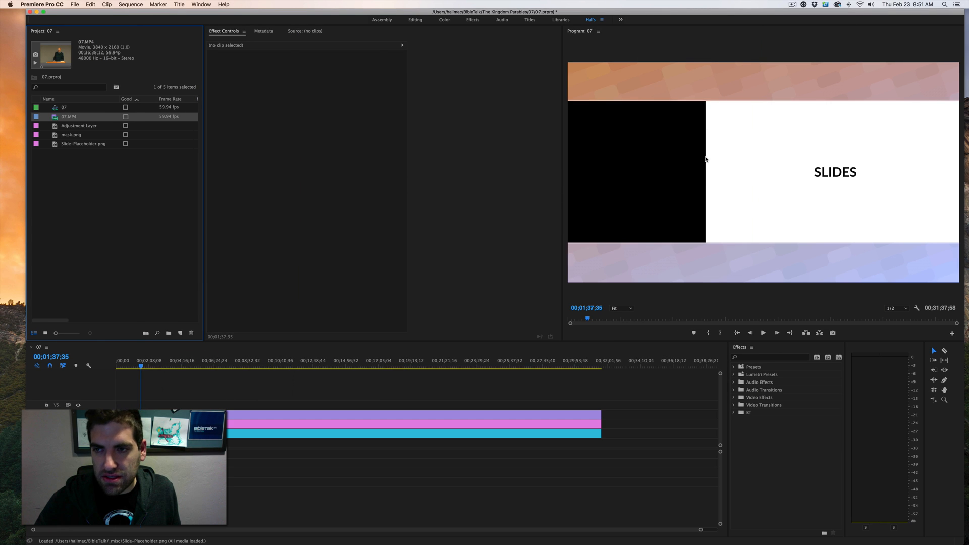
{"action": "mouse_move", "coordinate": [806, 126]}
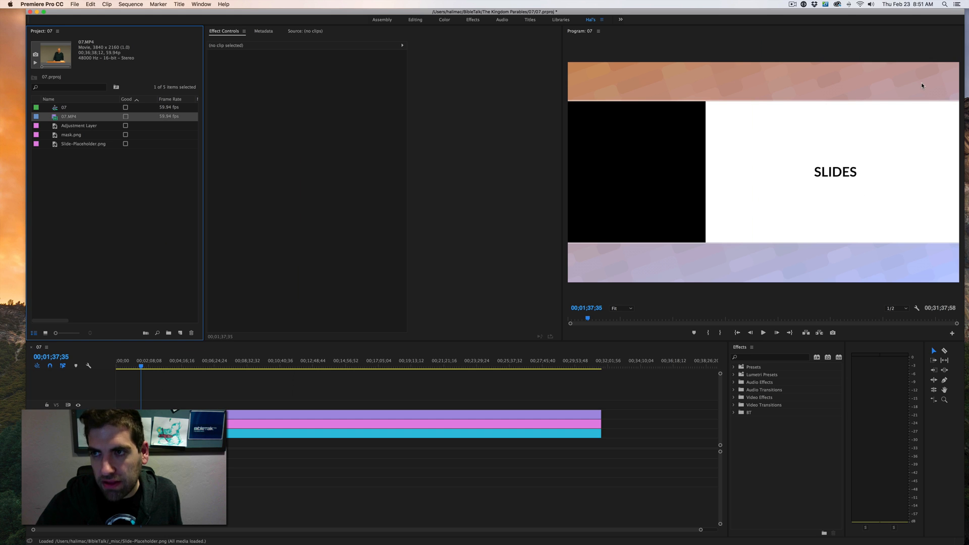
{"action": "mouse_move", "coordinate": [791, 82]}
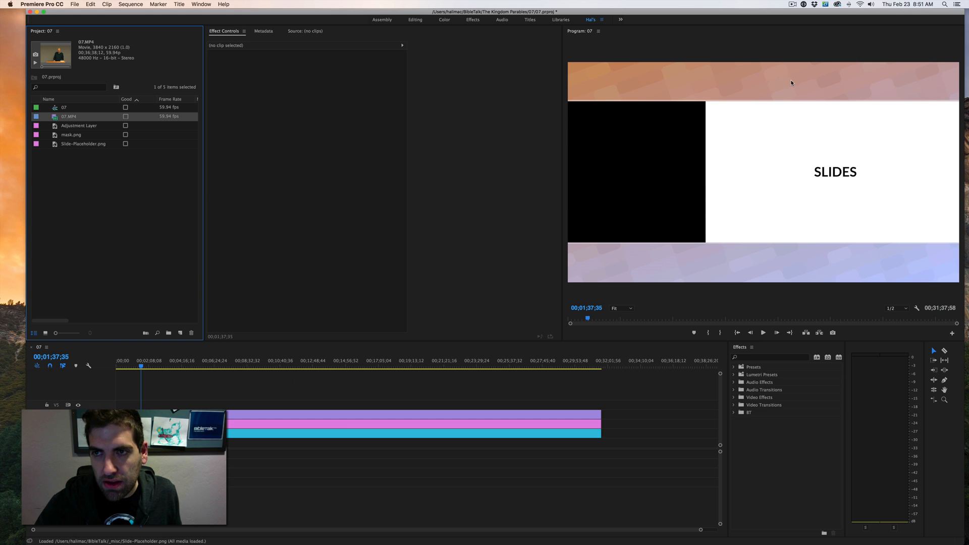
{"action": "mouse_move", "coordinate": [799, 138]}
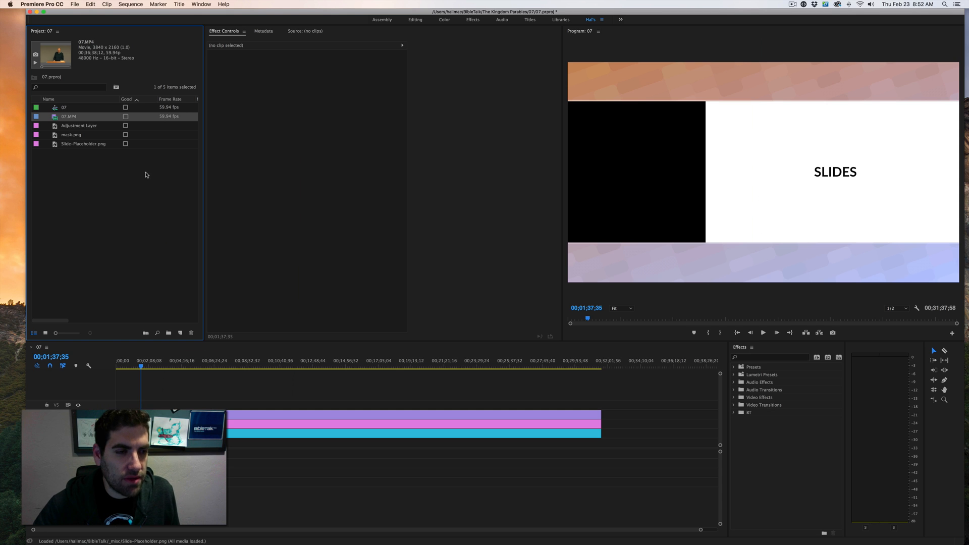
{"action": "key", "text": "cmd"}
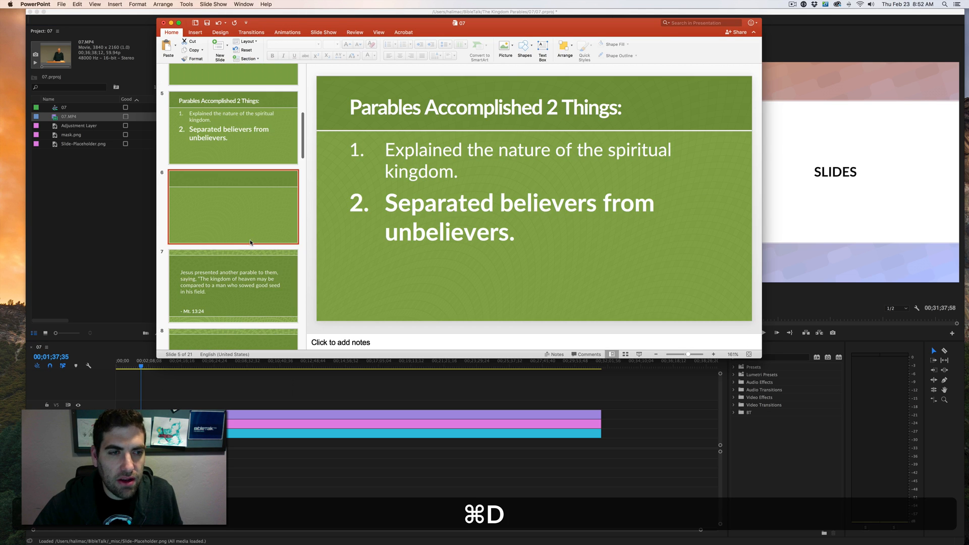
- Duplicate the Parables Accomplished slide and the Mt. 13:24 and 13:25 verse slides
{"action": "key", "text": "cmd+d"}
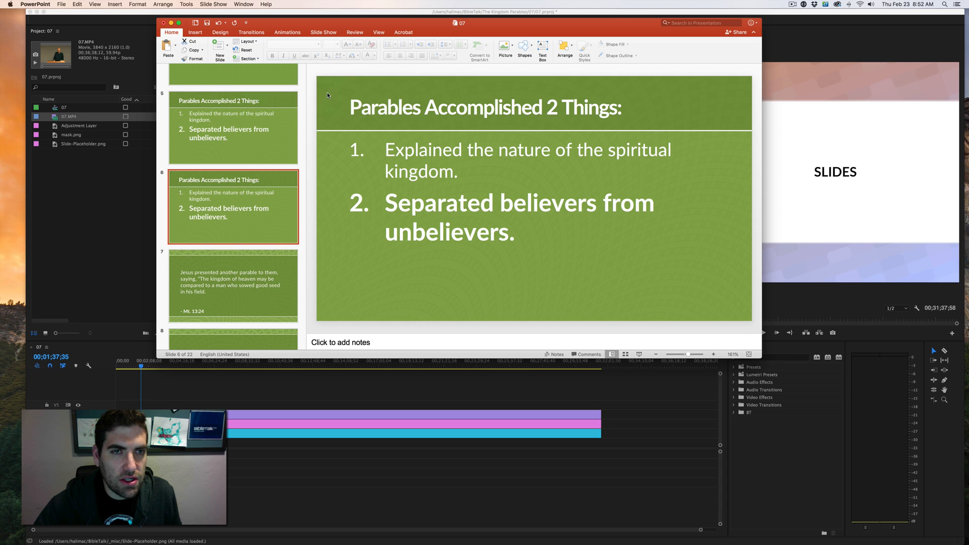
{"action": "left_click", "coordinate": [233, 286]}
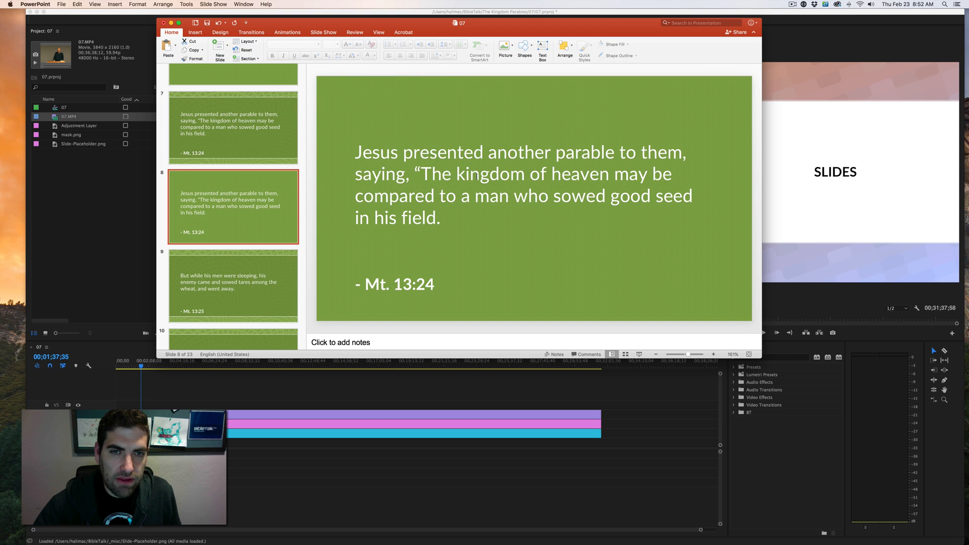
{"action": "left_click", "coordinate": [233, 127]}
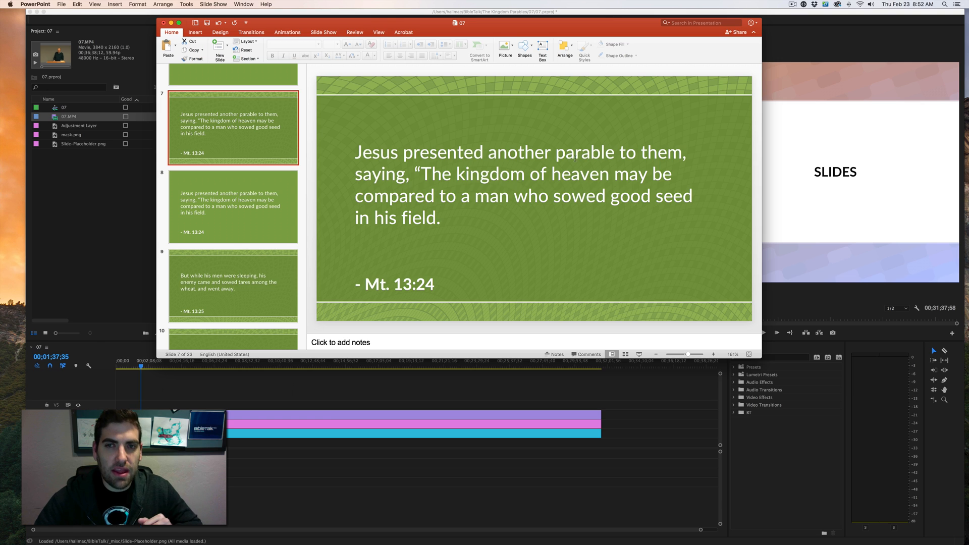
{"action": "left_click", "coordinate": [233, 206]}
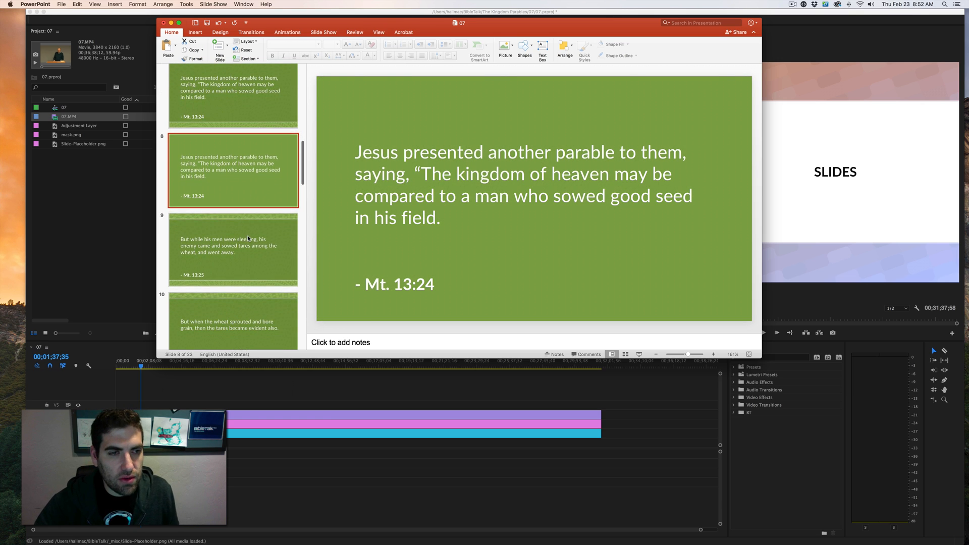
{"action": "left_click", "coordinate": [233, 247]}
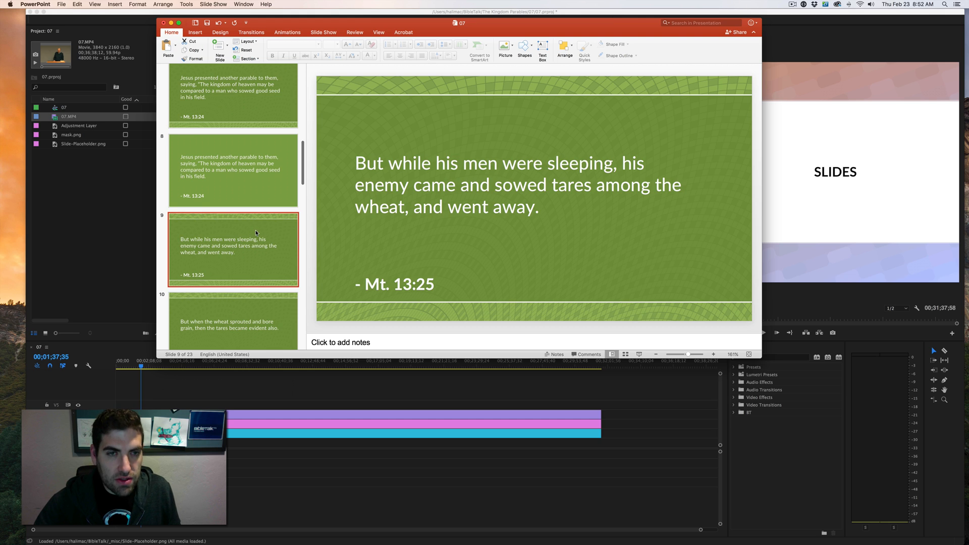
{"action": "key", "text": "cmd+d"}
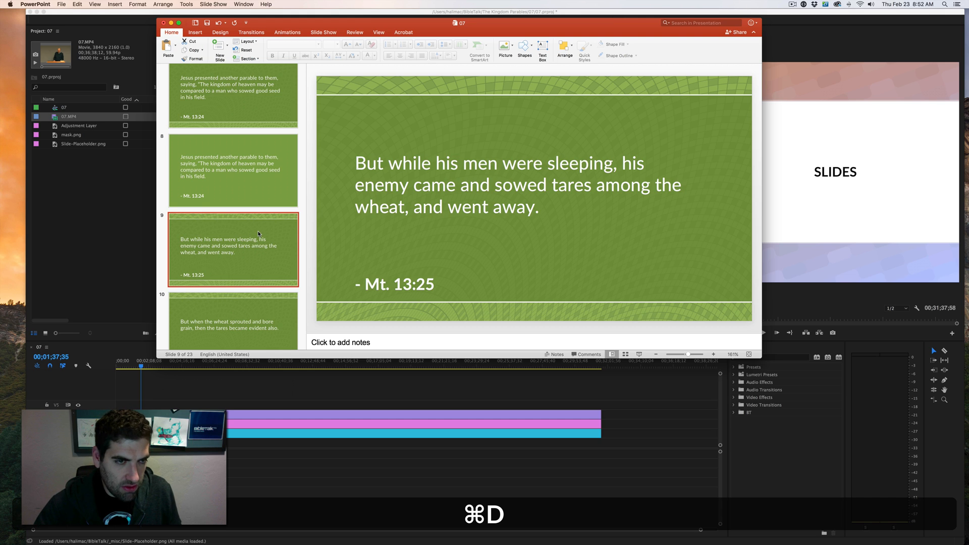
- Duplicate the final The Kingdom slide, bringing the deck to 38 slides
{"action": "left_click", "coordinate": [245, 42]}
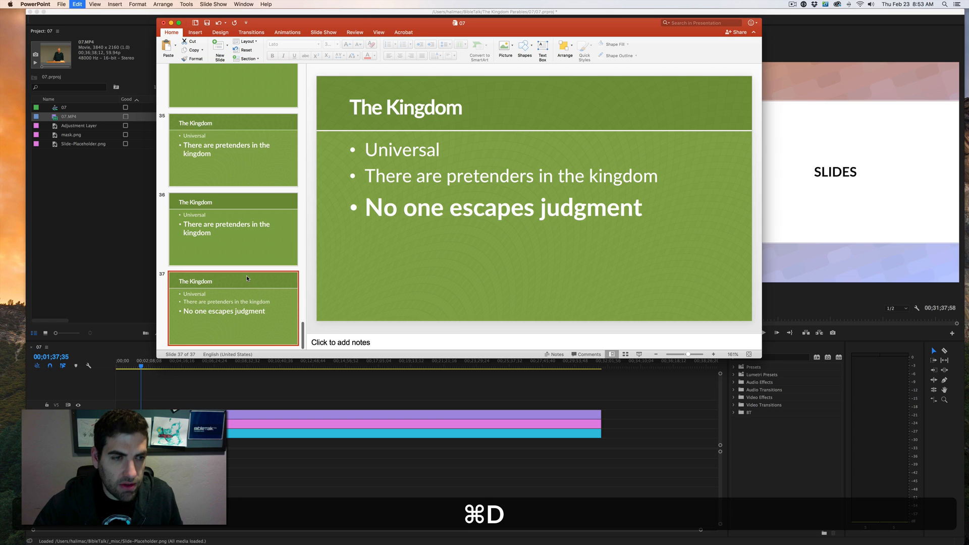
{"action": "left_click", "coordinate": [245, 41]}
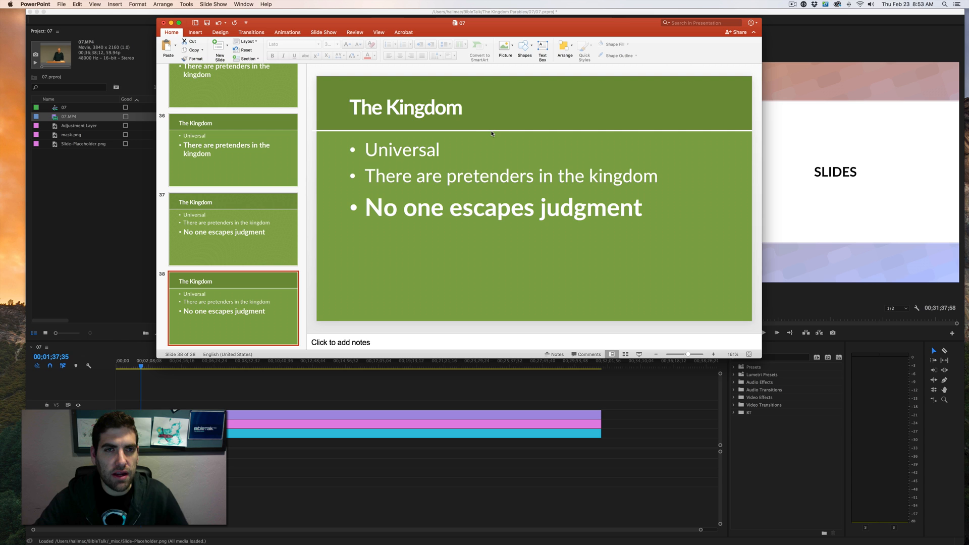
{"action": "mouse_move", "coordinate": [281, 205]}
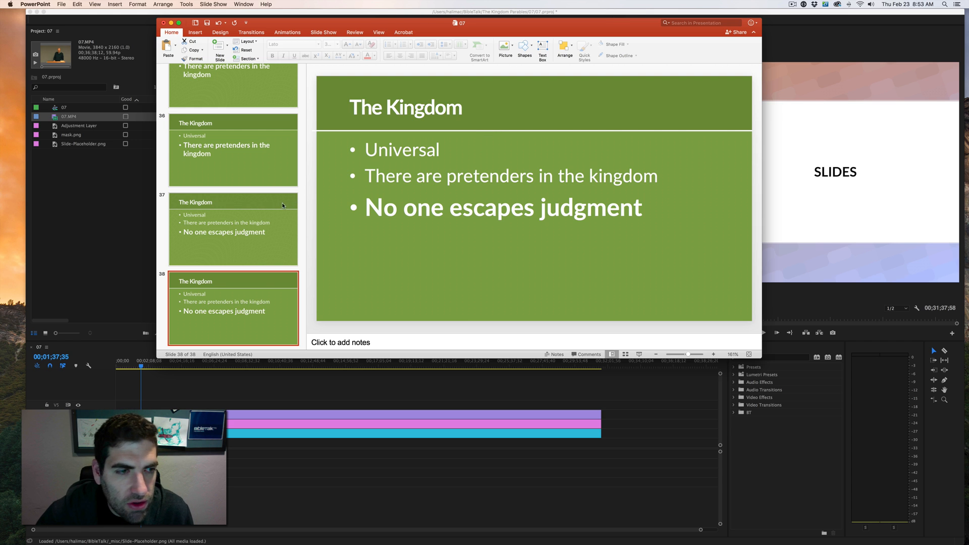
{"action": "scroll", "scroll_direction": "up", "scroll_amount": 3}
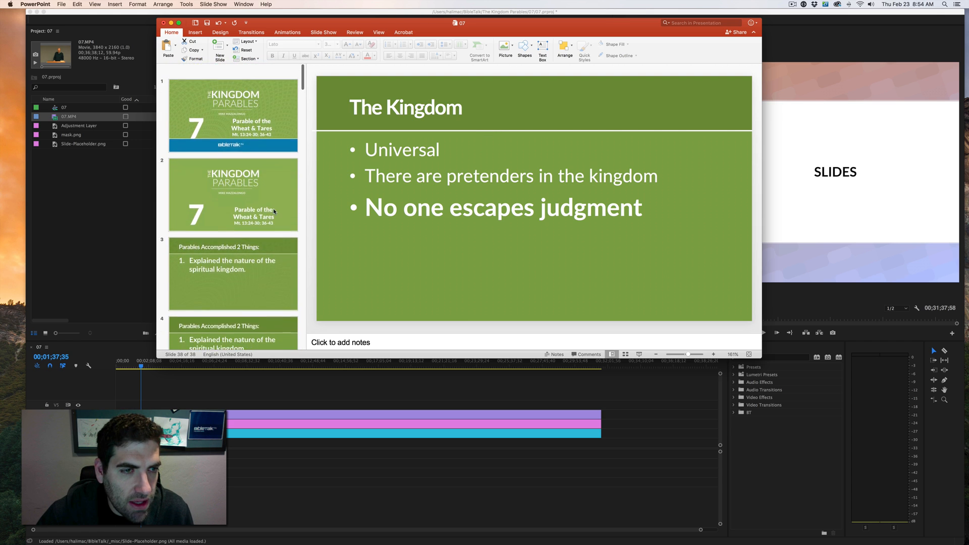
{"action": "scroll", "scroll_direction": "down", "scroll_amount": 3}
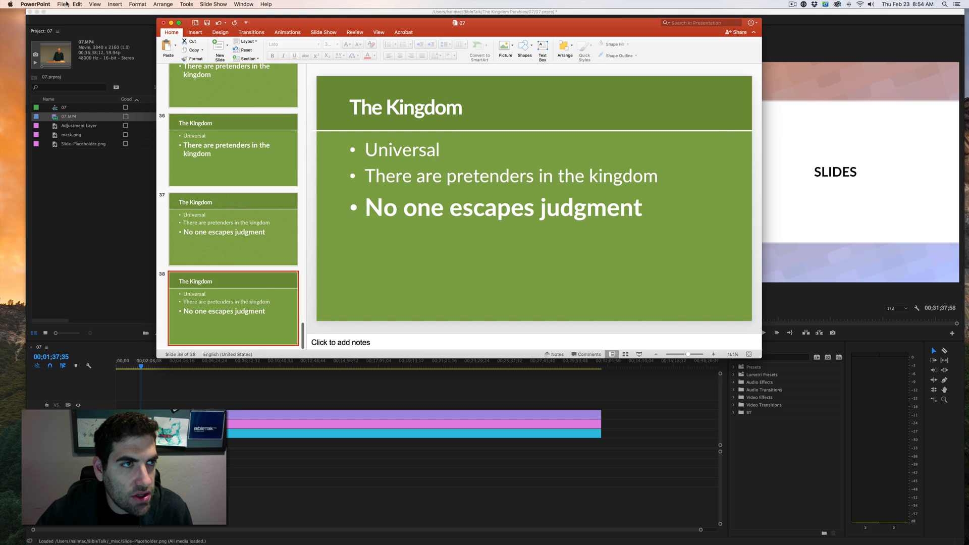
- Export every slide as 3840×2160 JPEGs into folder s within 07
{"action": "left_click", "coordinate": [61, 5]}
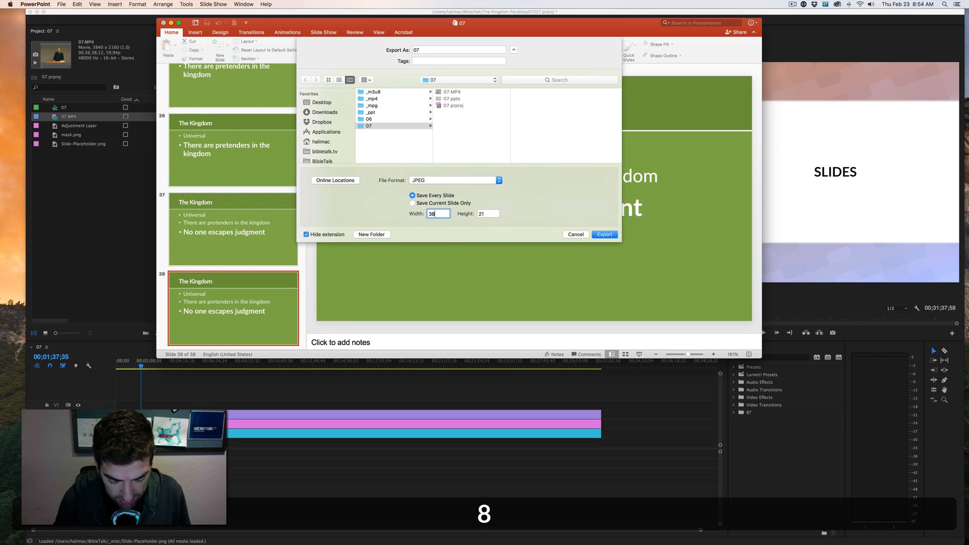
{"action": "type", "text": "3840"}
{"action": "left_click", "coordinate": [459, 50]}
{"action": "type", "text": "s"}
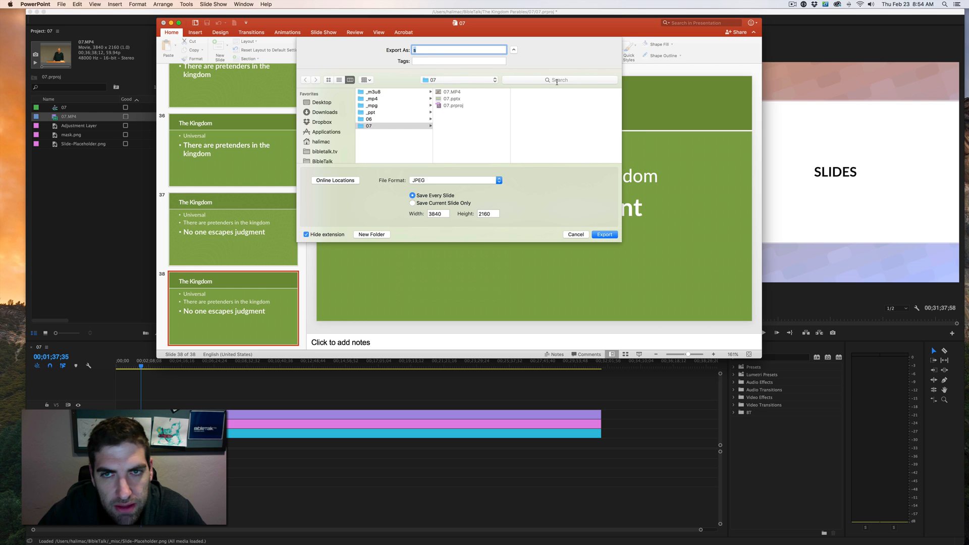
{"action": "mouse_move", "coordinate": [610, 223]}
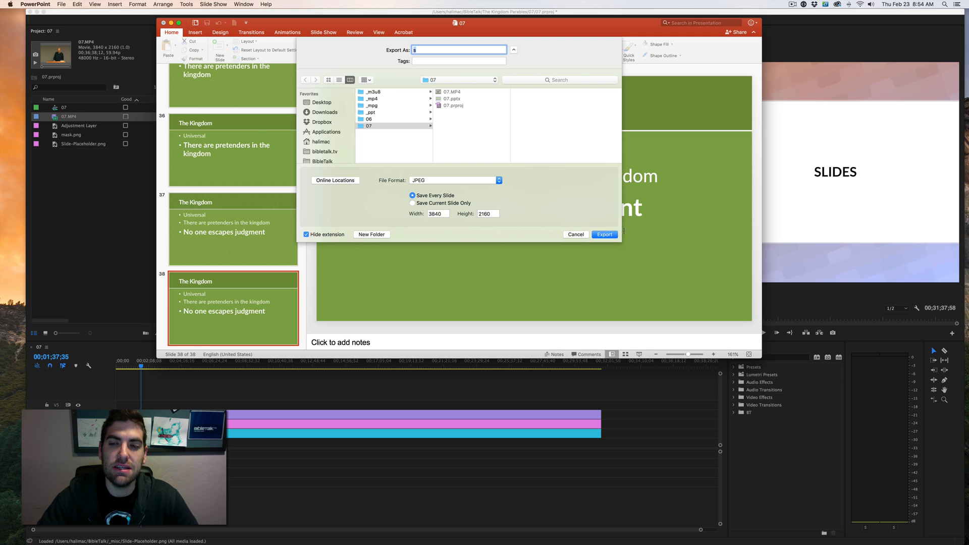
{"action": "left_click", "coordinate": [574, 234]}
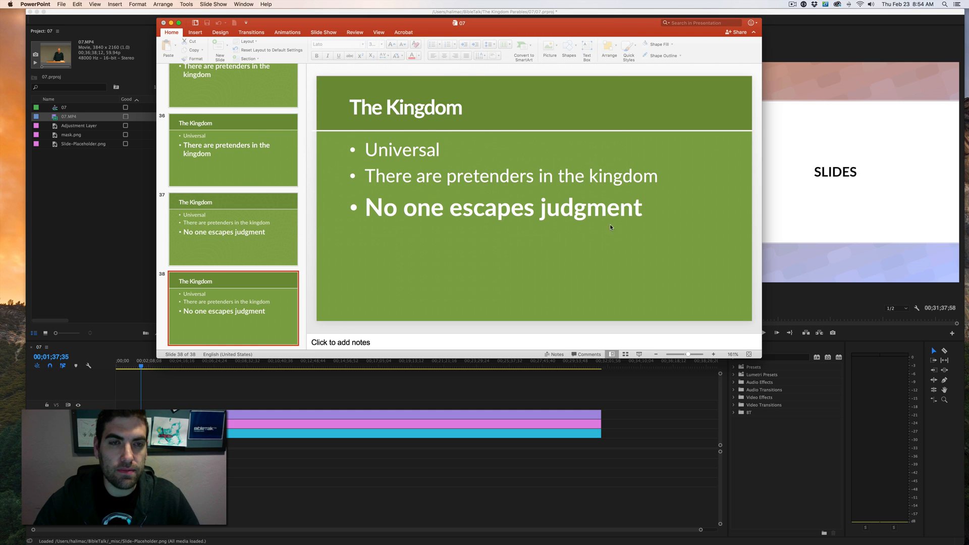
{"action": "mouse_move", "coordinate": [589, 151]}
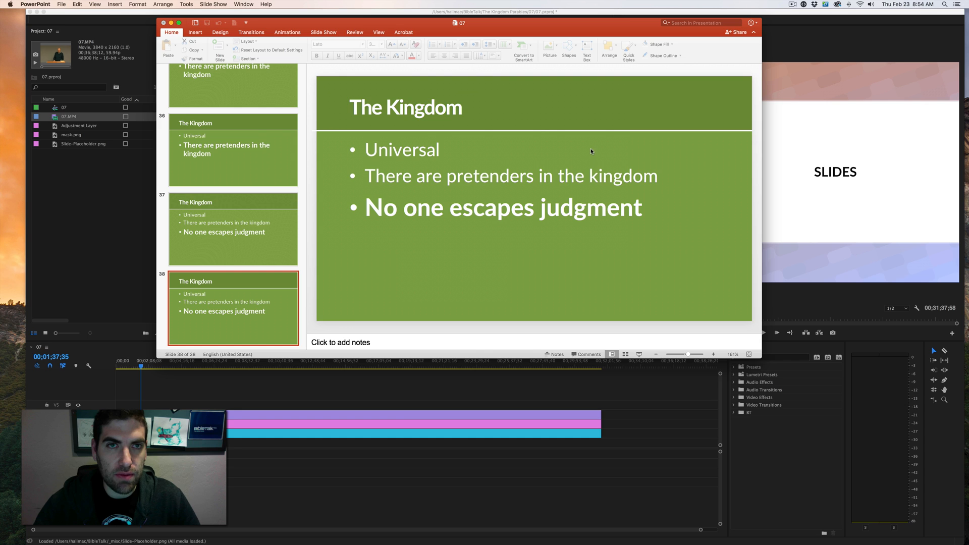
{"action": "key", "text": "cmd+s"}
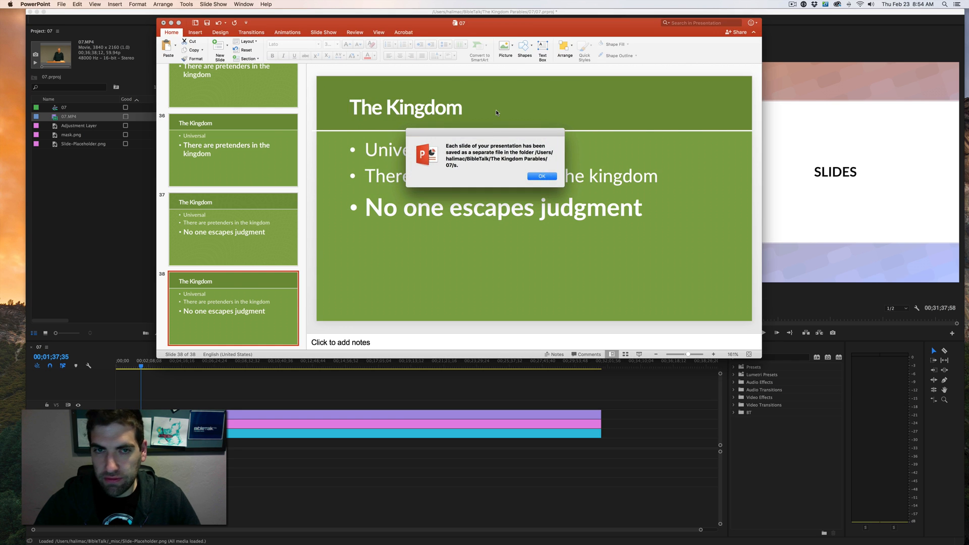
{"action": "left_click", "coordinate": [542, 177]}
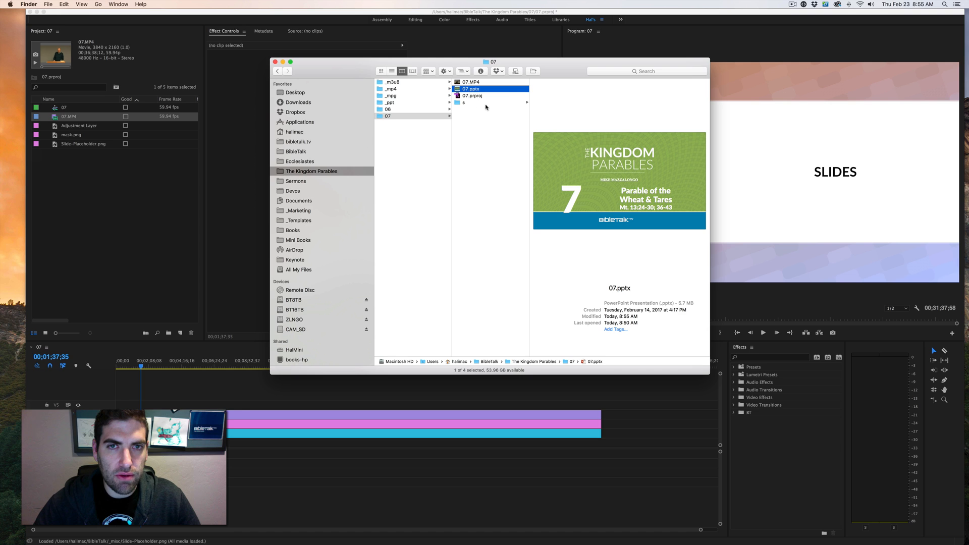
- Check that the s folder holds Slide01 through Slide38 JPEGs
{"action": "left_click", "coordinate": [464, 102]}
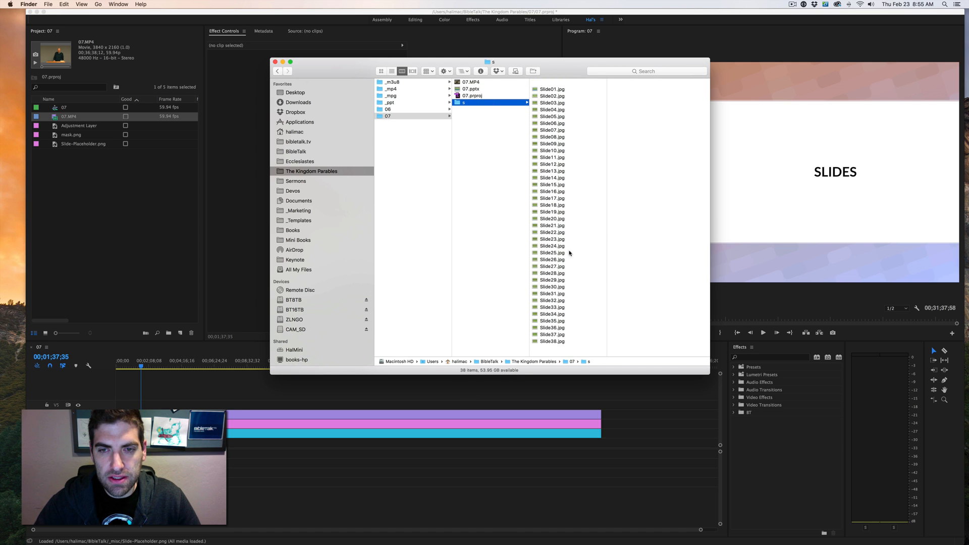
{"action": "left_click", "coordinate": [550, 164]}
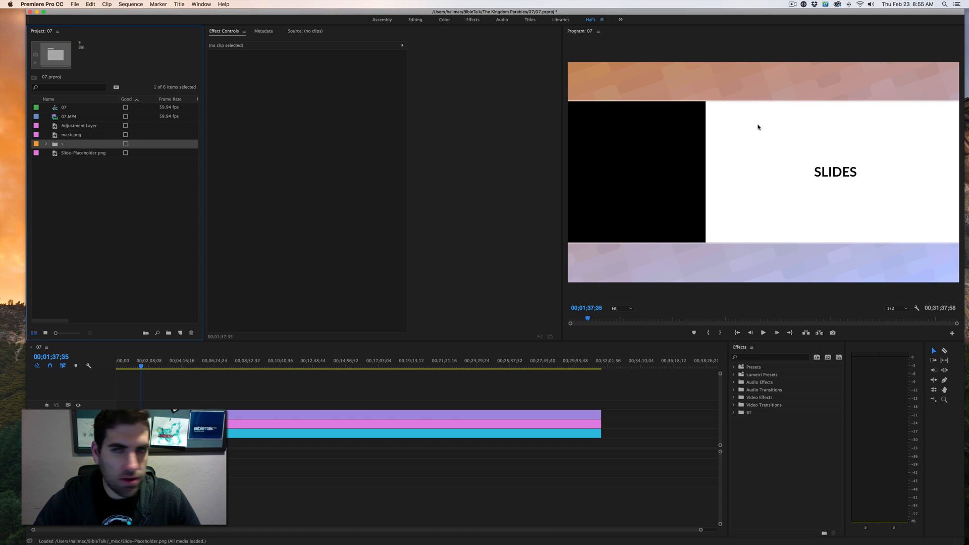
{"action": "mouse_move", "coordinate": [769, 77]}
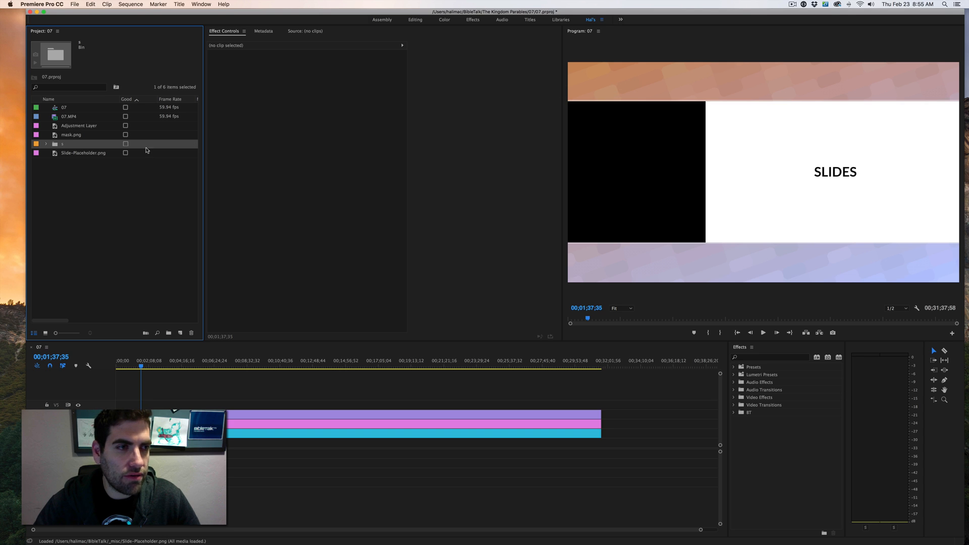
- Load the mask.png graphic into the Source Monitor to view its pink-purple bands
{"action": "left_click", "coordinate": [71, 135]}
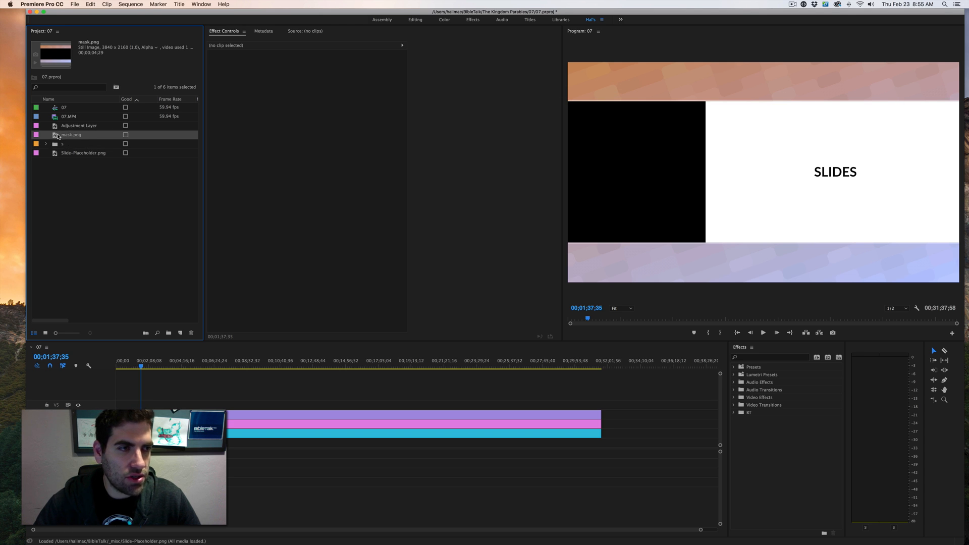
{"action": "double_click", "coordinate": [70, 134]}
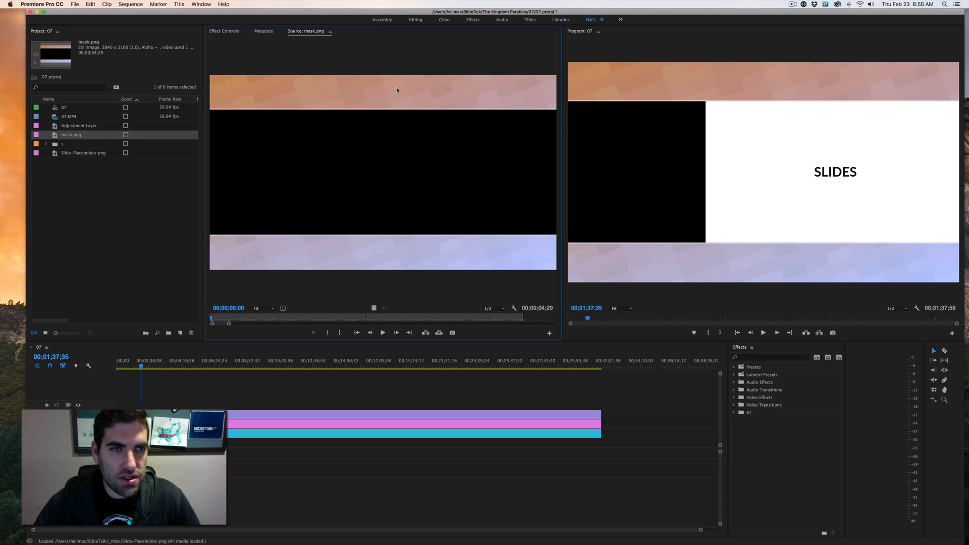
{"action": "mouse_move", "coordinate": [543, 157]}
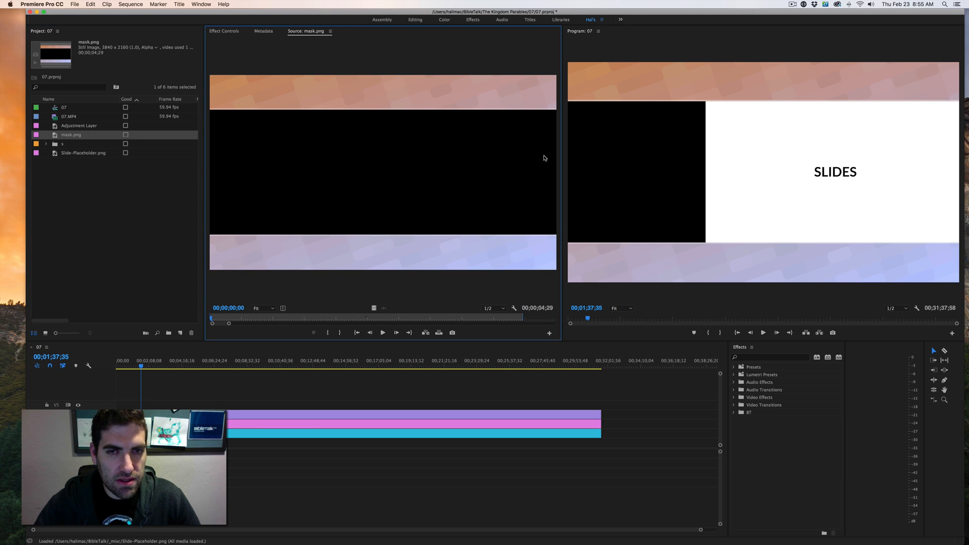
- Replace mask.png's footage with mask.png from The Kingdom Parables _misc folder on BTBTB
{"action": "right_click", "coordinate": [71, 135]}
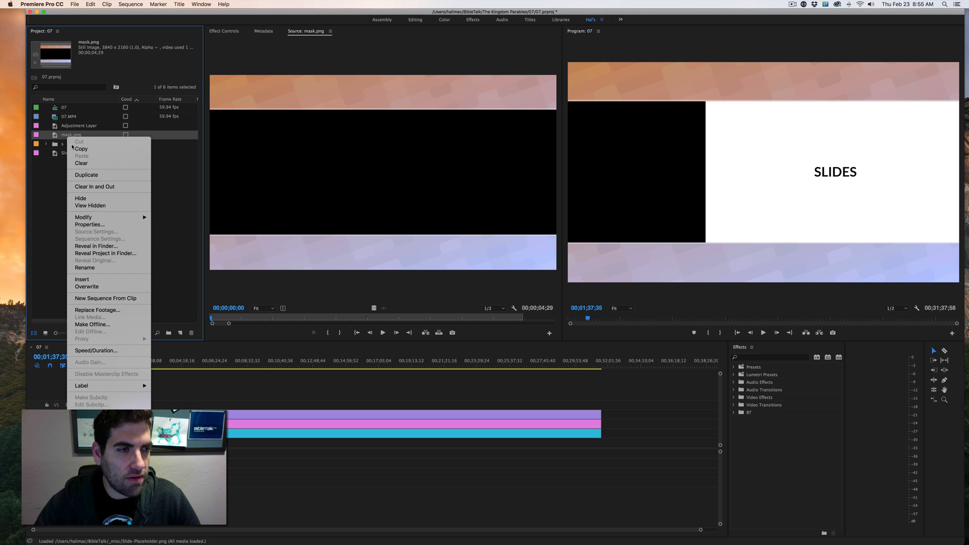
{"action": "mouse_move", "coordinate": [97, 309]}
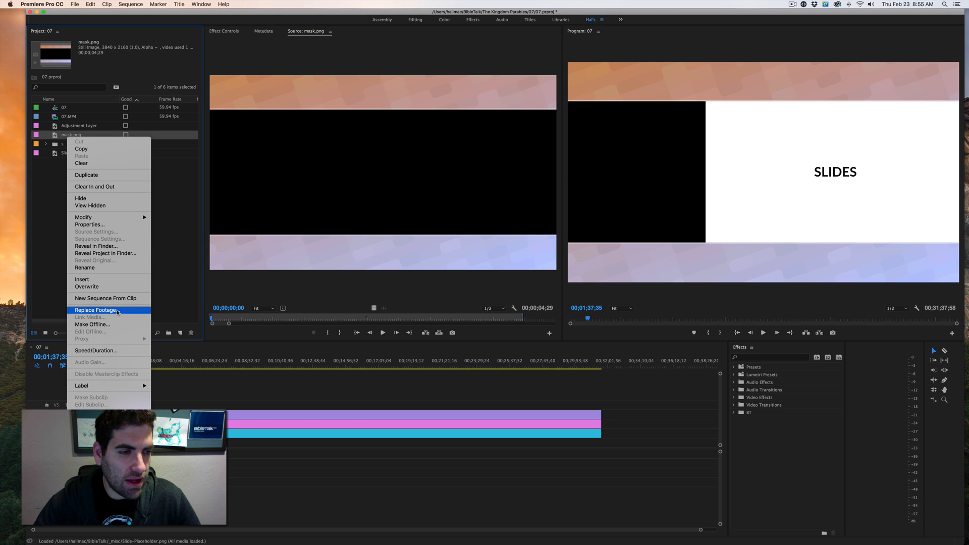
{"action": "left_click", "coordinate": [96, 309]}
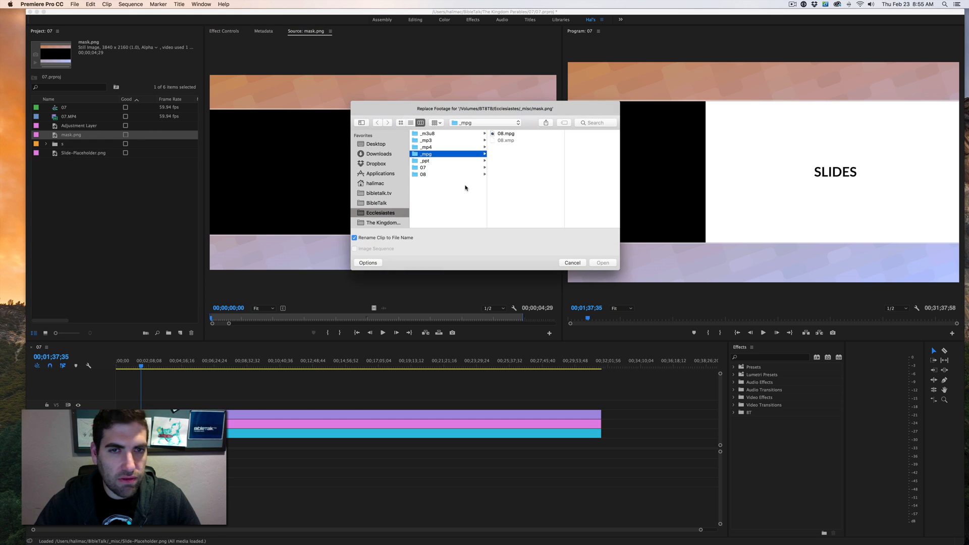
{"action": "mouse_move", "coordinate": [388, 204]}
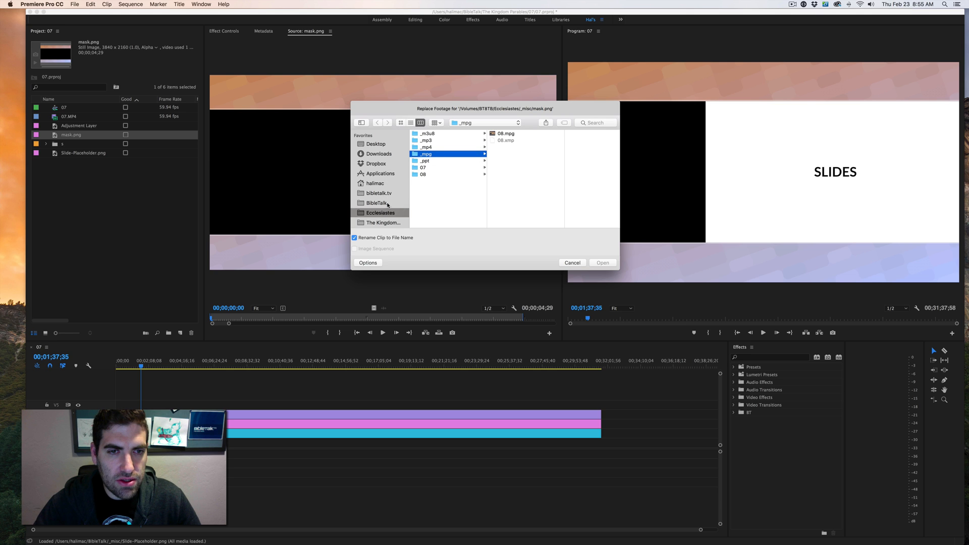
{"action": "scroll", "scroll_direction": "down", "scroll_amount": 3}
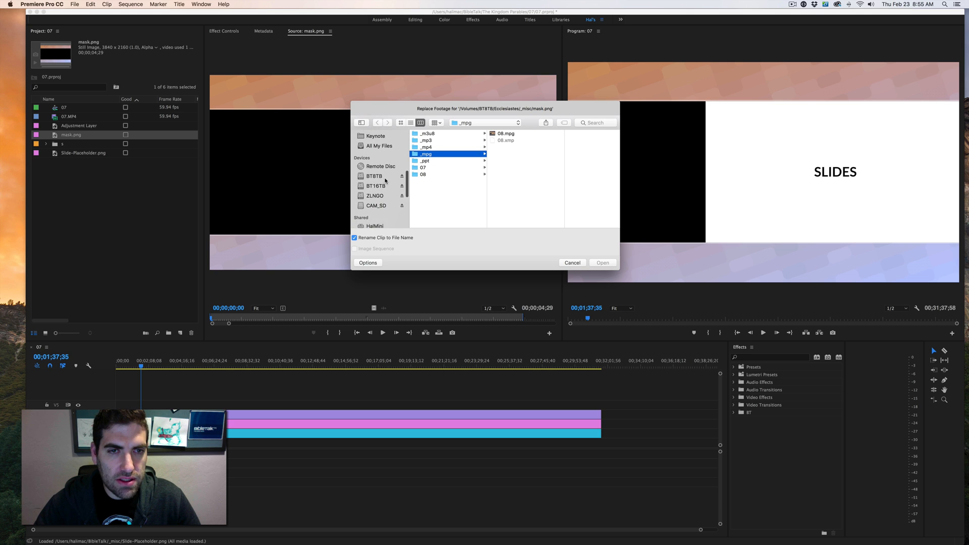
{"action": "left_click", "coordinate": [373, 175]}
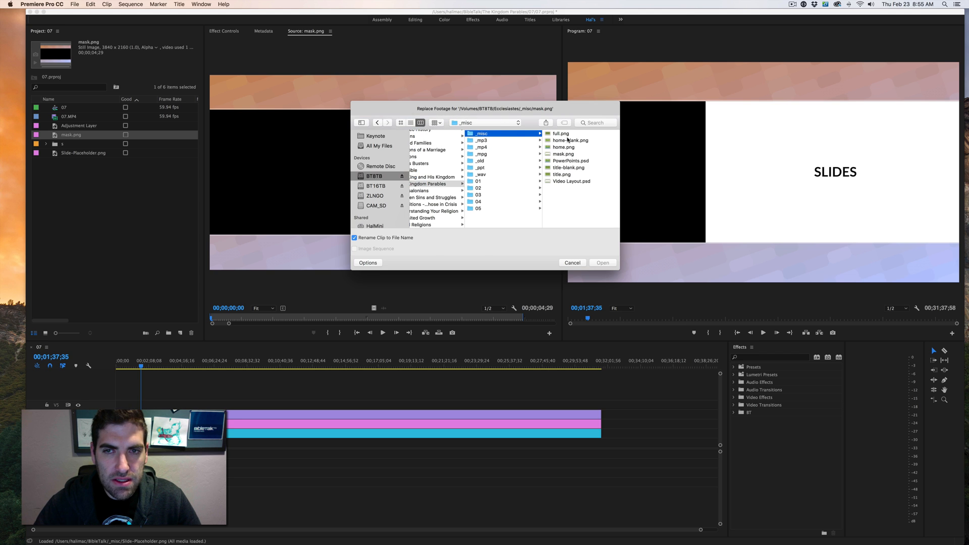
{"action": "left_click", "coordinate": [601, 262]}
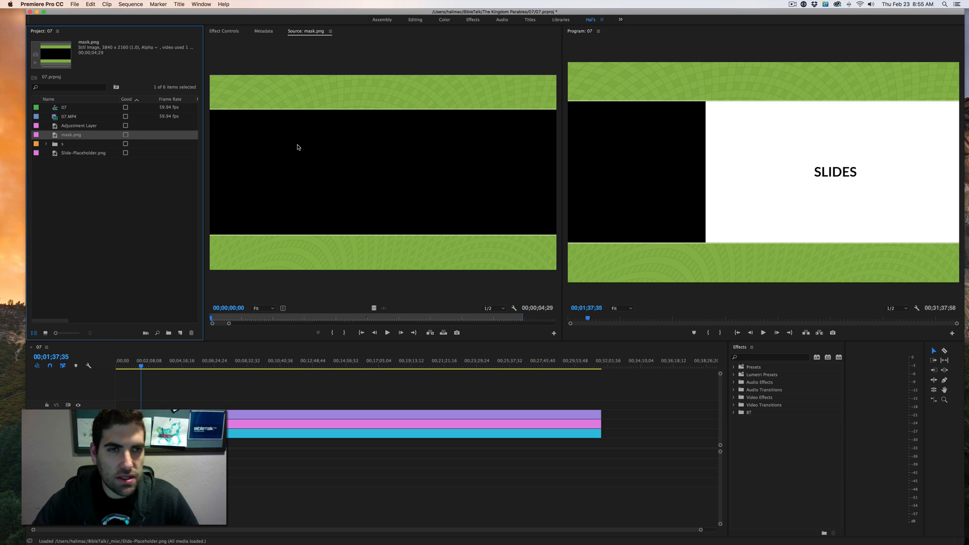
{"action": "mouse_move", "coordinate": [715, 137]}
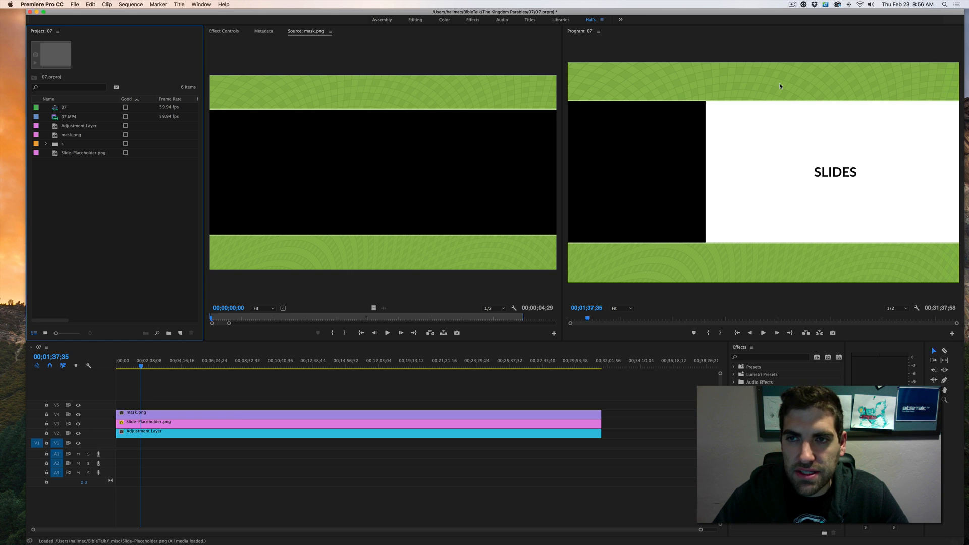
{"action": "mouse_move", "coordinate": [684, 166]}
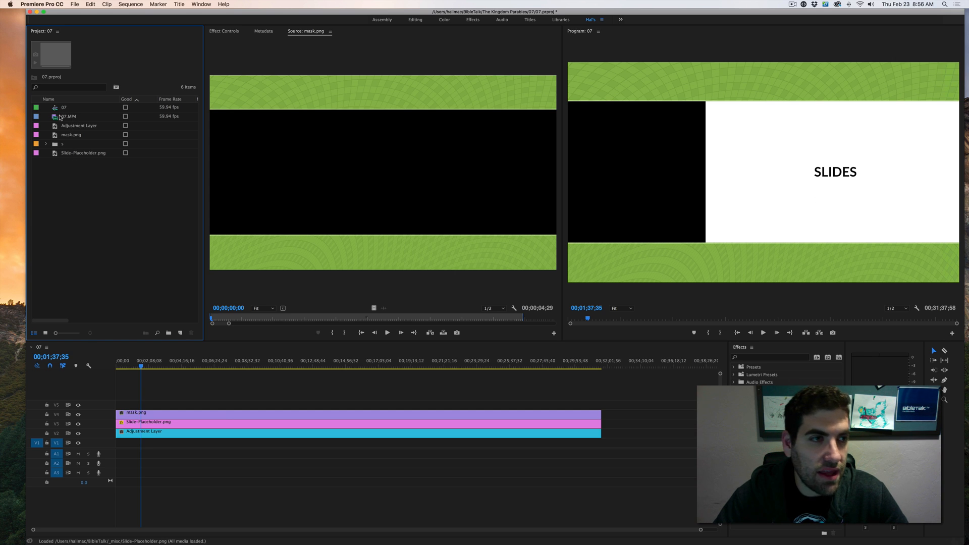
- Select 07.MP4 to place on V1/A1 and extend the Adjustment Layer to its end
{"action": "left_click", "coordinate": [69, 117]}
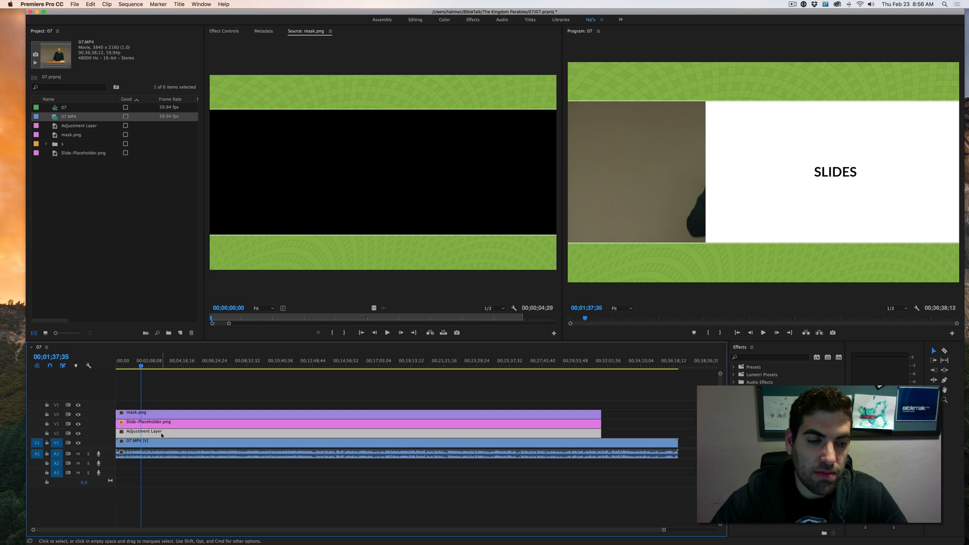
{"action": "mouse_move", "coordinate": [162, 435]}
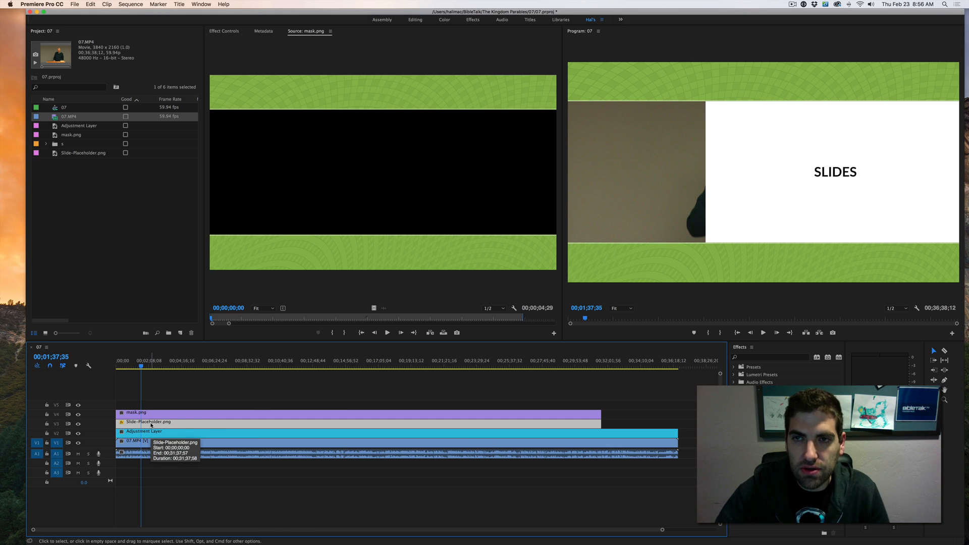
{"action": "mouse_move", "coordinate": [151, 419]}
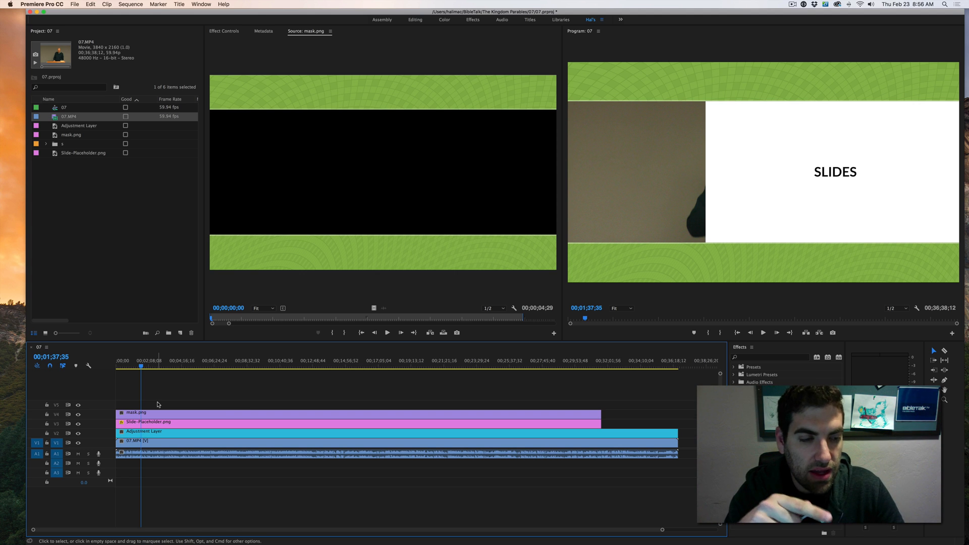
{"action": "mouse_move", "coordinate": [144, 398]}
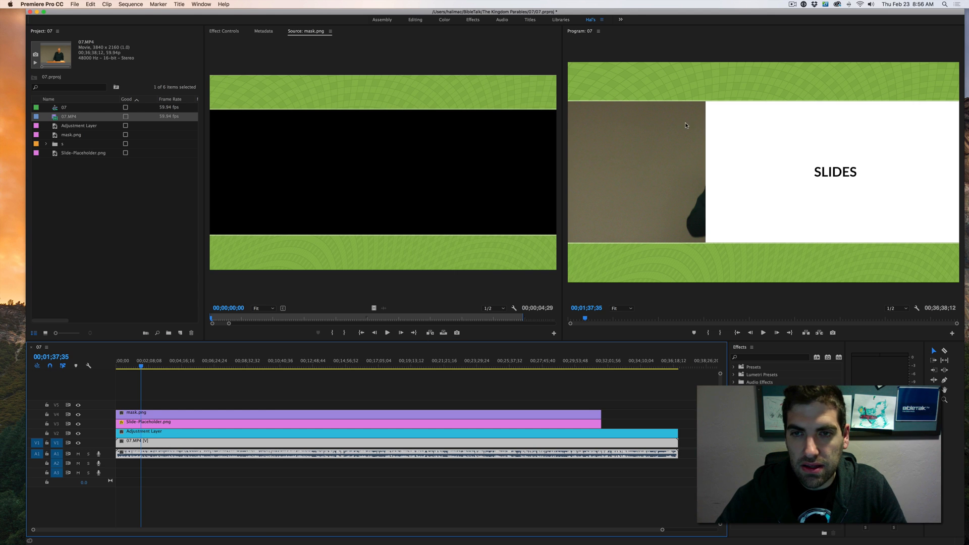
{"action": "mouse_move", "coordinate": [225, 38]}
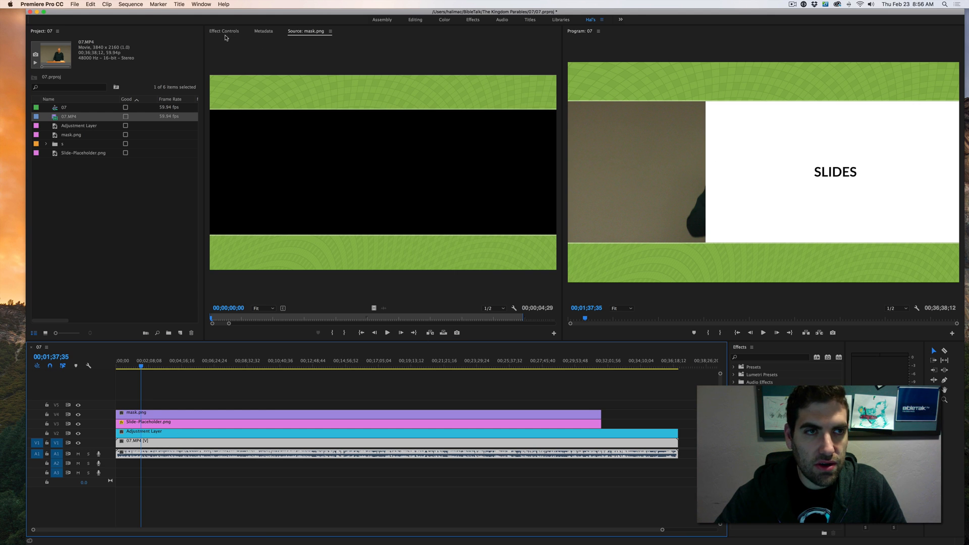
- Set 07.MP4 Scale to 73 and Position X to 773, then select the Adjustment Layer
{"action": "left_click", "coordinate": [224, 30]}
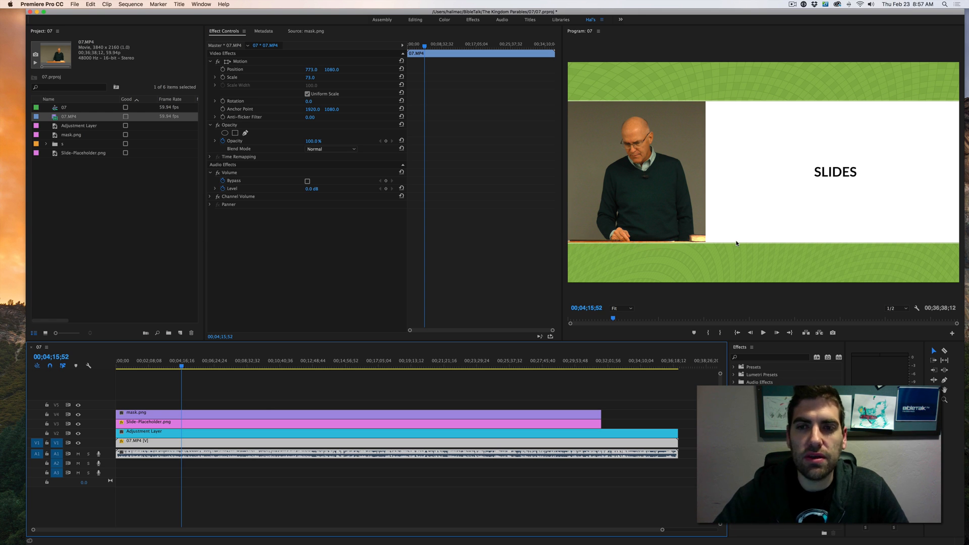
{"action": "mouse_move", "coordinate": [647, 241]}
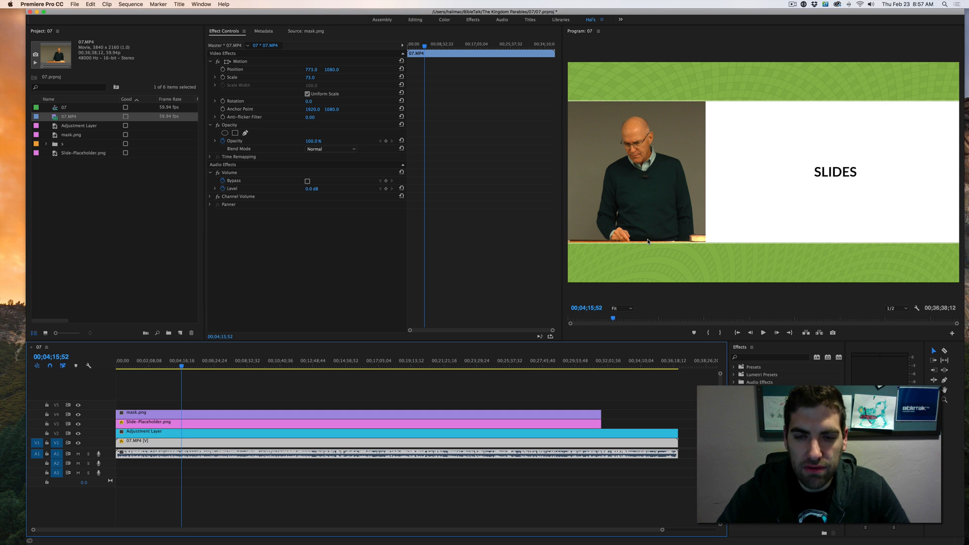
{"action": "left_click", "coordinate": [294, 403]}
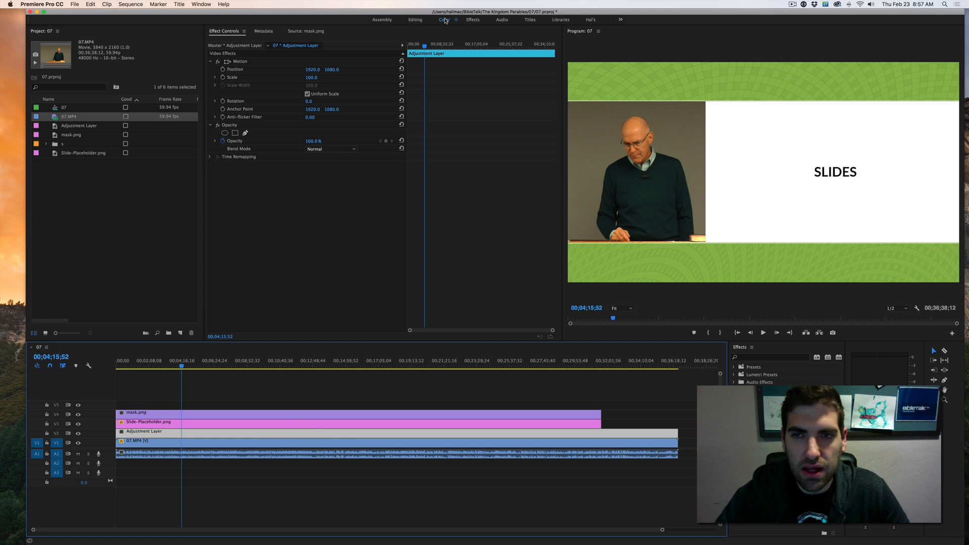
- Cool the Adjustment Layer's Lumetri temperature, add contrast, and return to about 00;02;57
{"action": "left_click", "coordinate": [443, 19]}
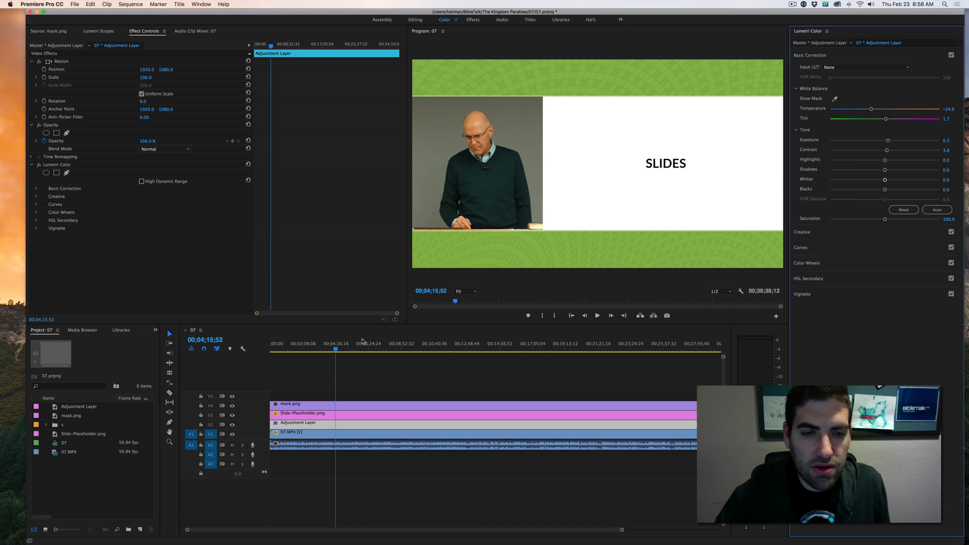
{"action": "left_click", "coordinate": [297, 347]}
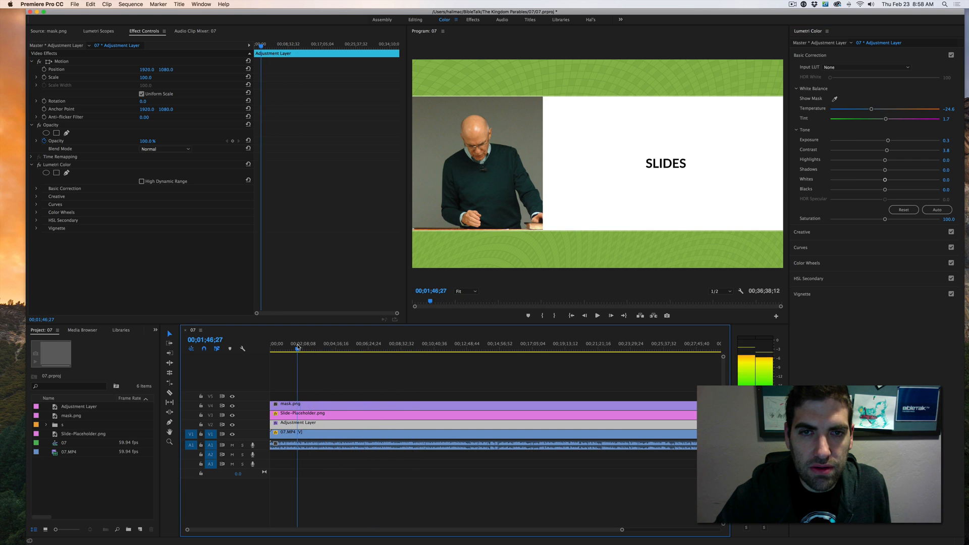
{"action": "left_click", "coordinate": [559, 349]}
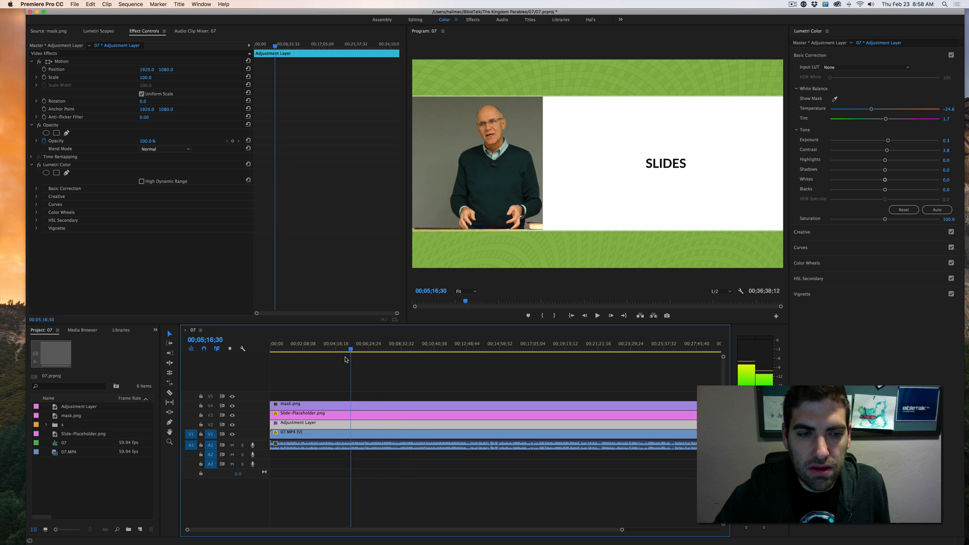
{"action": "left_click", "coordinate": [314, 349]}
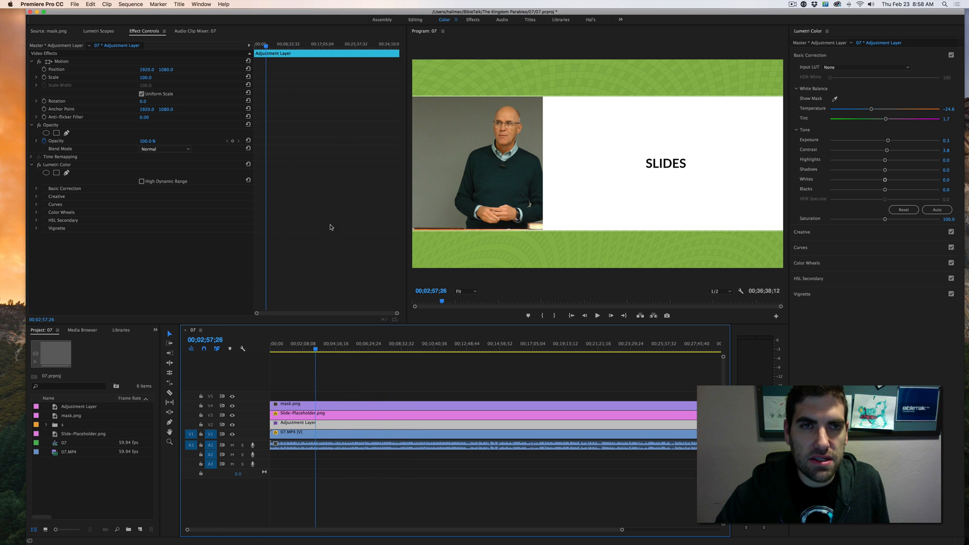
{"action": "left_click", "coordinate": [340, 360]}
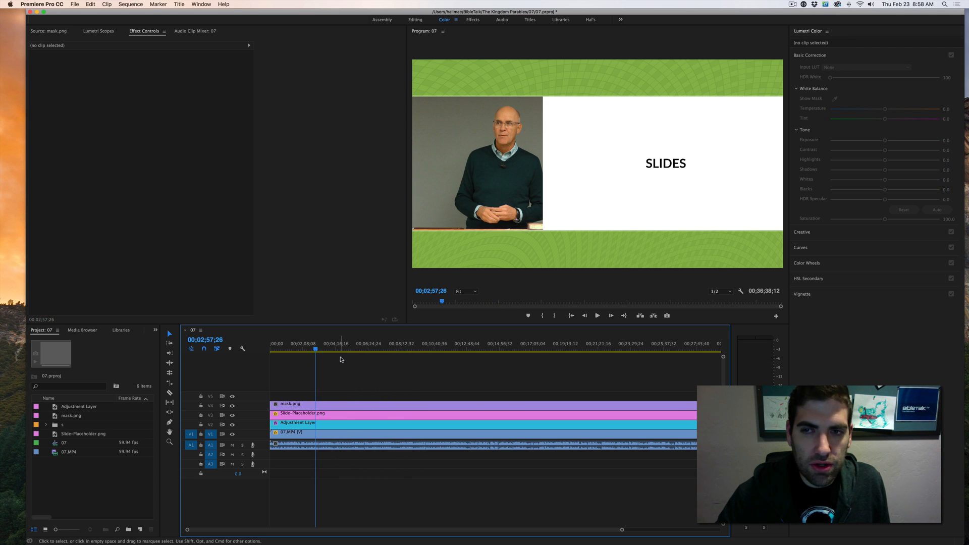
{"action": "mouse_move", "coordinate": [681, 157]}
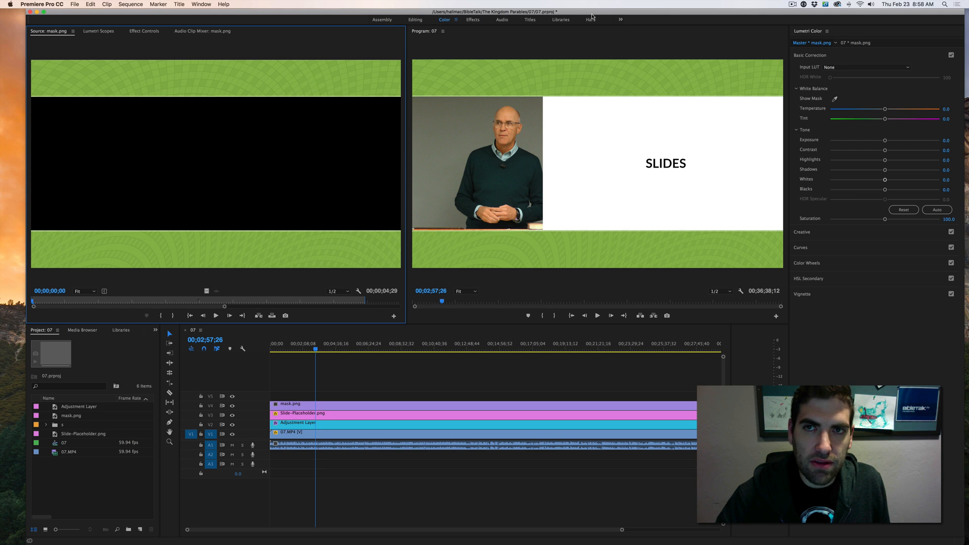
- Switch from Editing to Hal's custom workspace and expand the slides bin
{"action": "left_click", "coordinate": [590, 19]}
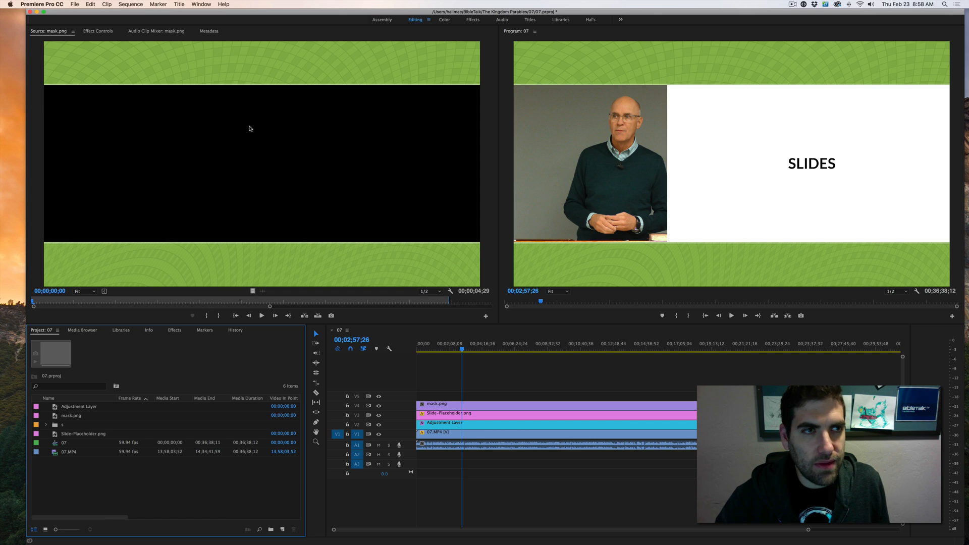
{"action": "mouse_move", "coordinate": [227, 102]}
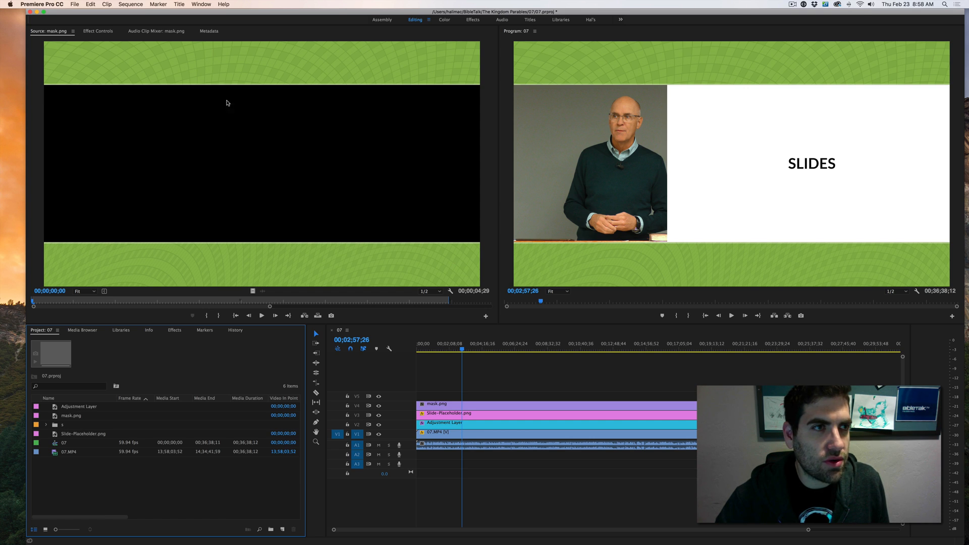
{"action": "mouse_move", "coordinate": [596, 24]}
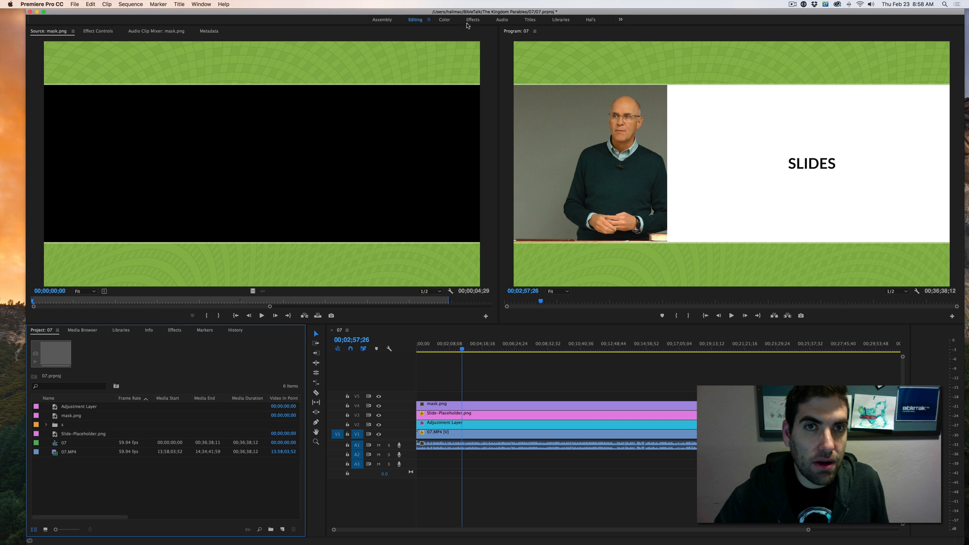
{"action": "left_click", "coordinate": [589, 19]}
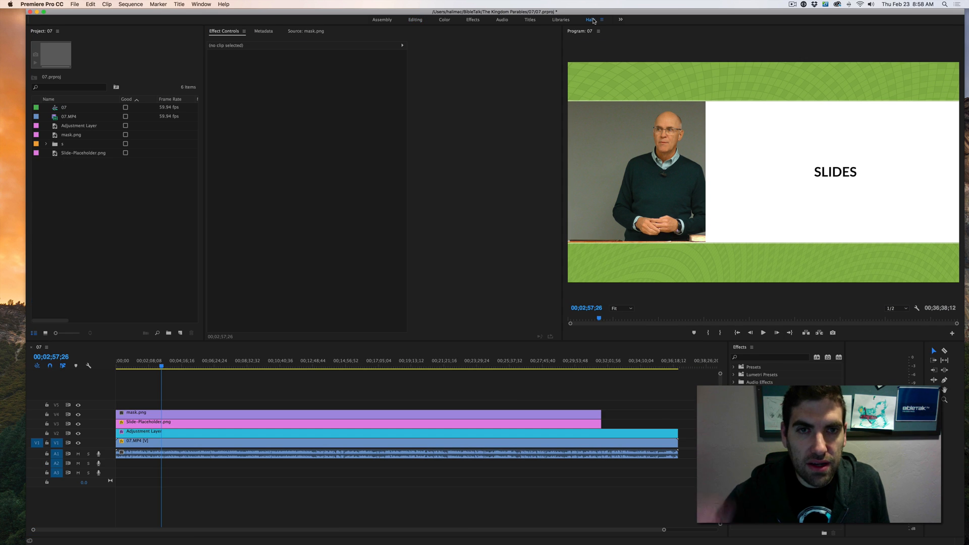
{"action": "mouse_move", "coordinate": [611, 351]}
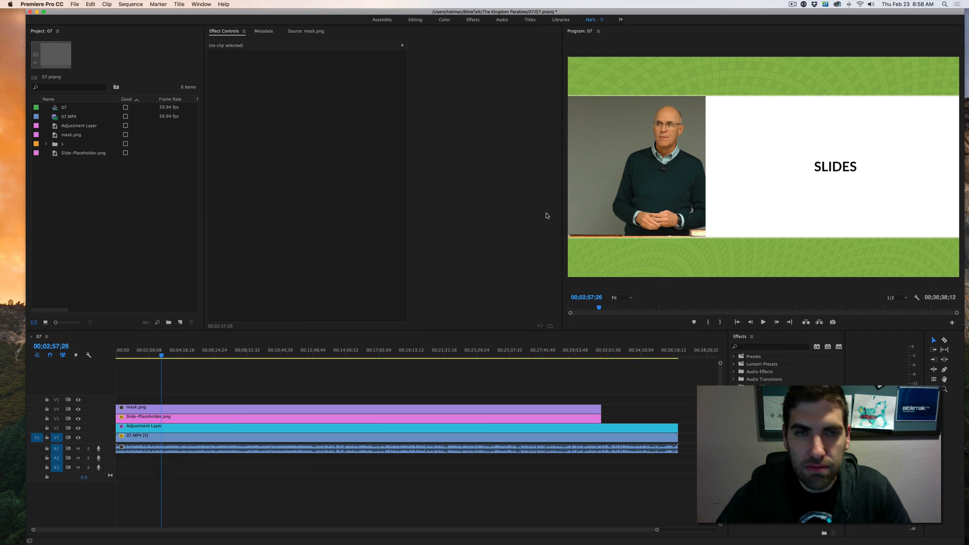
{"action": "mouse_move", "coordinate": [124, 174]}
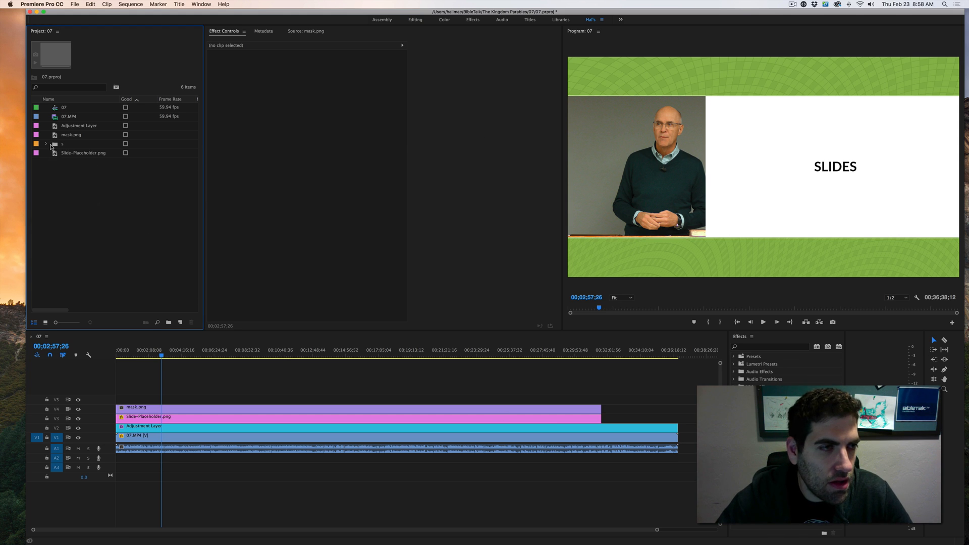
{"action": "left_click", "coordinate": [46, 144]}
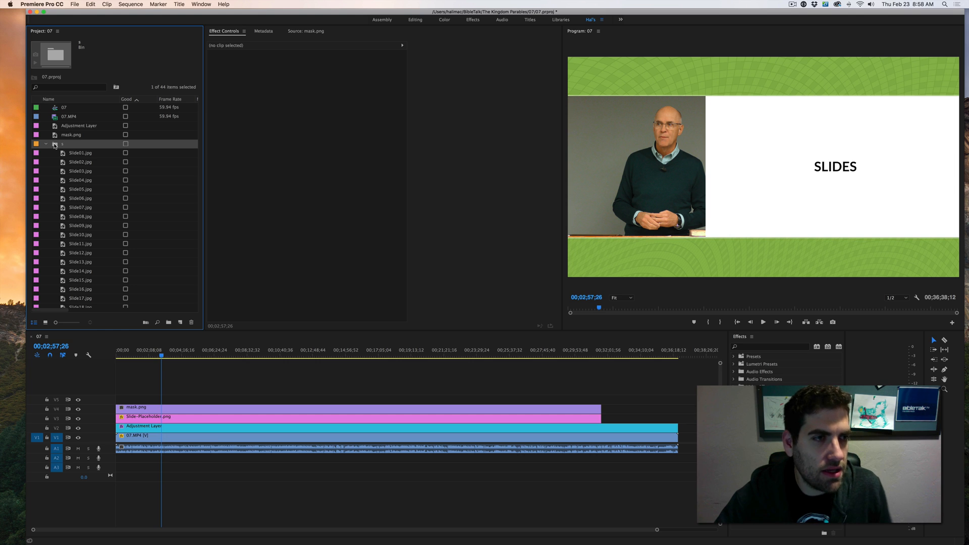
- Preview Slide01.jpg, then swap the V3 Slide-Placeholder clip for Slide02.jpg
{"action": "left_click", "coordinate": [80, 162]}
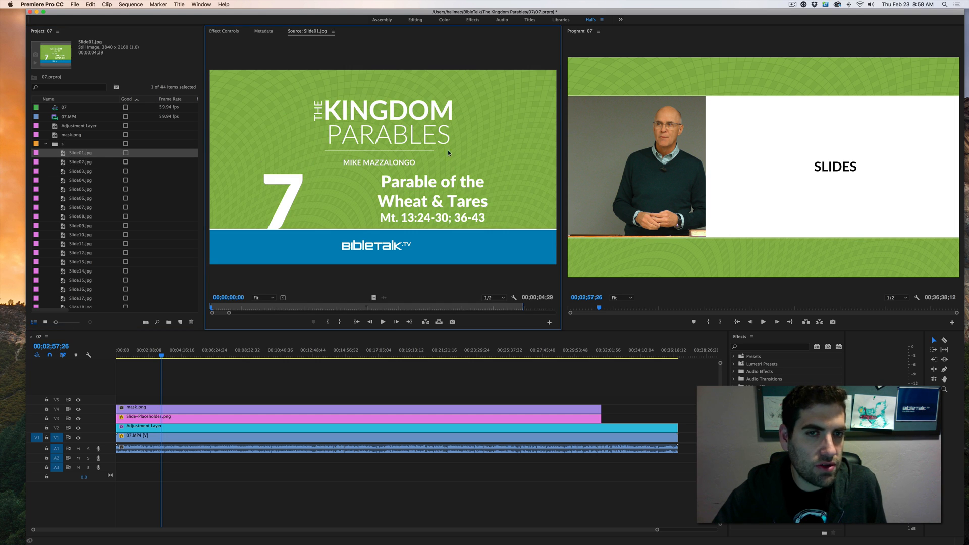
{"action": "left_click", "coordinate": [81, 162]}
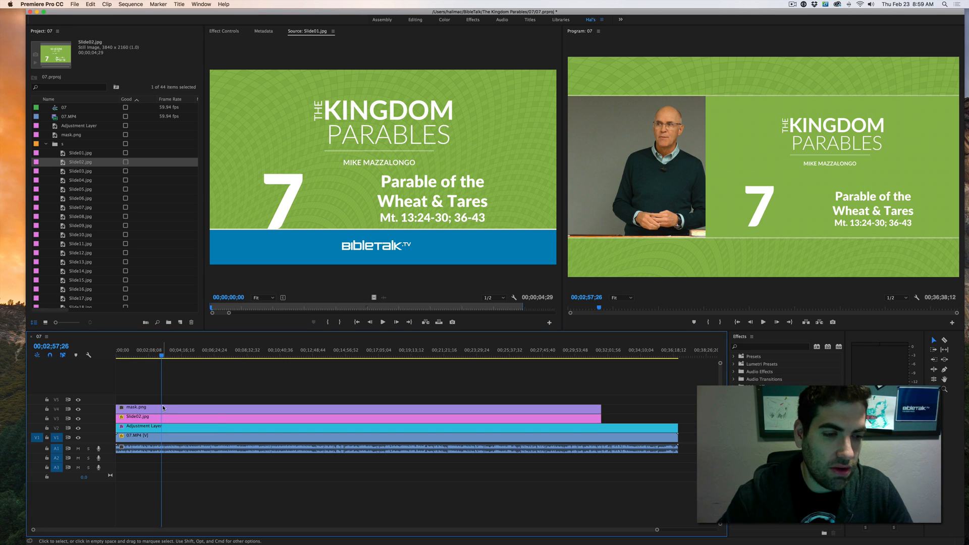
{"action": "left_click", "coordinate": [139, 416]}
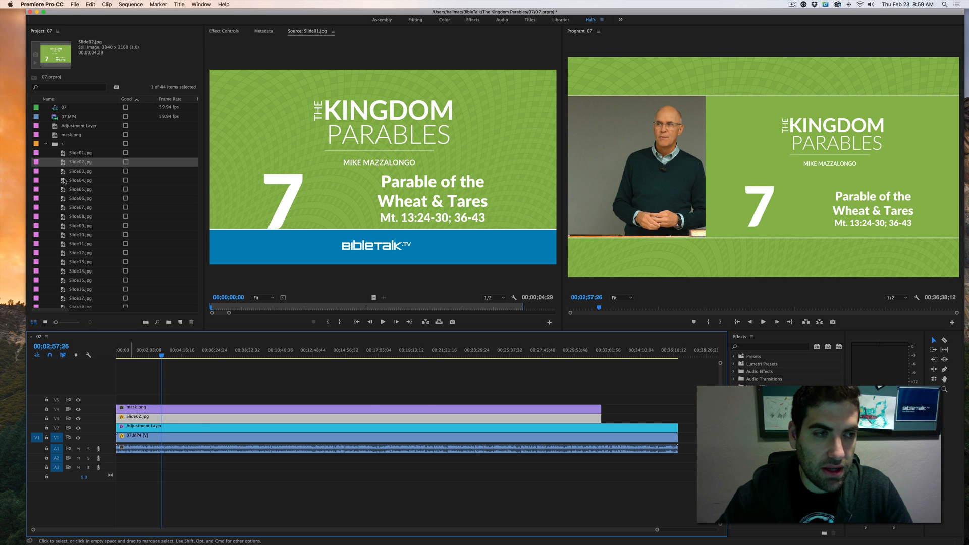
{"action": "left_click", "coordinate": [80, 180]}
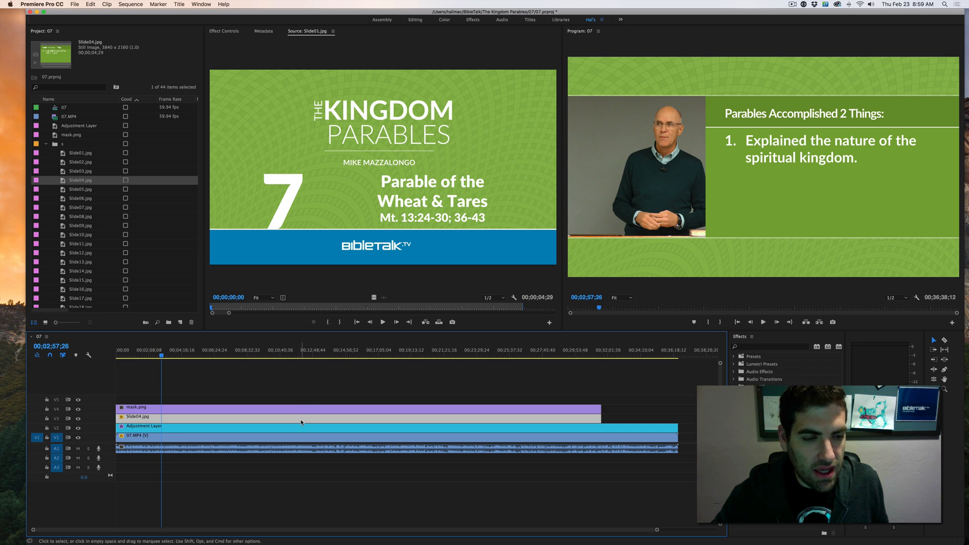
{"action": "left_click", "coordinate": [223, 31]}
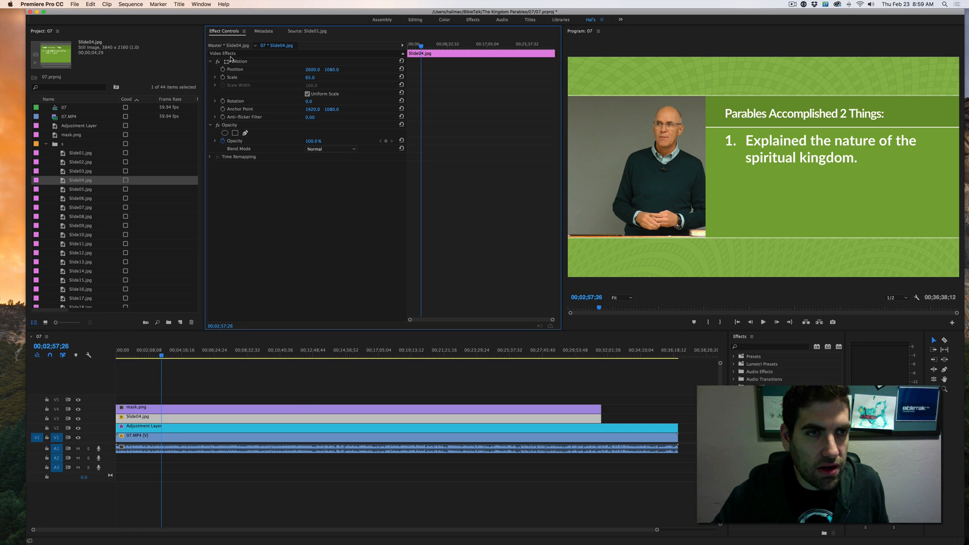
{"action": "left_click", "coordinate": [232, 77]}
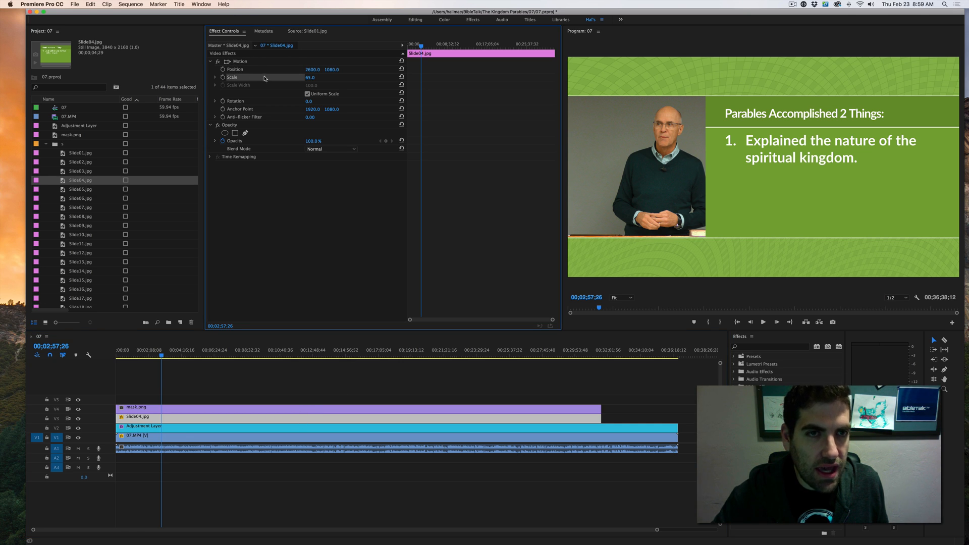
{"action": "mouse_move", "coordinate": [281, 80]}
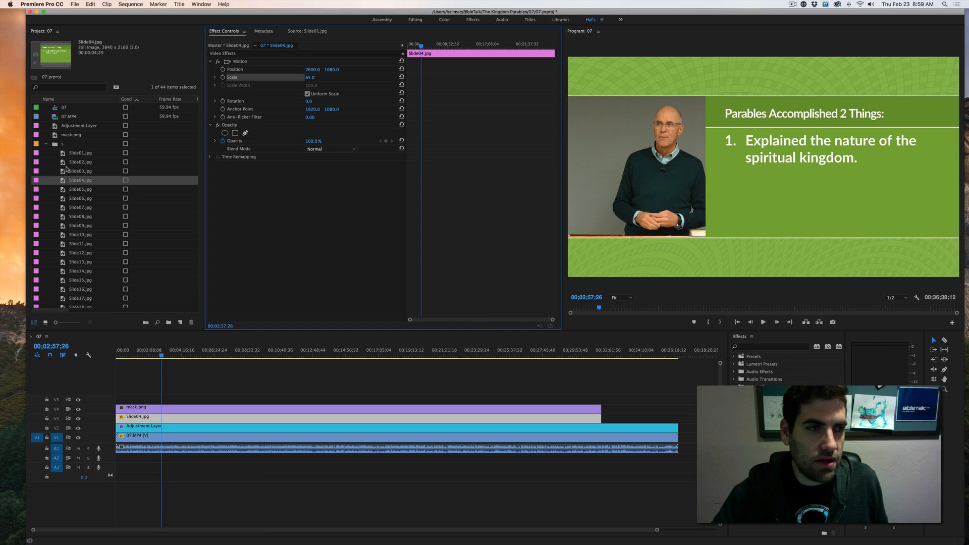
{"action": "left_click", "coordinate": [80, 162]}
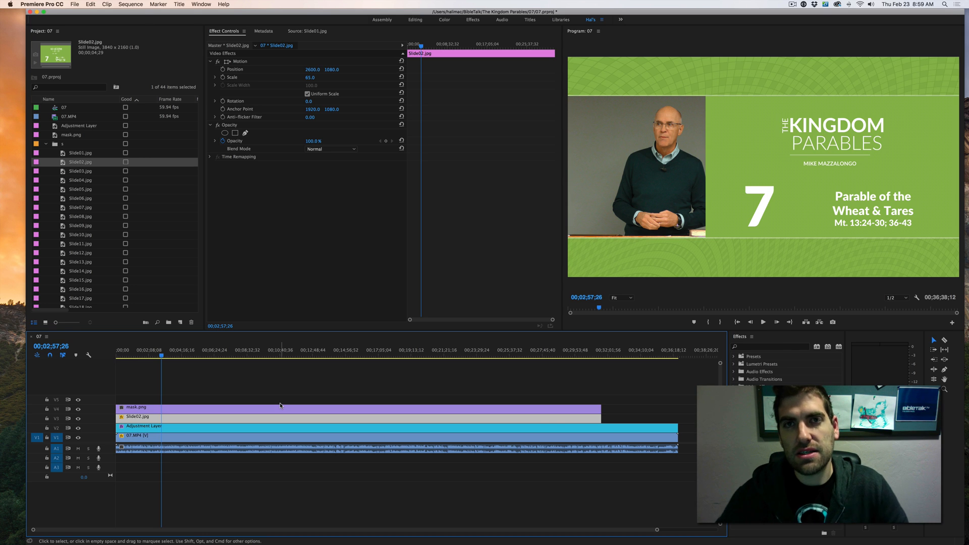
{"action": "mouse_move", "coordinate": [146, 385]}
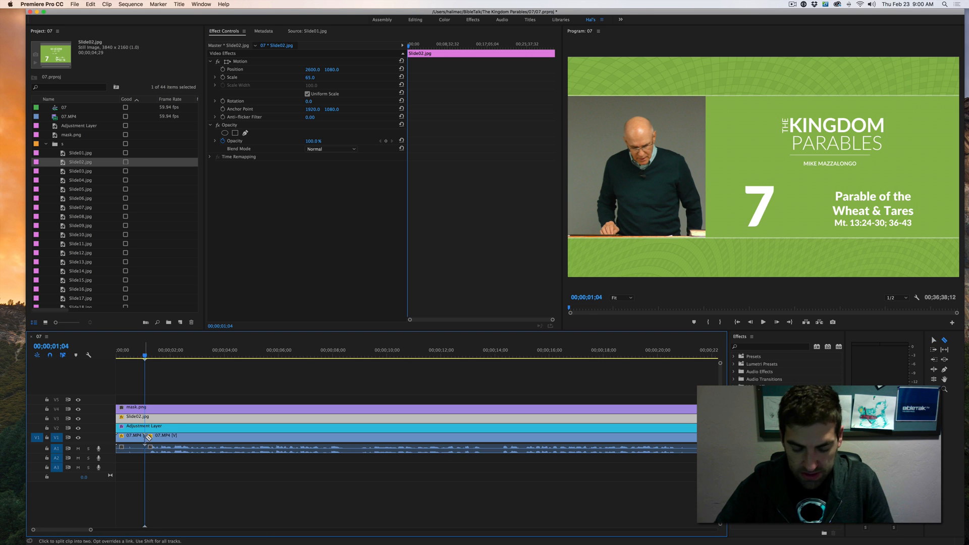
- Cut 07.MP4 at 00;00;01;04 and ripple delete the opening piece
{"action": "key", "text": "cmd+v"}
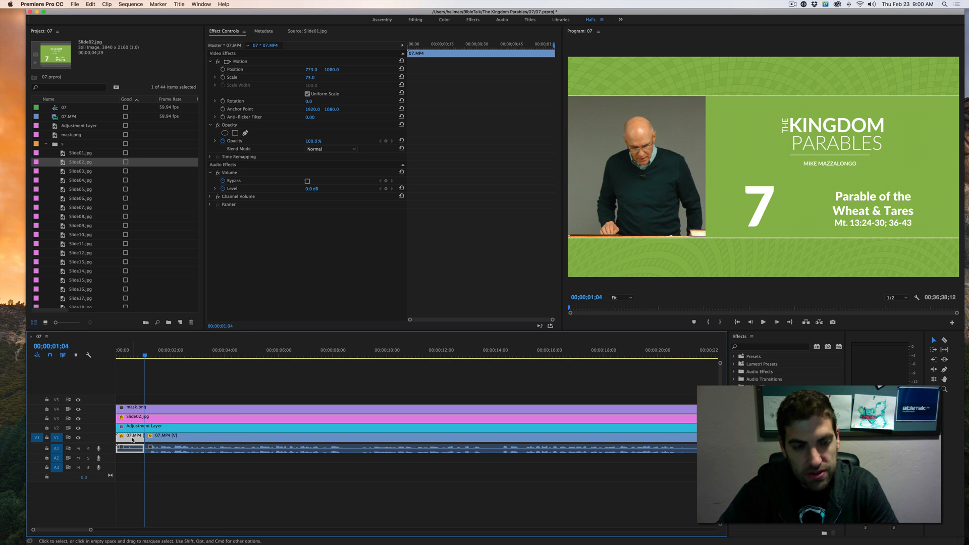
{"action": "left_click", "coordinate": [128, 440]}
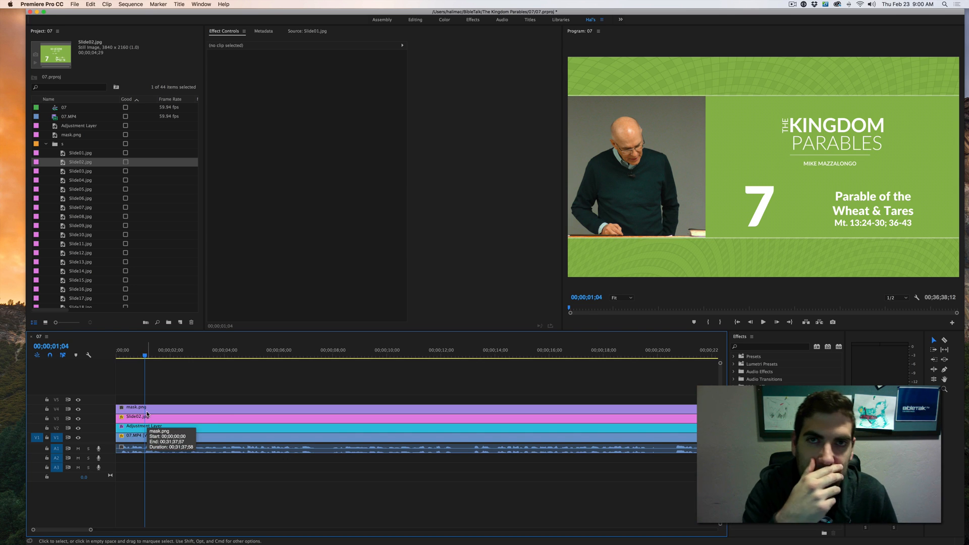
{"action": "left_click", "coordinate": [117, 351]}
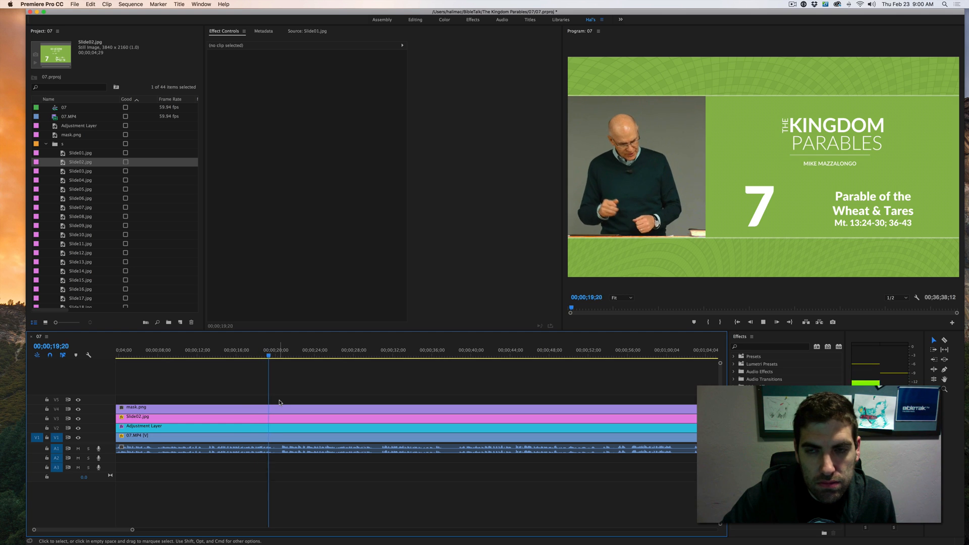
- Play the trimmed sequence briefly, then launch Google Chrome with a new tab
{"action": "left_click", "coordinate": [288, 350]}
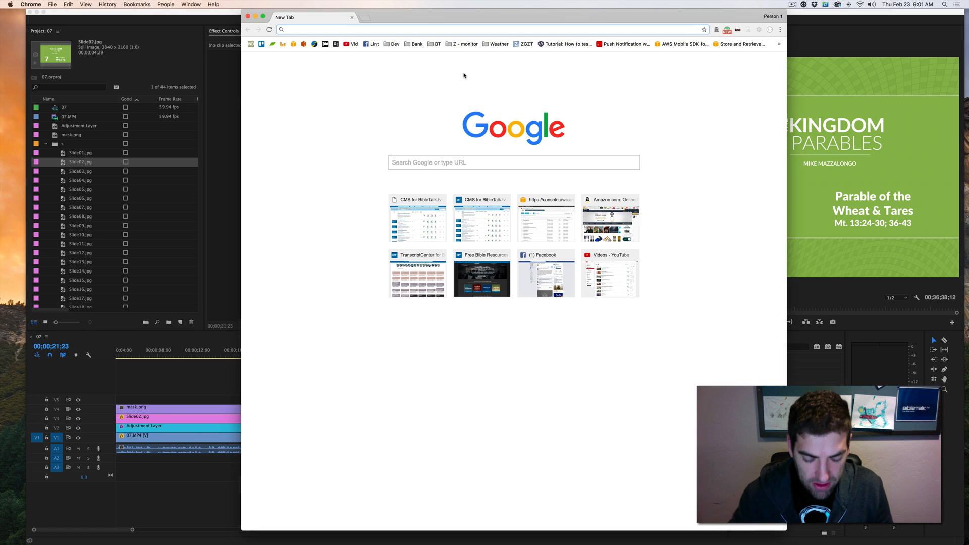
- Search for slidetrackr and open the Slidetrackr | Presentation Slide Tracking App result
{"action": "type", "text": "slidetrackr"}
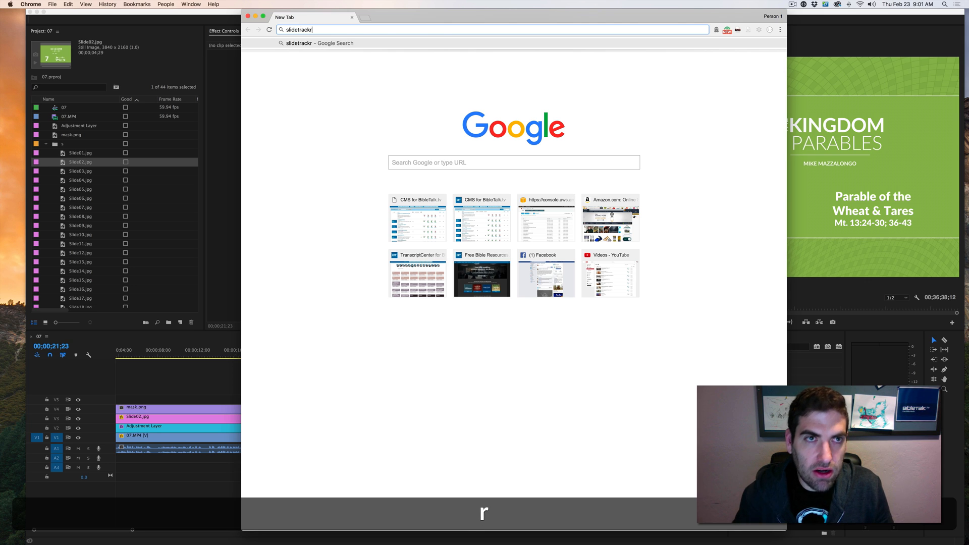
{"action": "key", "text": "Return"}
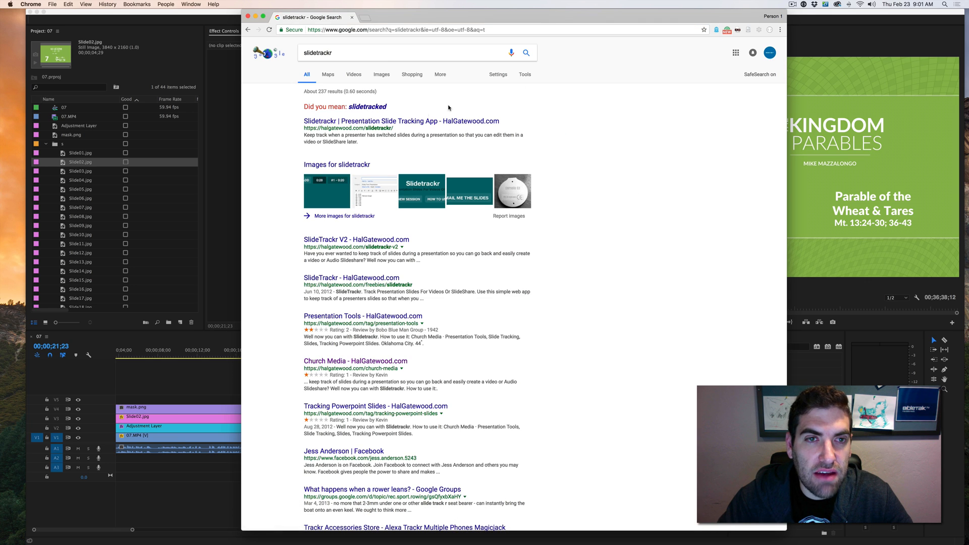
{"action": "left_click", "coordinate": [400, 121]}
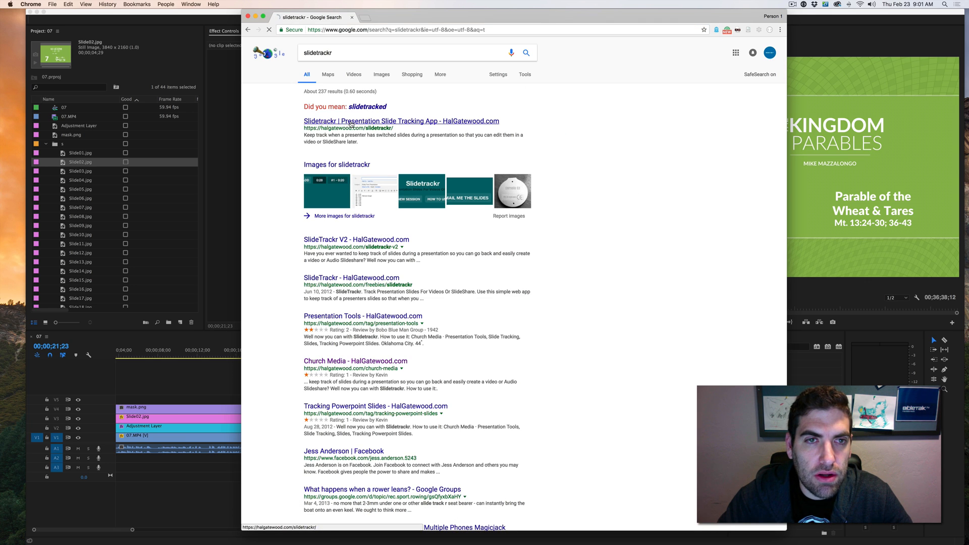
{"action": "left_click", "coordinate": [401, 120]}
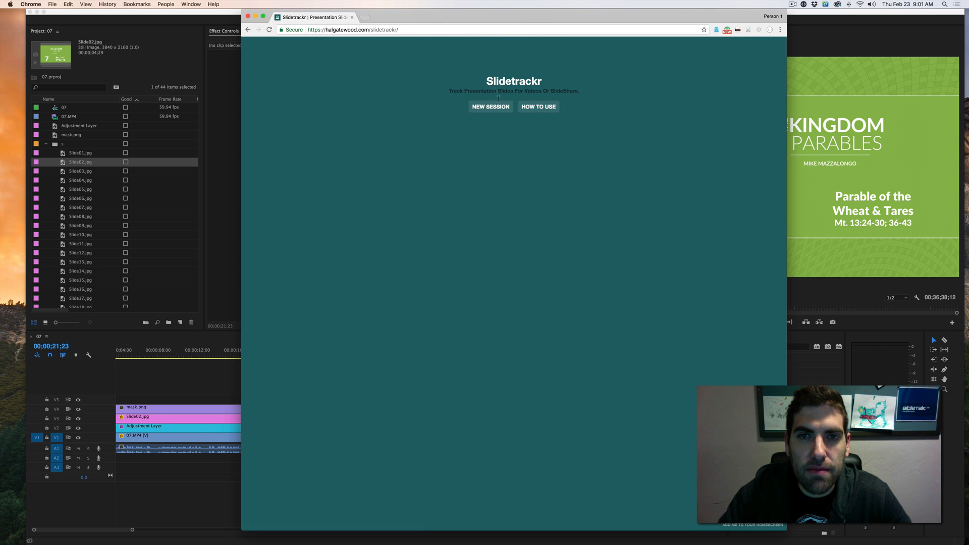
- Start a Slidetrackr session and log slide changes at the speaker's cues, including 0:16
{"action": "left_click", "coordinate": [489, 107]}
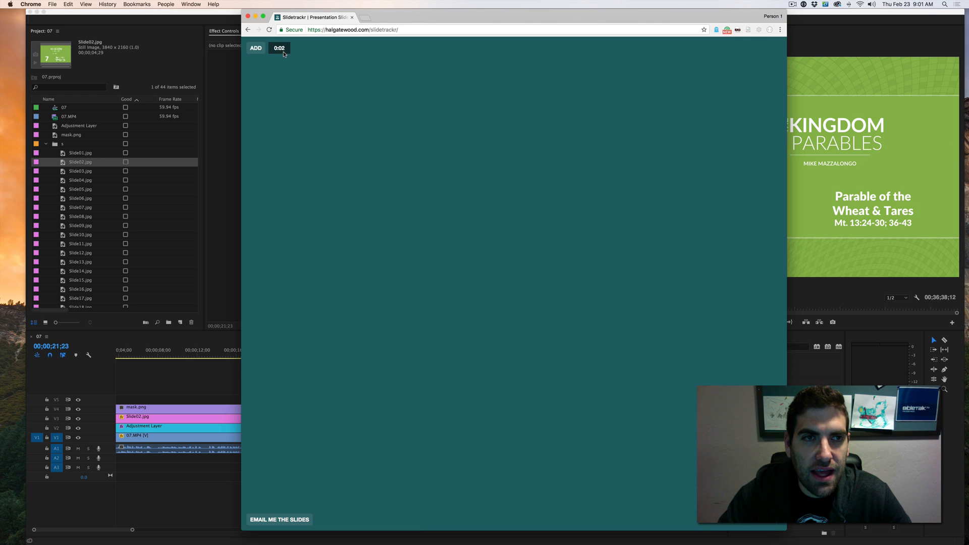
{"action": "left_click", "coordinate": [255, 47]}
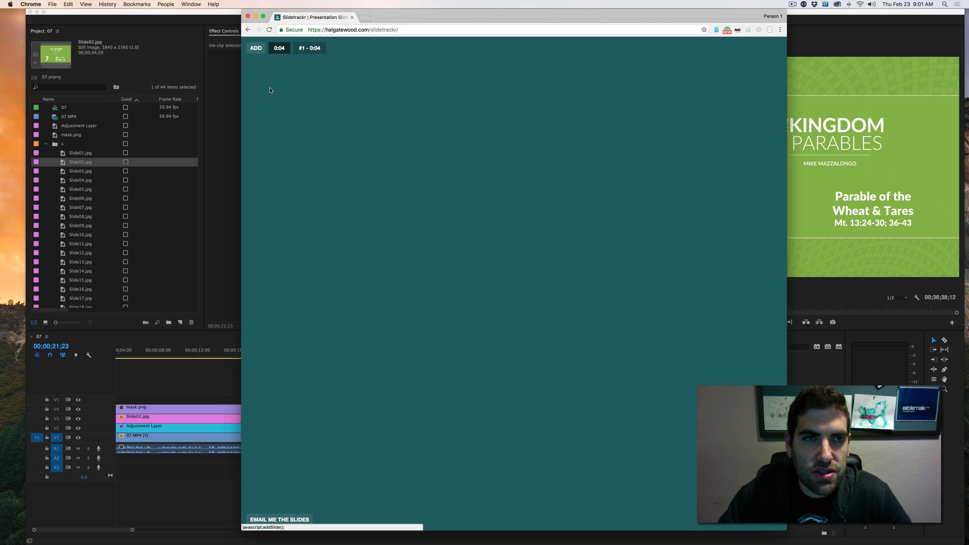
{"action": "left_click", "coordinate": [256, 48]}
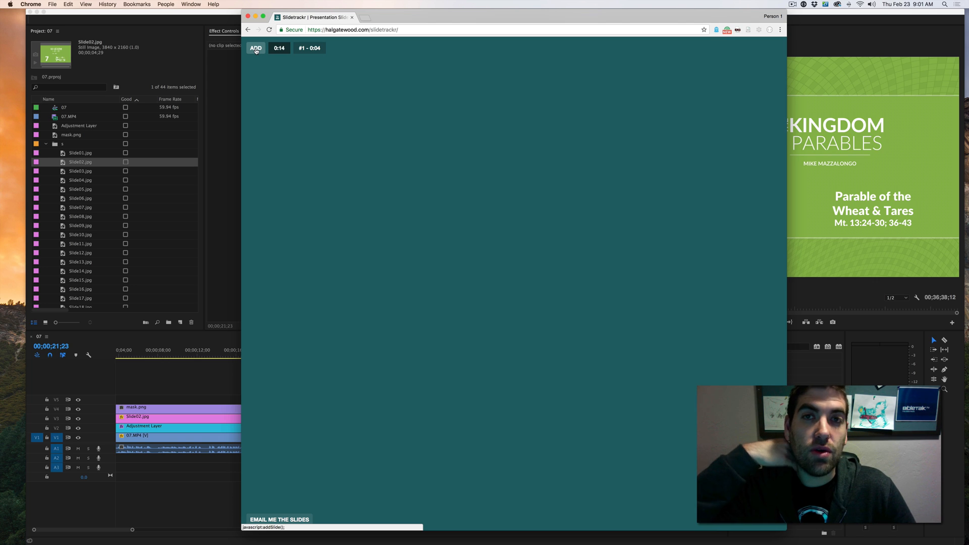
{"action": "left_click", "coordinate": [254, 47]}
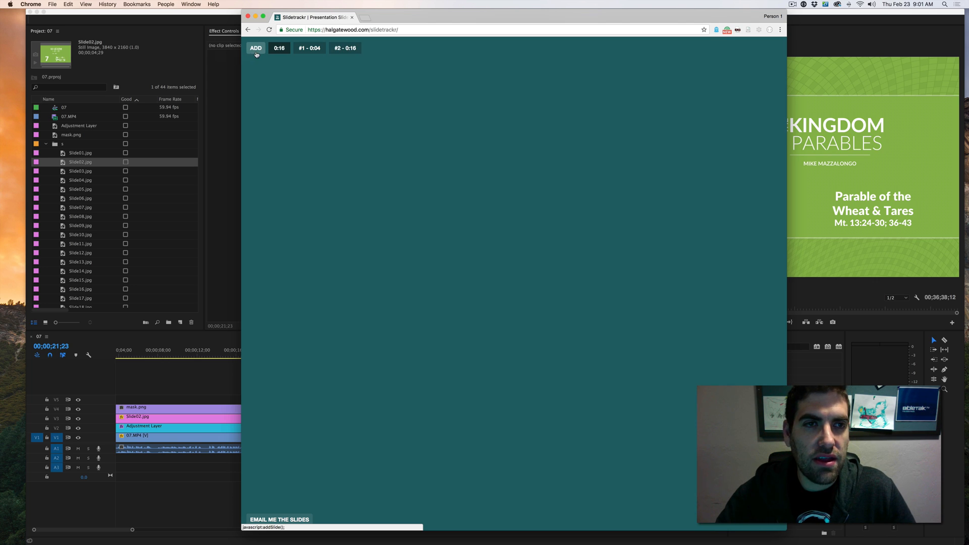
- Email the slide timing list, then close the timings and empty support mail drafts
{"action": "left_click", "coordinate": [344, 48]}
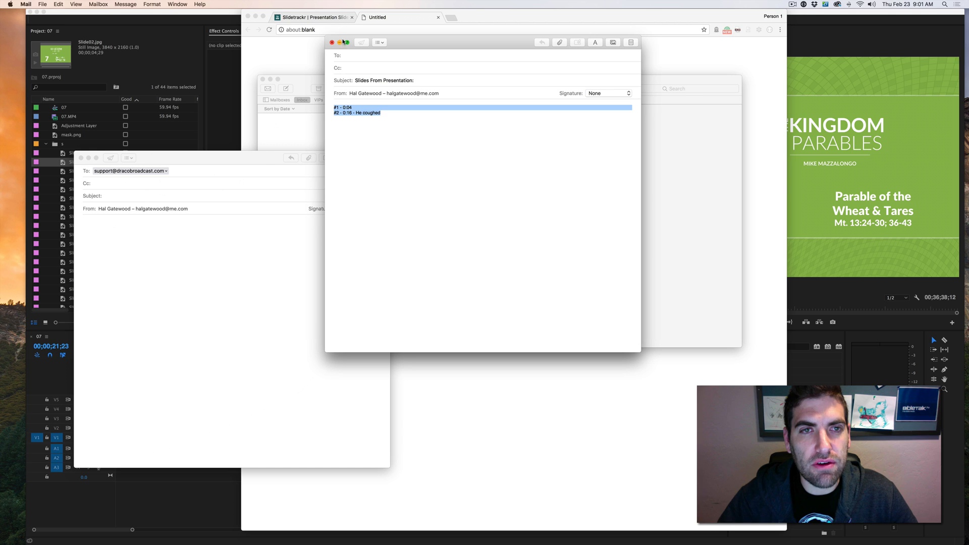
{"action": "left_click", "coordinate": [332, 42]}
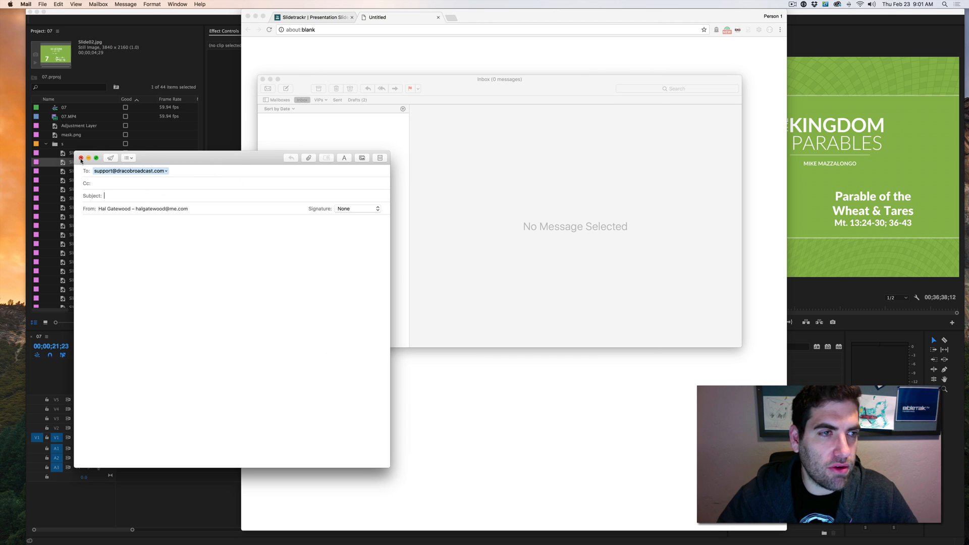
{"action": "left_click", "coordinate": [80, 158]}
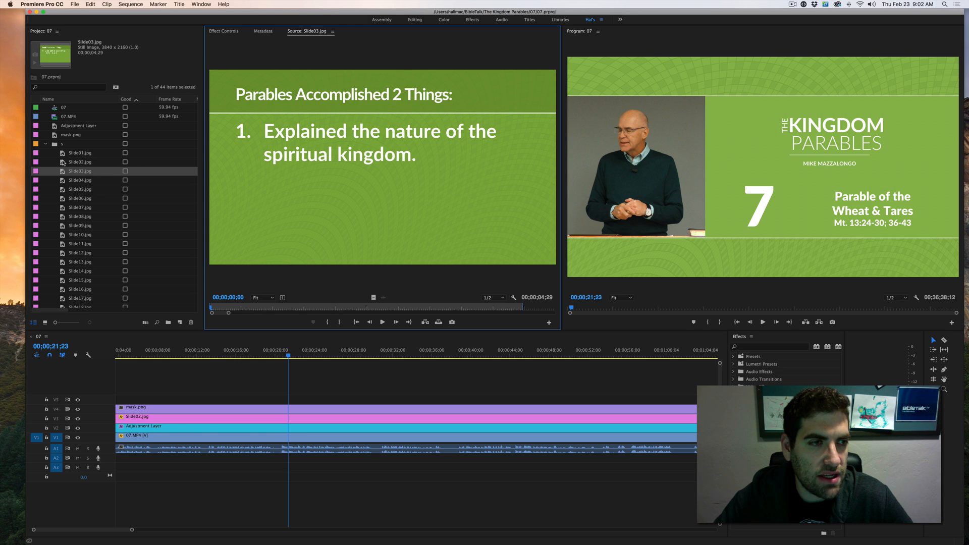
{"action": "left_click", "coordinate": [80, 153]}
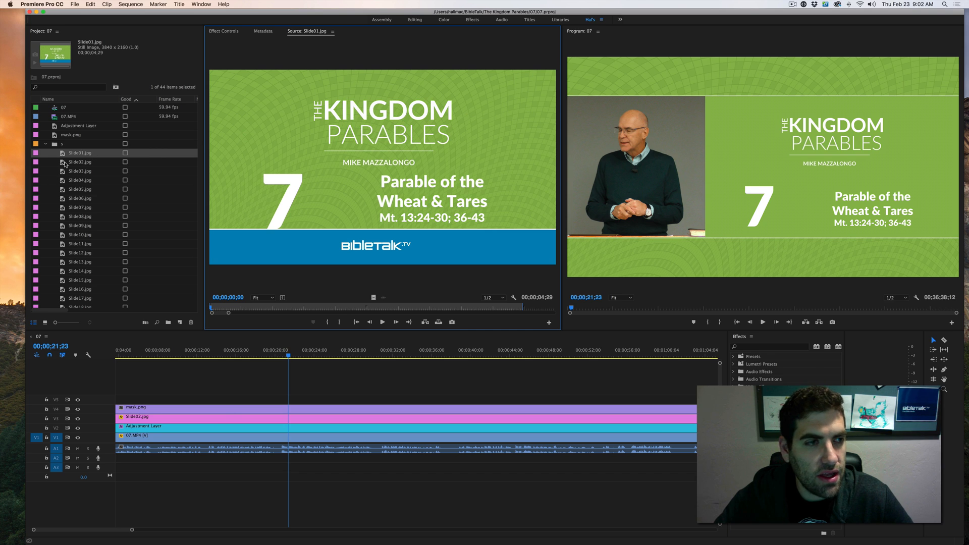
{"action": "left_click", "coordinate": [80, 162]}
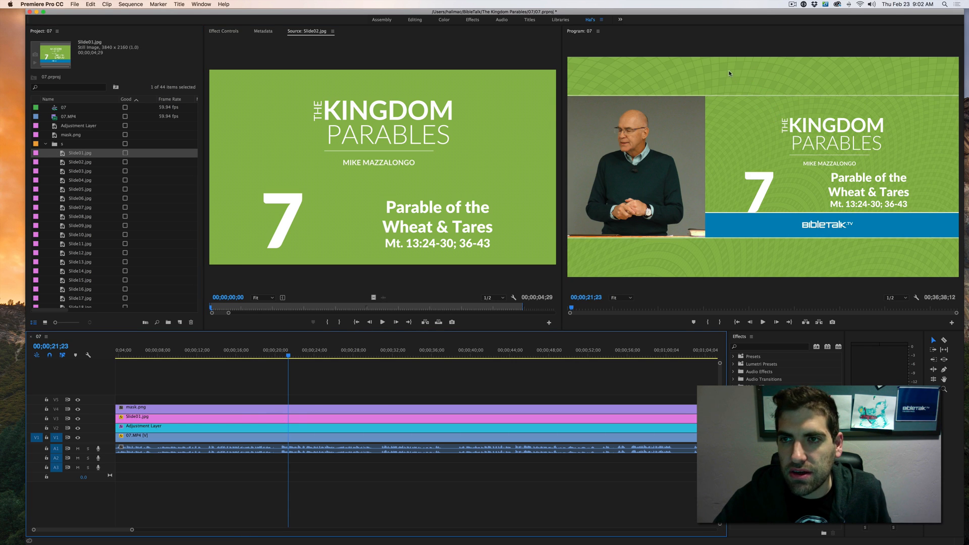
{"action": "mouse_move", "coordinate": [873, 162]}
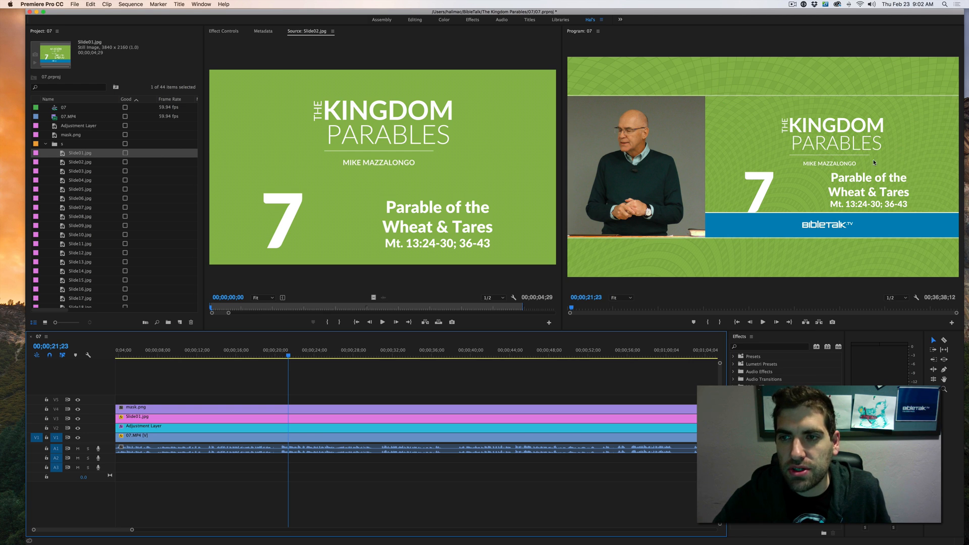
{"action": "left_click", "coordinate": [80, 161]}
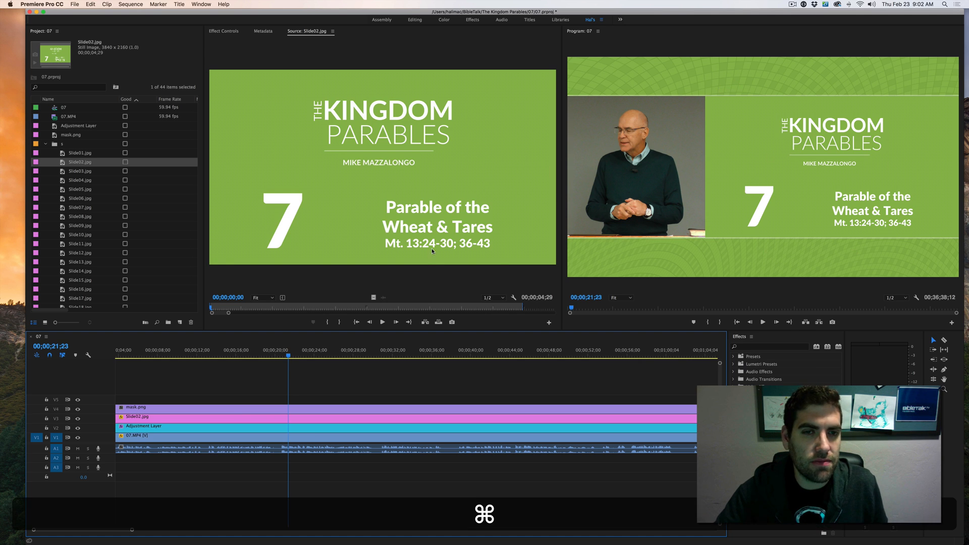
- Razor the V3 title slide near 0:29 and replace the later piece with Slide04.jpg
{"action": "left_click", "coordinate": [80, 171]}
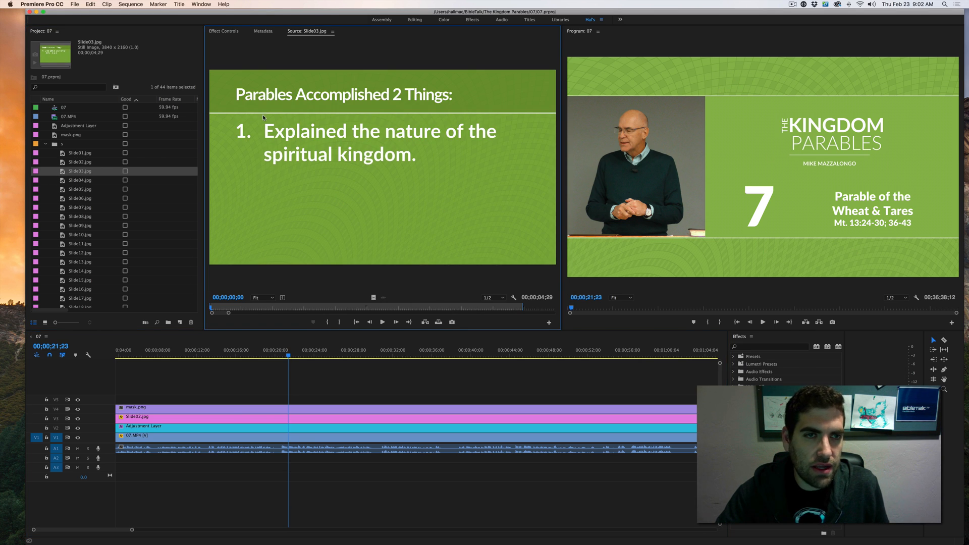
{"action": "left_click", "coordinate": [762, 322]}
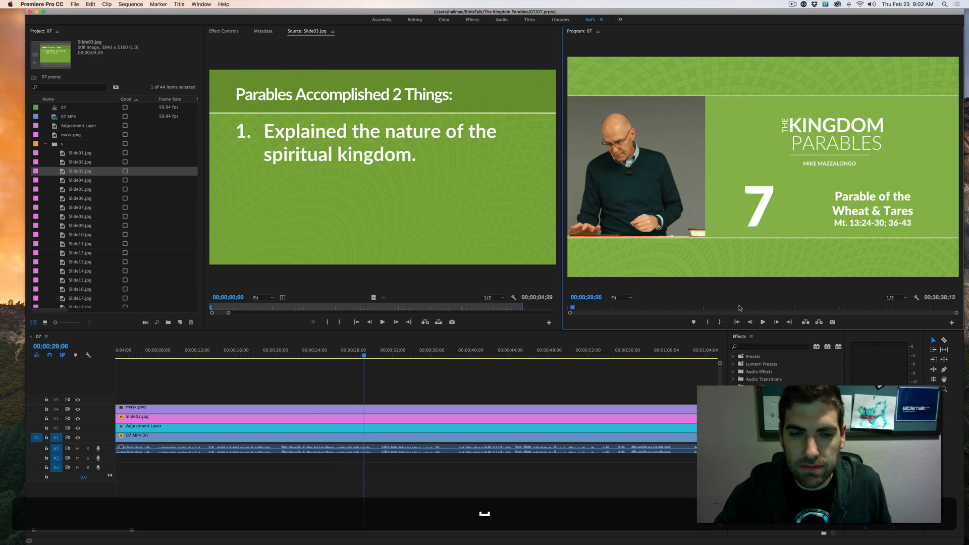
{"action": "mouse_move", "coordinate": [385, 343]}
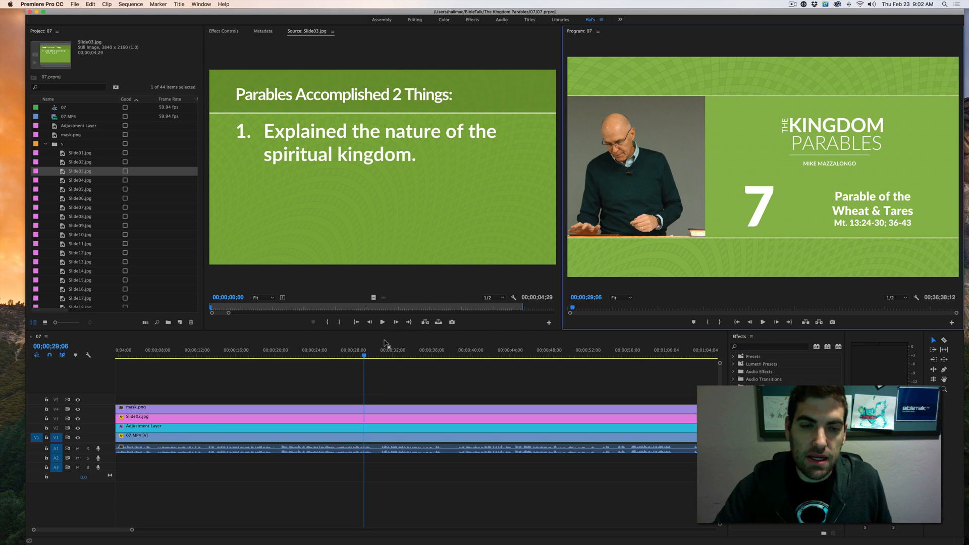
{"action": "left_click", "coordinate": [359, 355]}
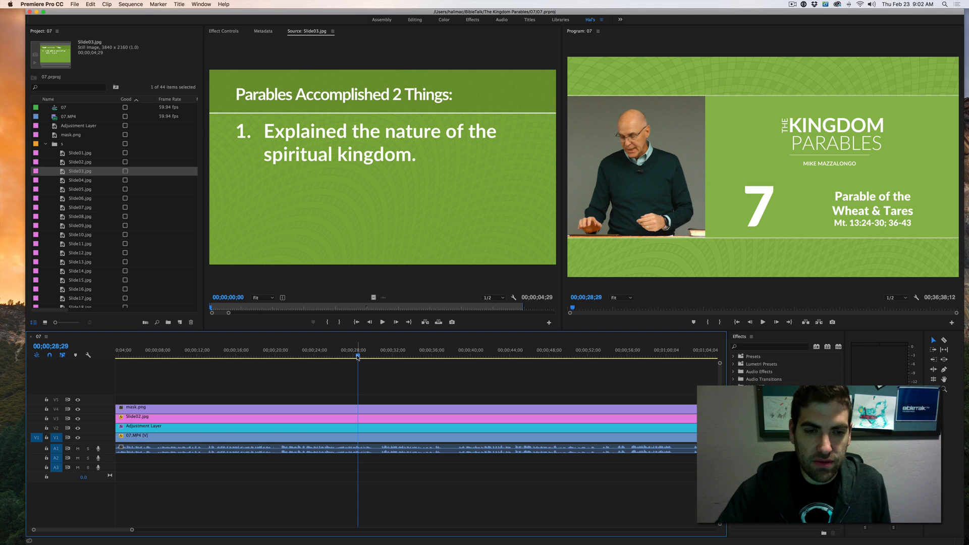
{"action": "left_click", "coordinate": [323, 350]}
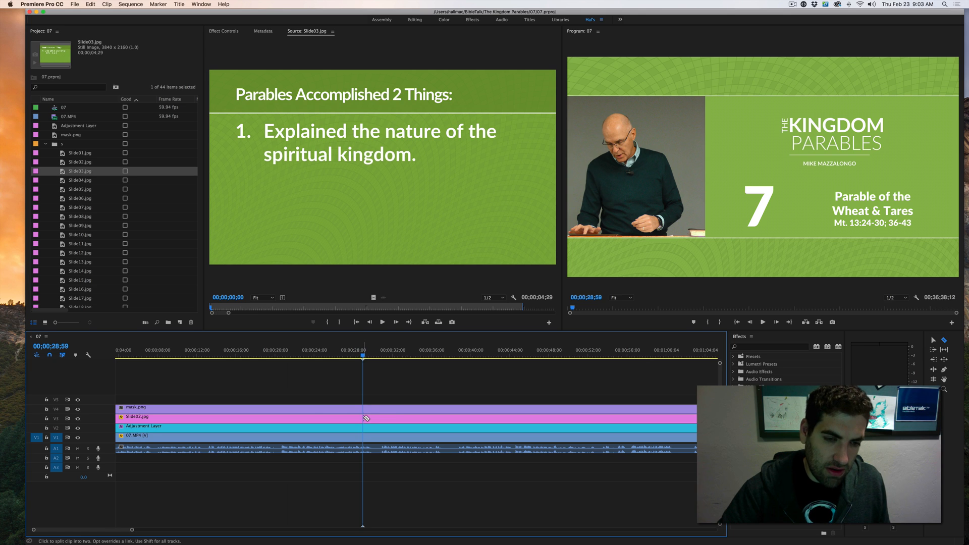
{"action": "left_click", "coordinate": [363, 417]}
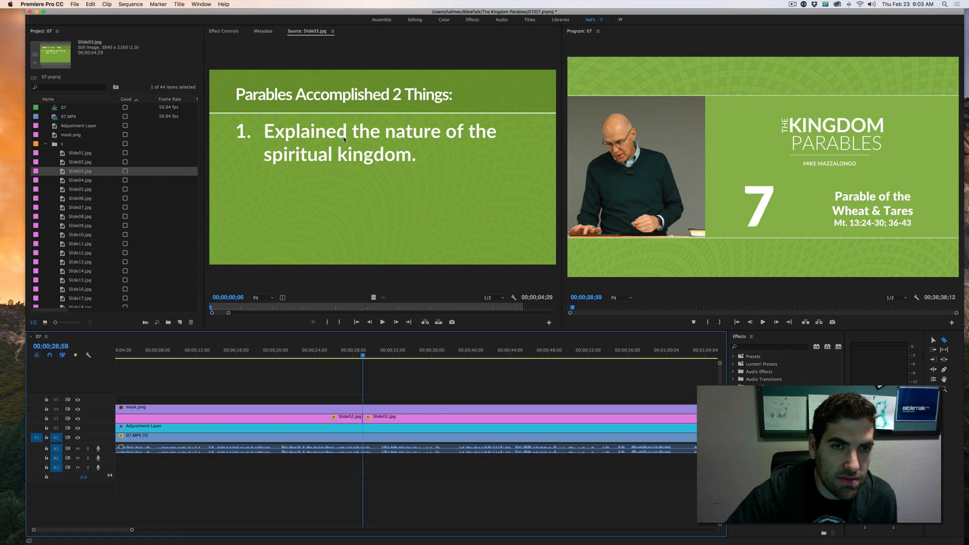
{"action": "left_click", "coordinate": [79, 180]}
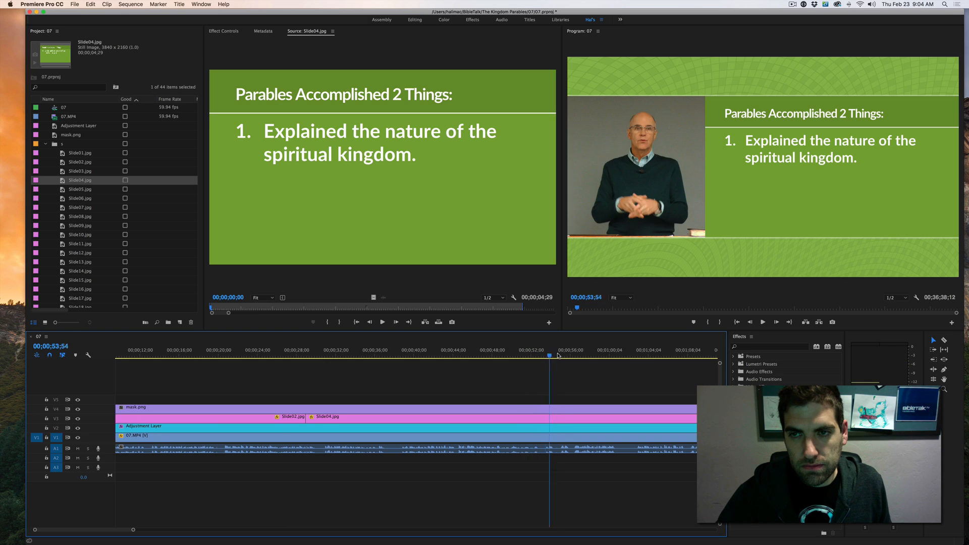
- Cut V3 near 0:55, bring in Slide06.jpg's two-point slide, and preview Slide07
{"action": "left_click", "coordinate": [599, 350]}
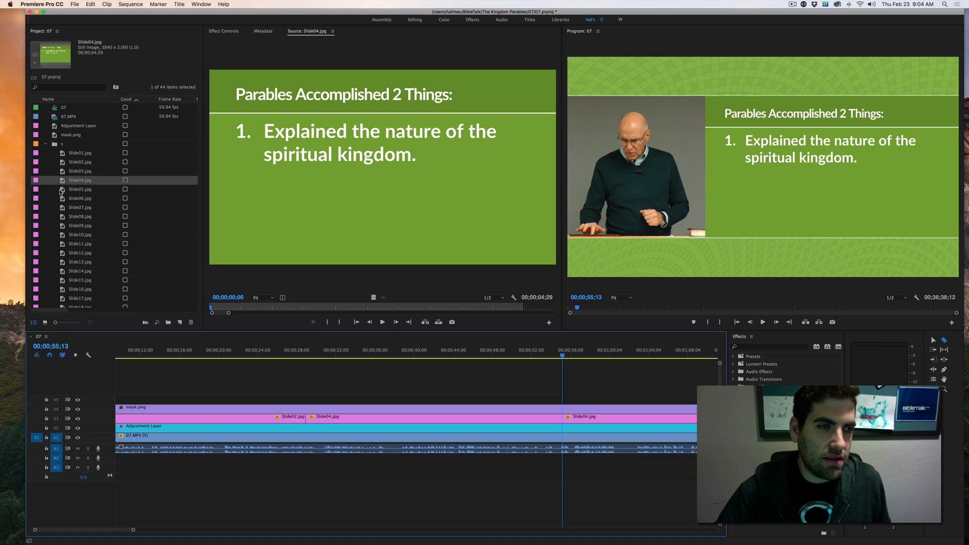
{"action": "left_click", "coordinate": [80, 198]}
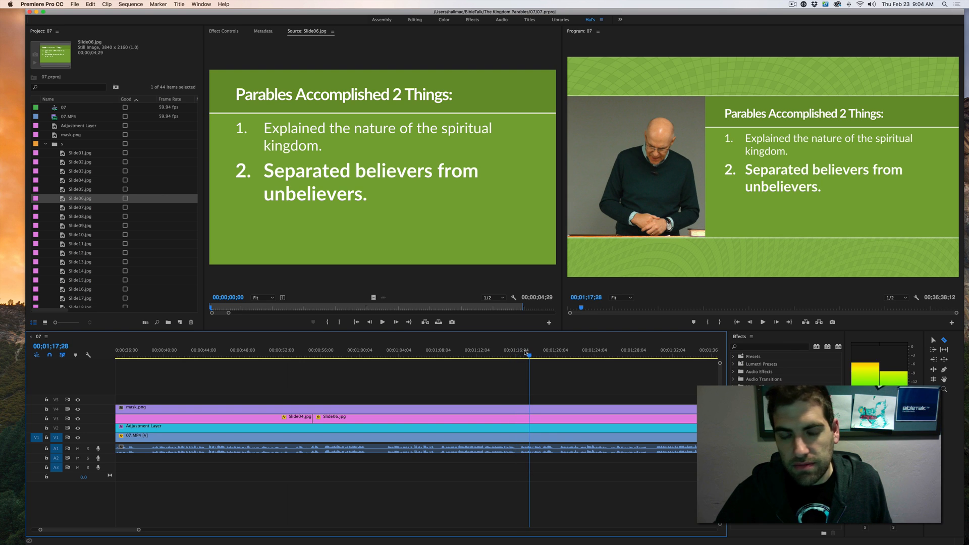
{"action": "left_click", "coordinate": [80, 207]}
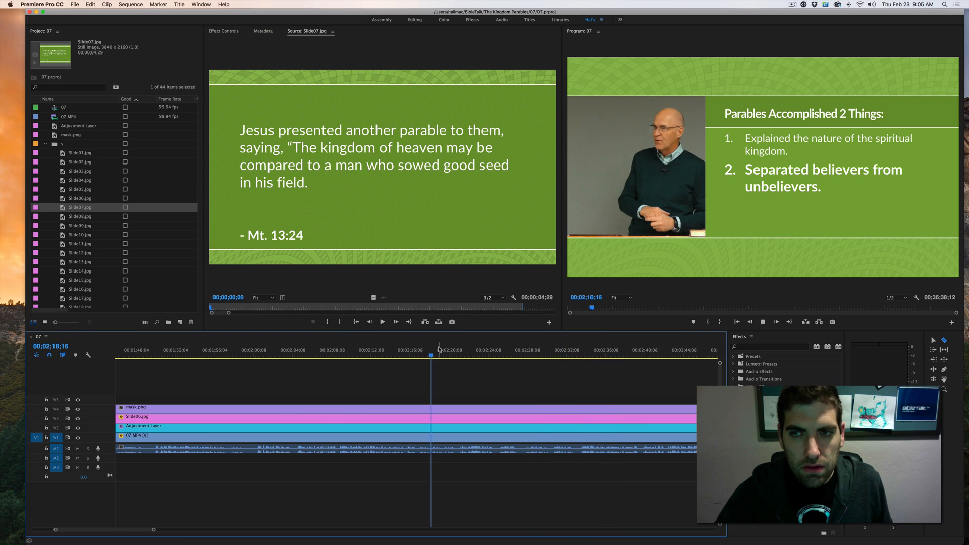
- Cross-dissolve Slide07's Mt. 13:24 slide onto V5 near 2:25; cut V3 at 2:28 for Slide08.jpg
{"action": "left_click", "coordinate": [509, 350]}
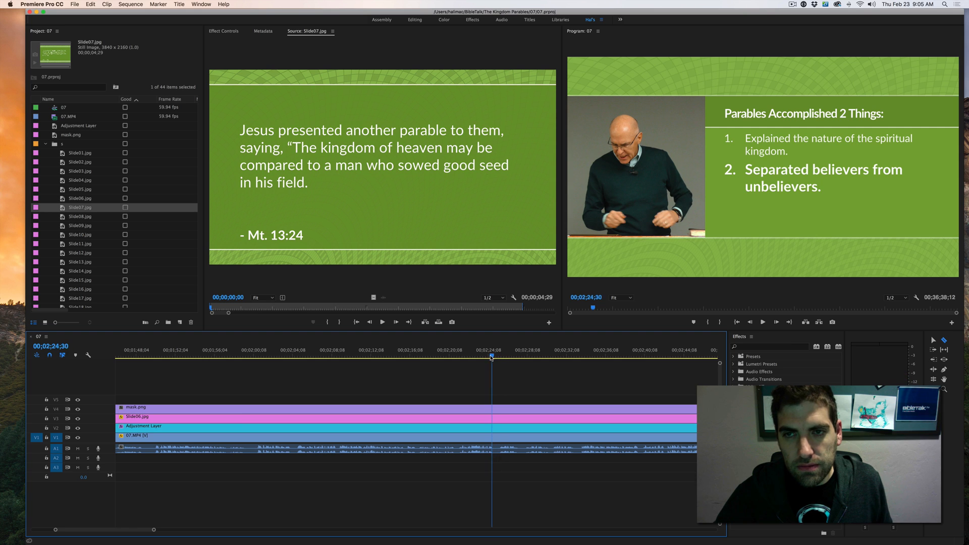
{"action": "left_click", "coordinate": [440, 349]}
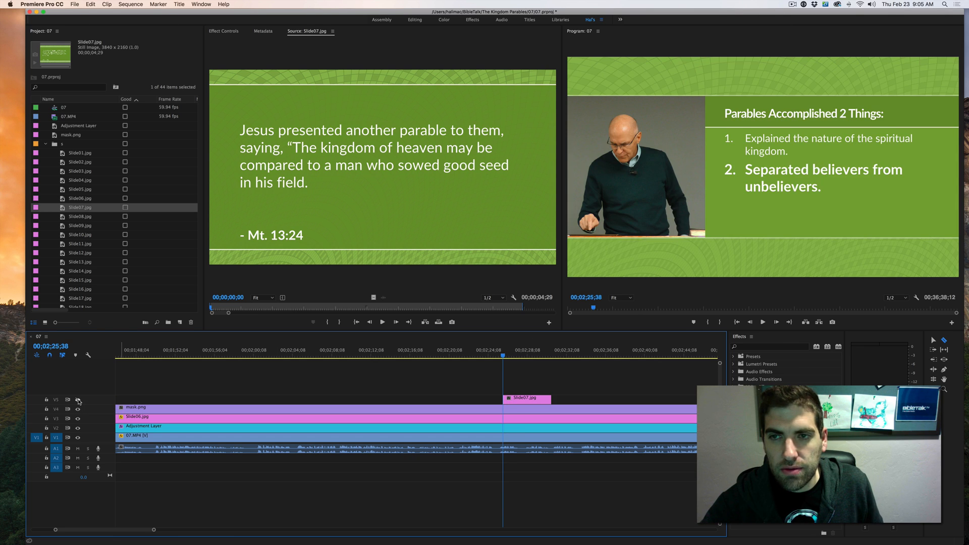
{"action": "key", "text": "v"}
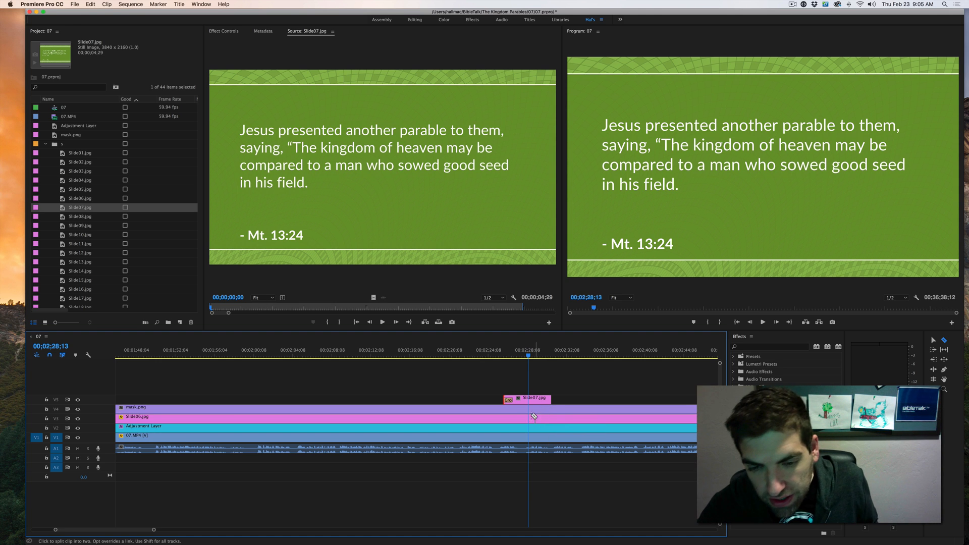
{"action": "left_click", "coordinate": [529, 416]}
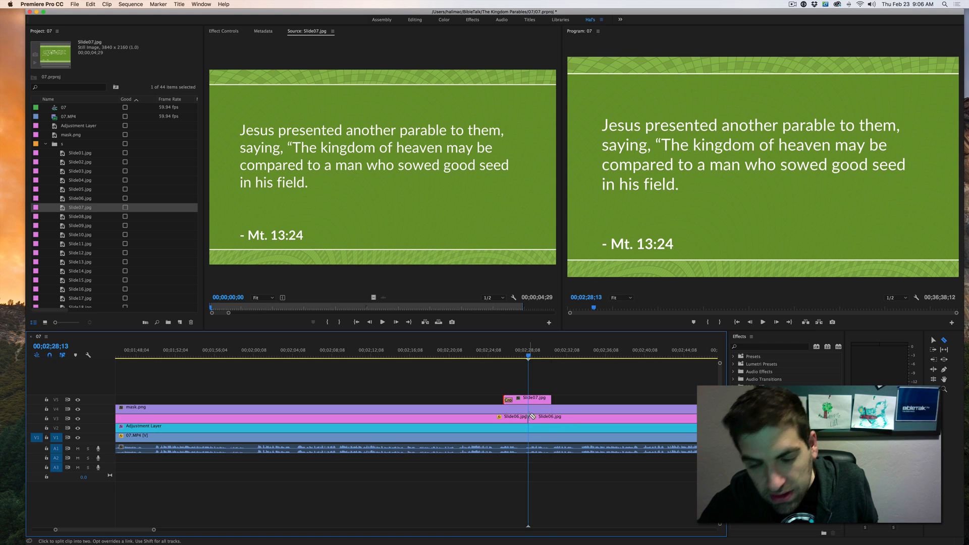
{"action": "left_click", "coordinate": [80, 216]}
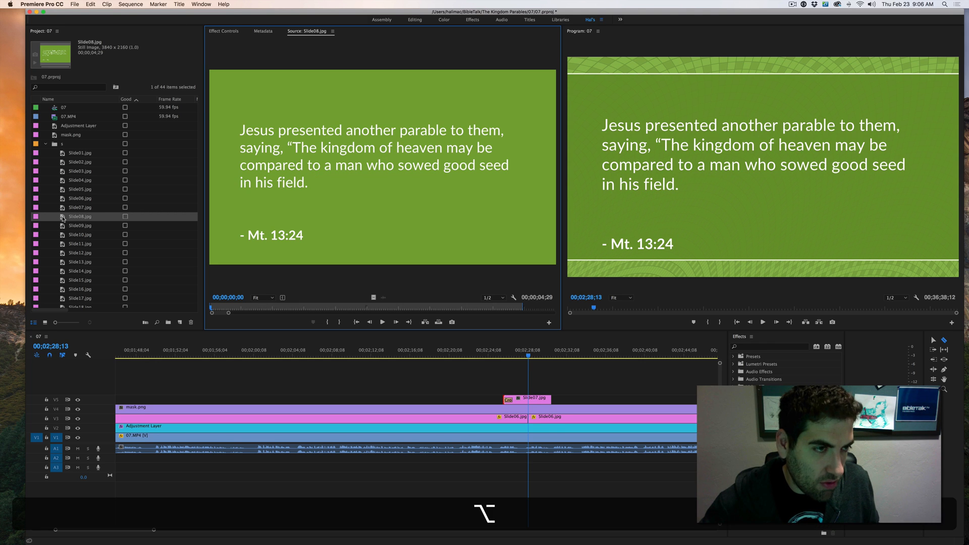
{"action": "mouse_move", "coordinate": [559, 418]}
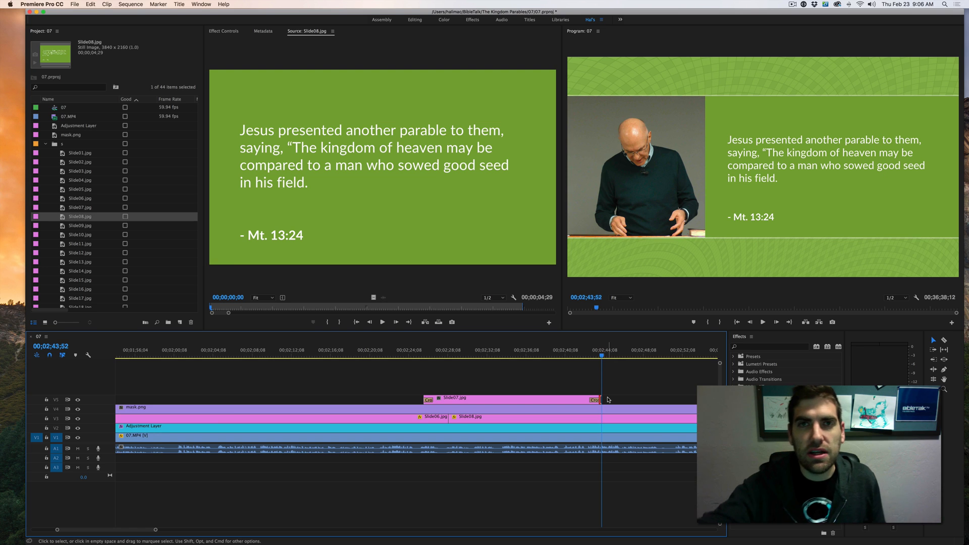
{"action": "mouse_move", "coordinate": [616, 386]}
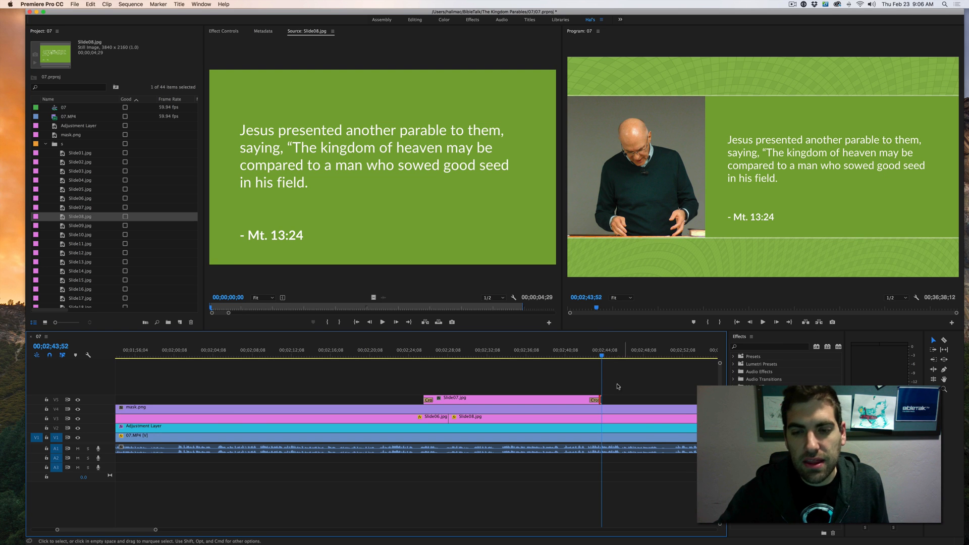
- Deselect the clips and scrub back to check the verse slide fading out near 2:44
{"action": "left_click", "coordinate": [572, 350]}
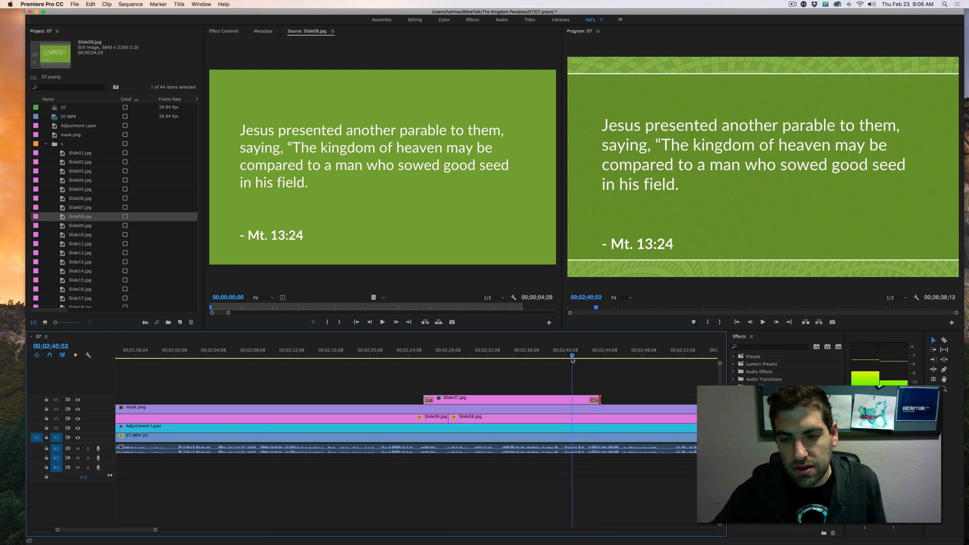
{"action": "left_click", "coordinate": [586, 349]}
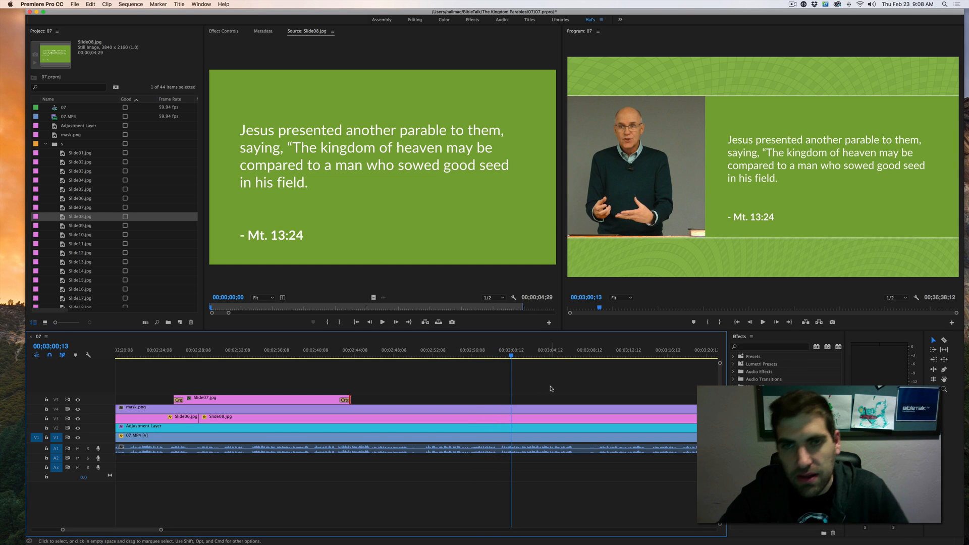
{"action": "mouse_move", "coordinate": [570, 385]}
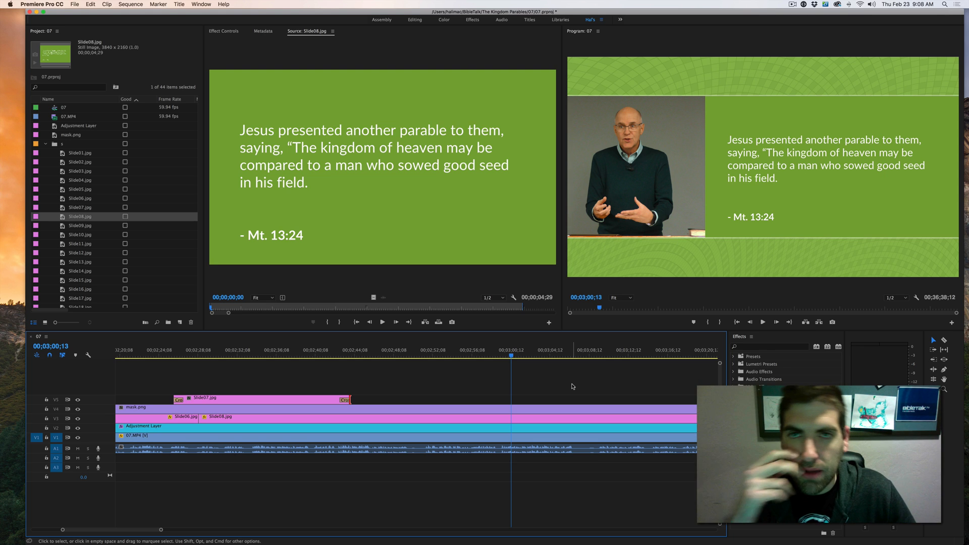